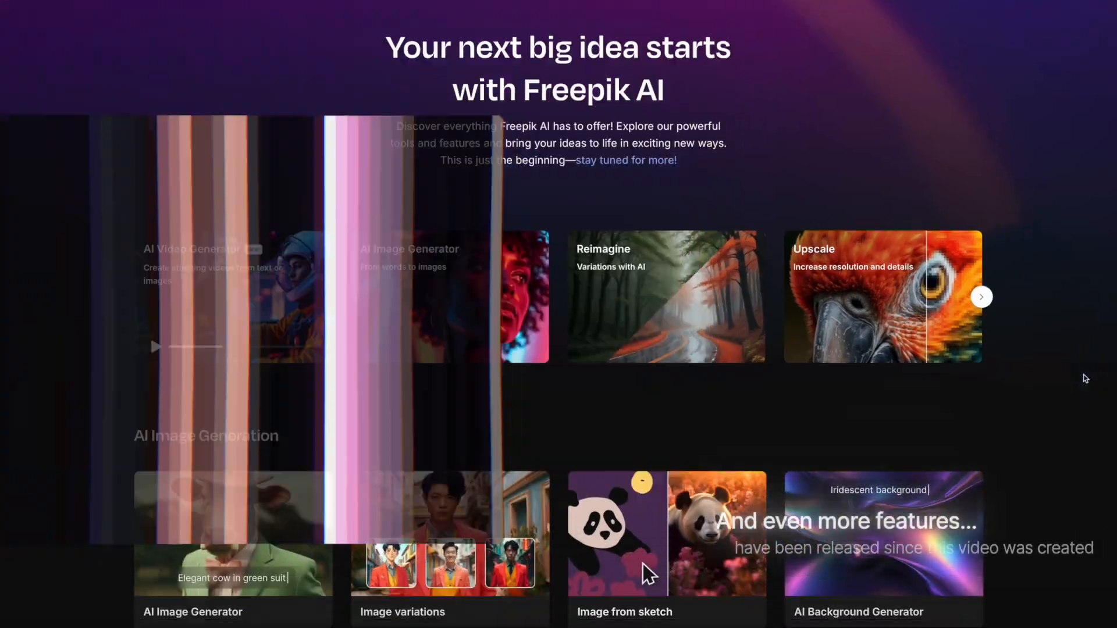
- From the Voiceover page, use the sidebar to reach the Music section listing popular royalty-free tunes
scroll(down, 3)
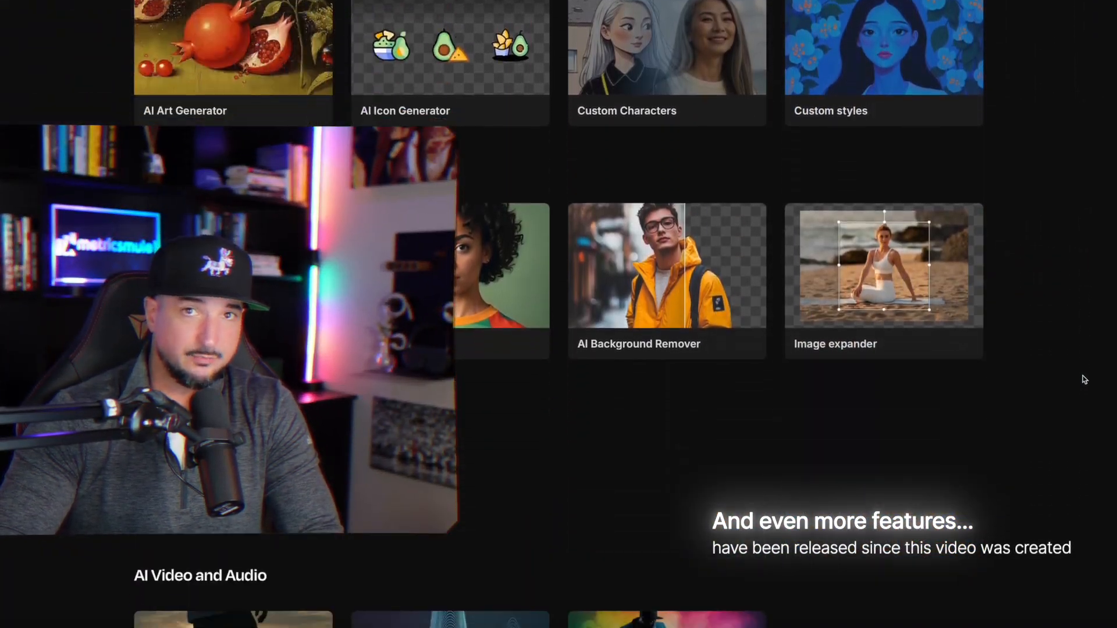
scroll(down, 3)
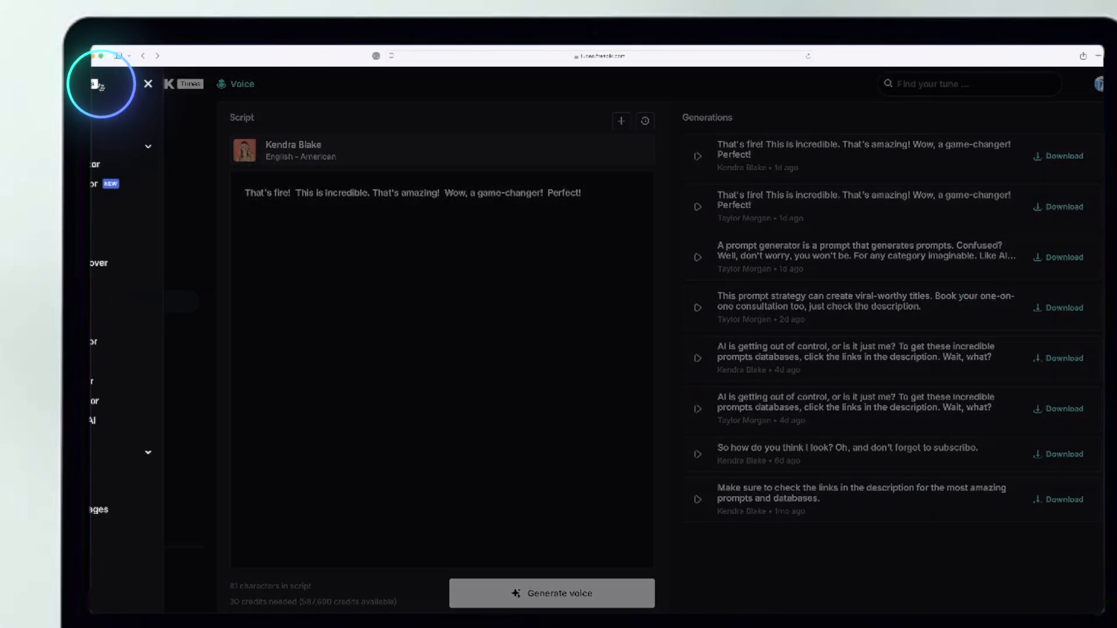
click(99, 83)
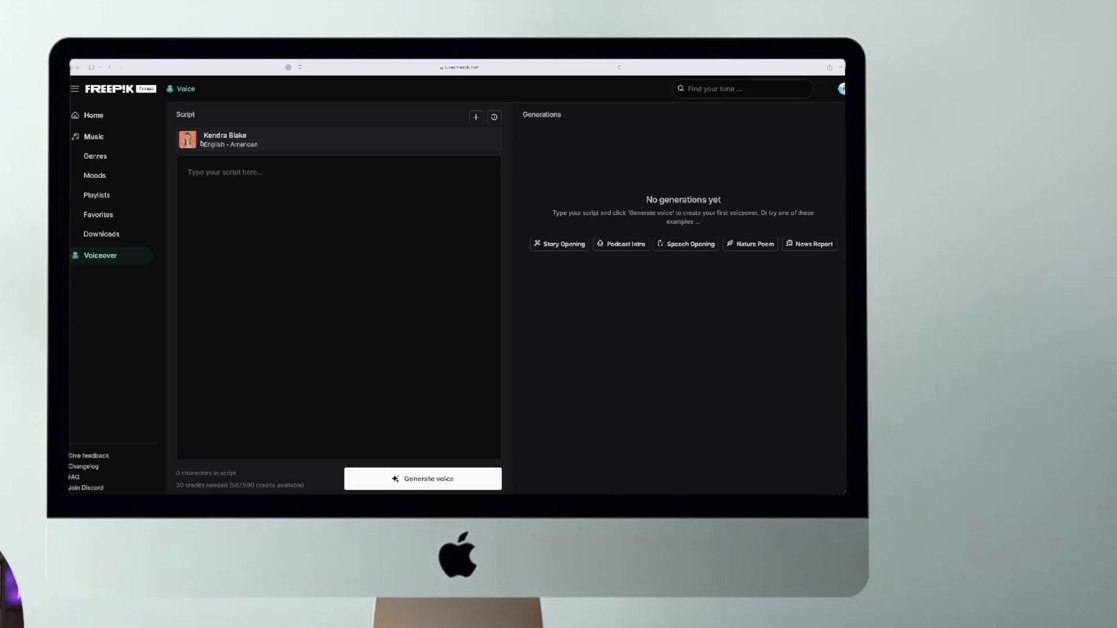
click(339, 307)
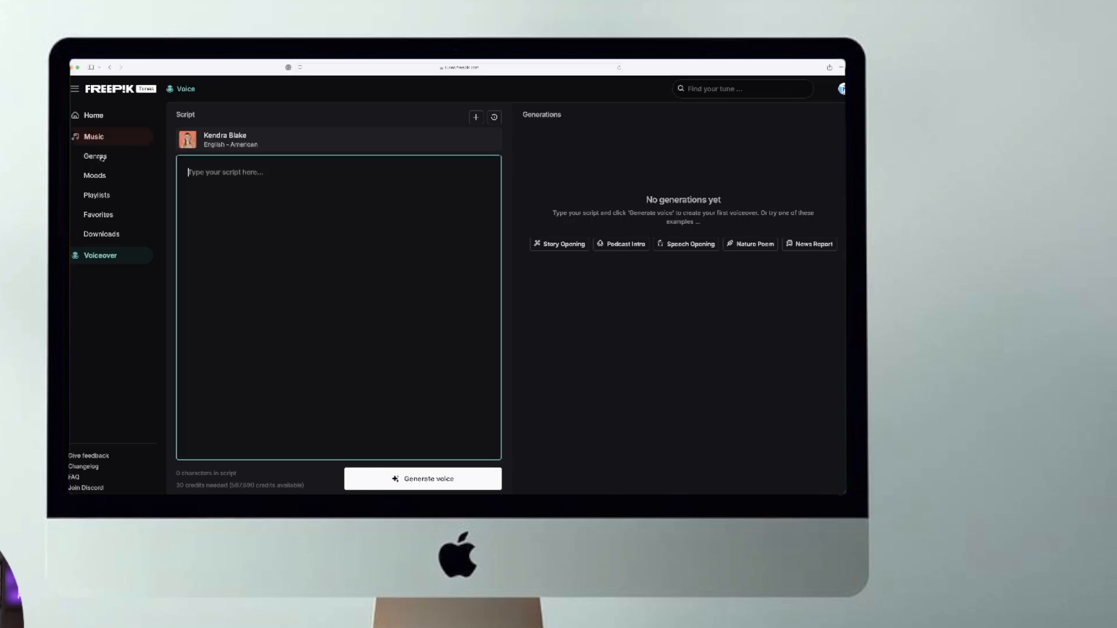
click(93, 136)
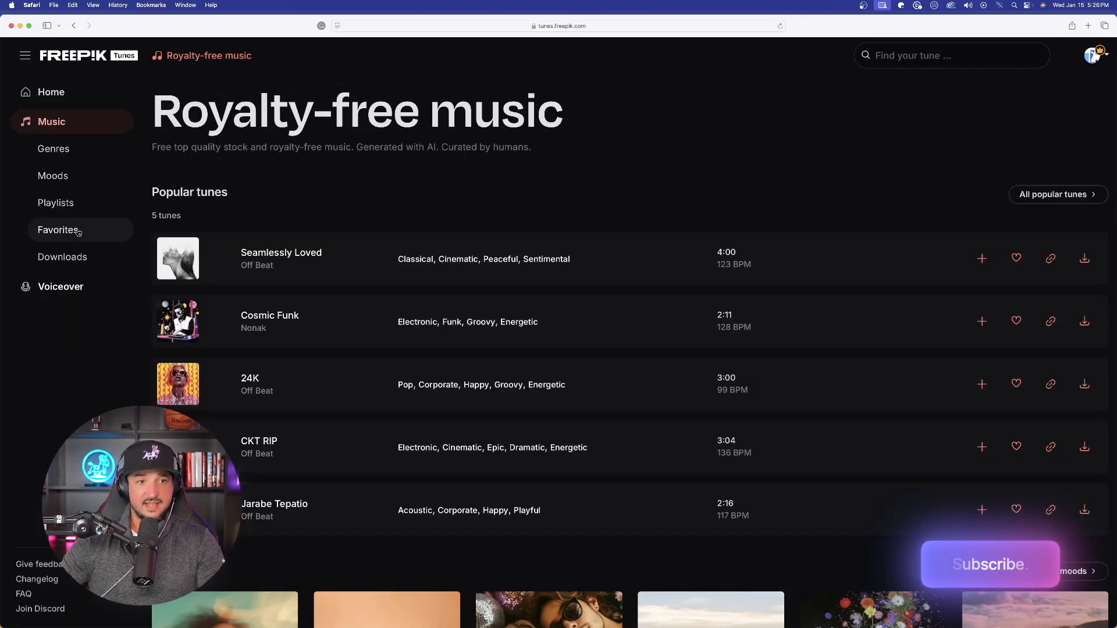
click(58, 230)
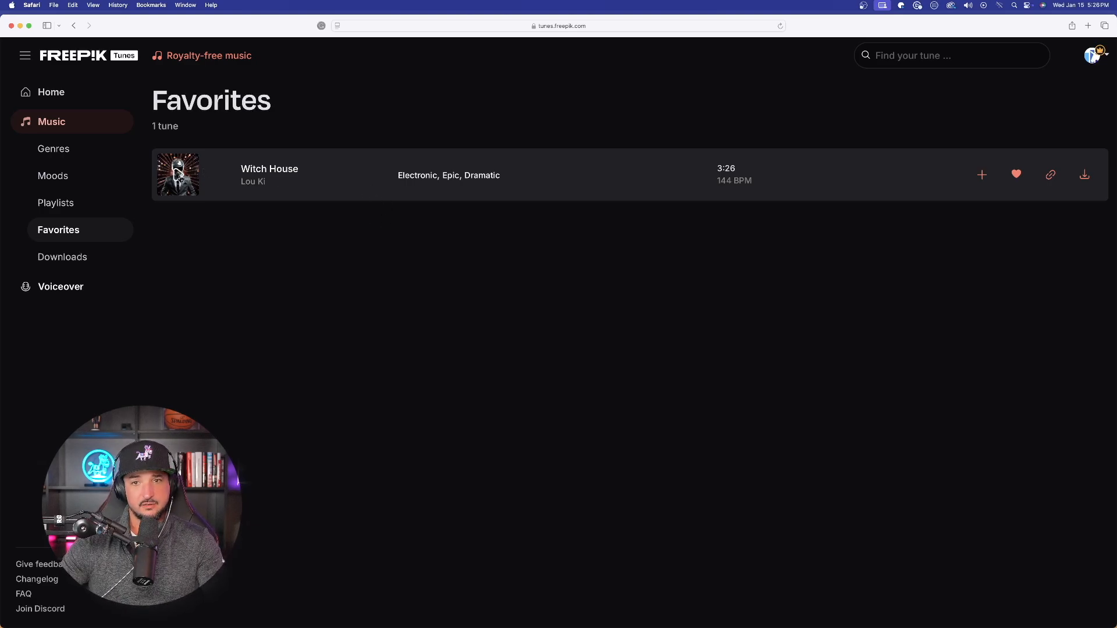
click(178, 174)
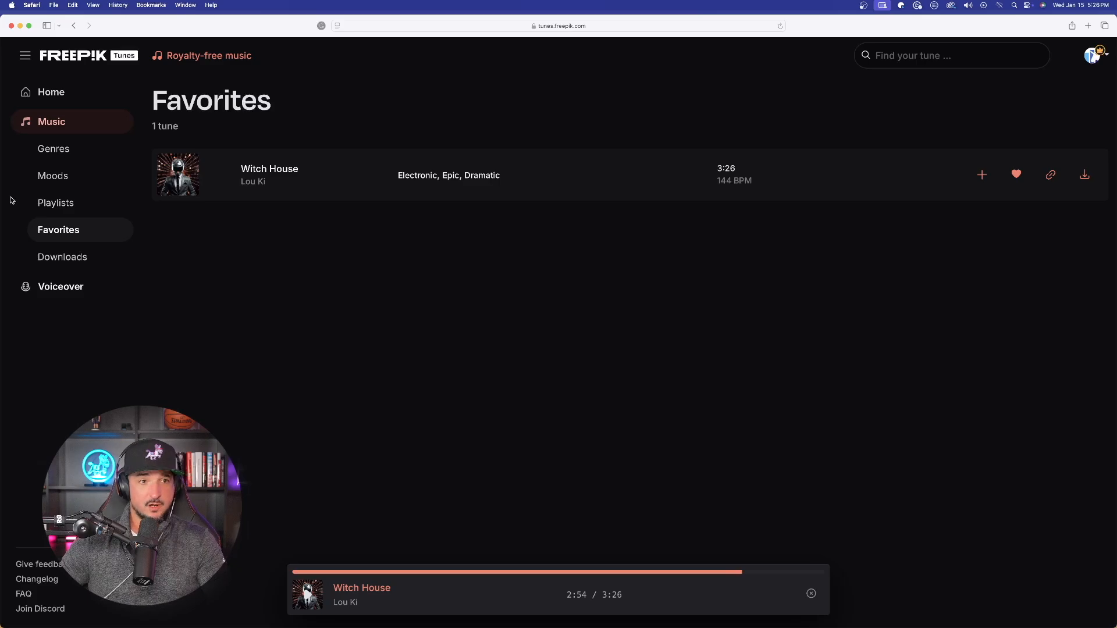
click(51, 121)
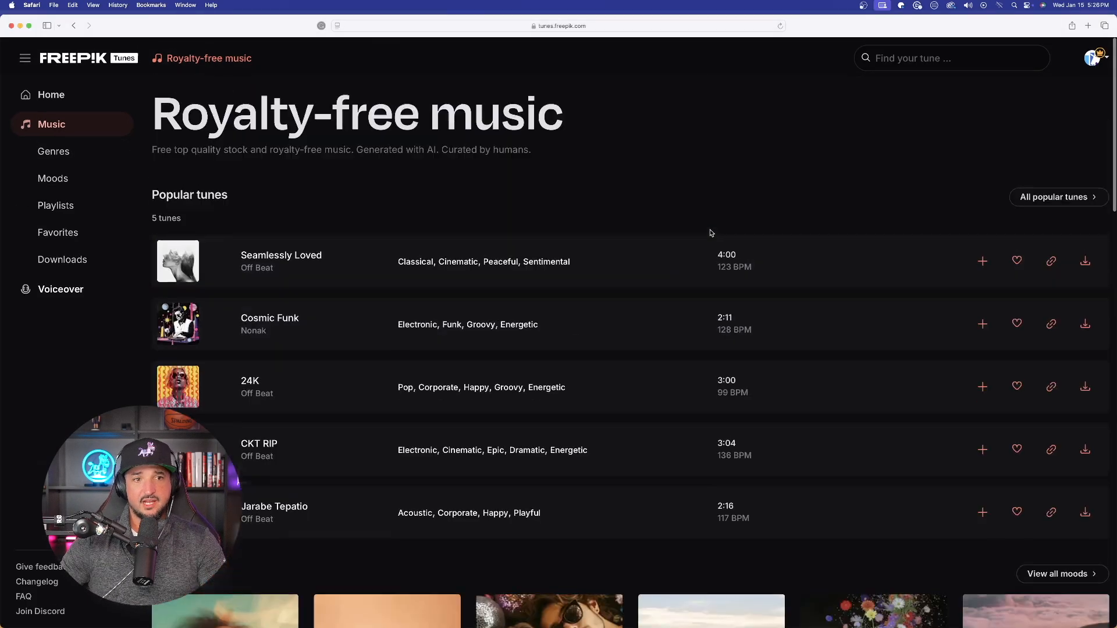
scroll(down, 3)
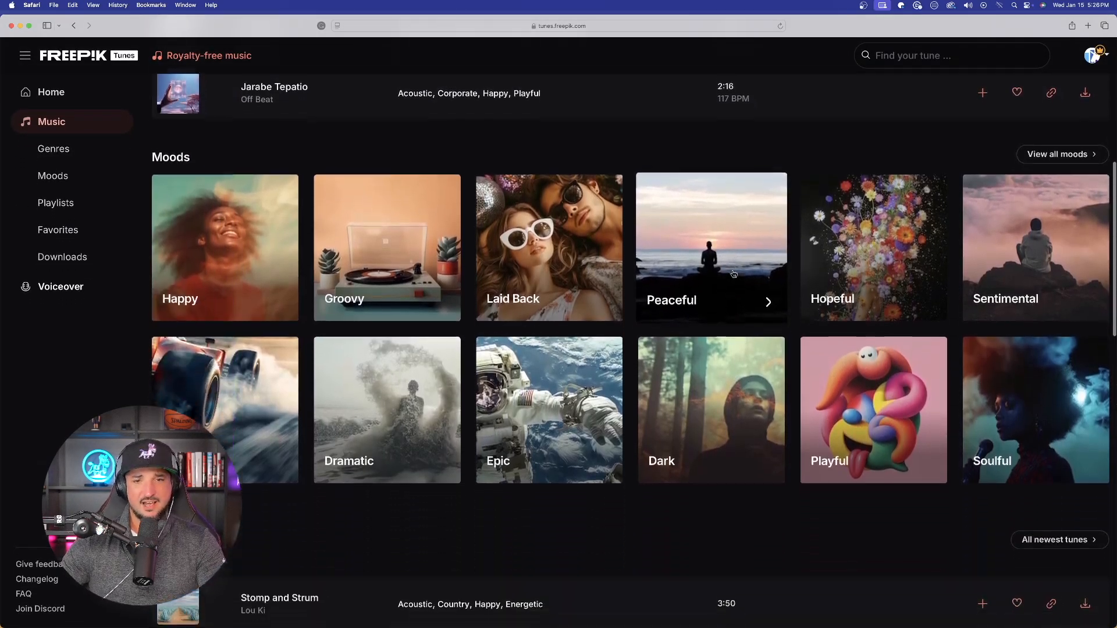
scroll(down, 3)
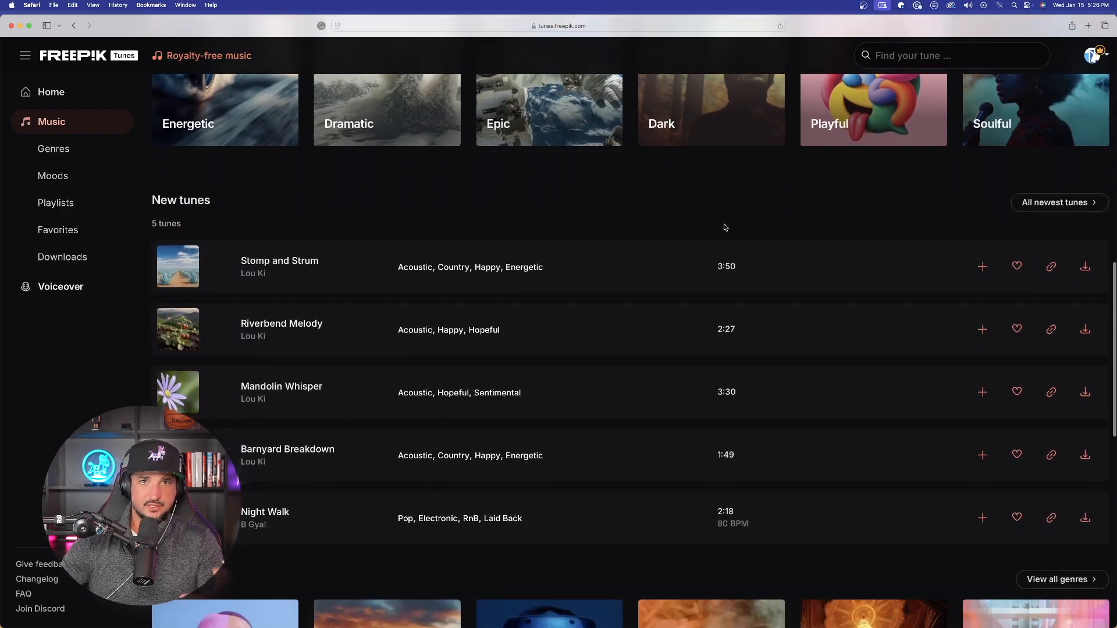
scroll(up, 3)
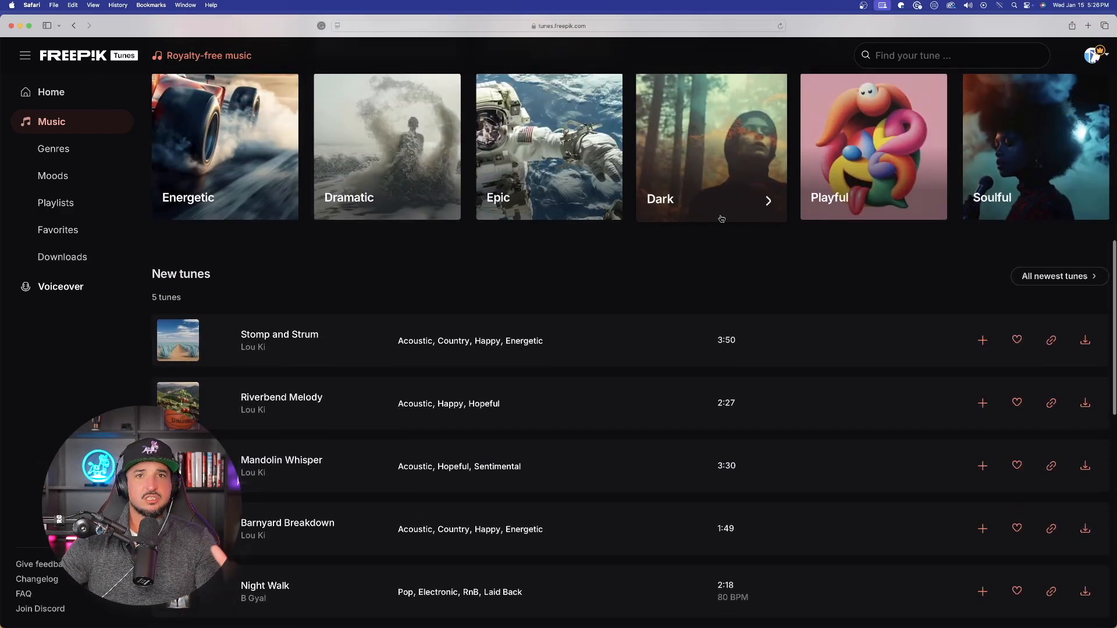
scroll(up, 3)
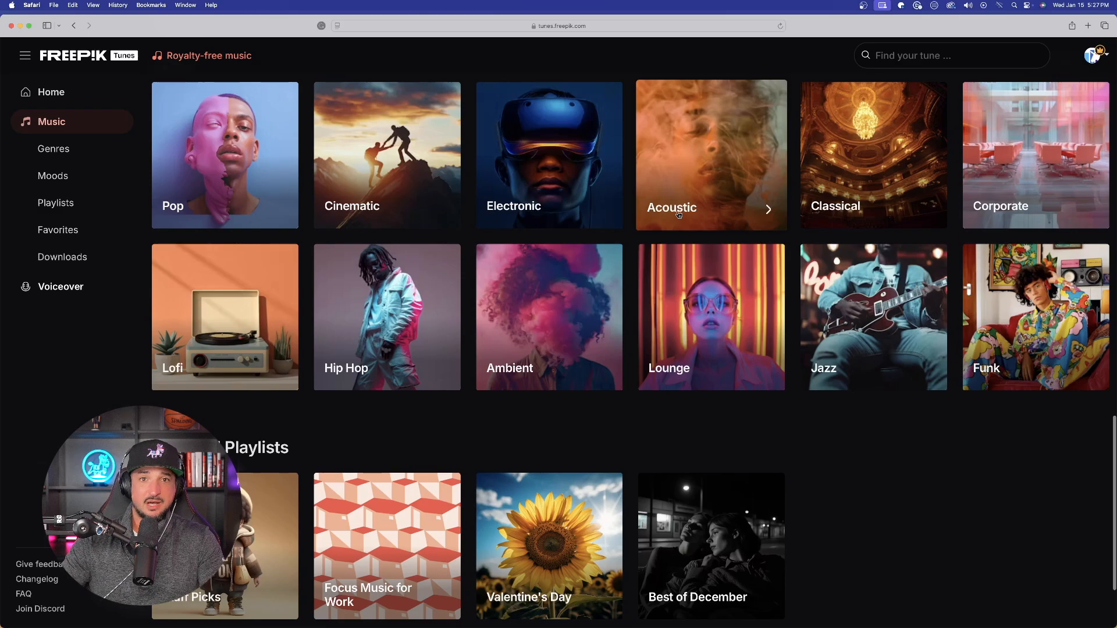
scroll(down, 3)
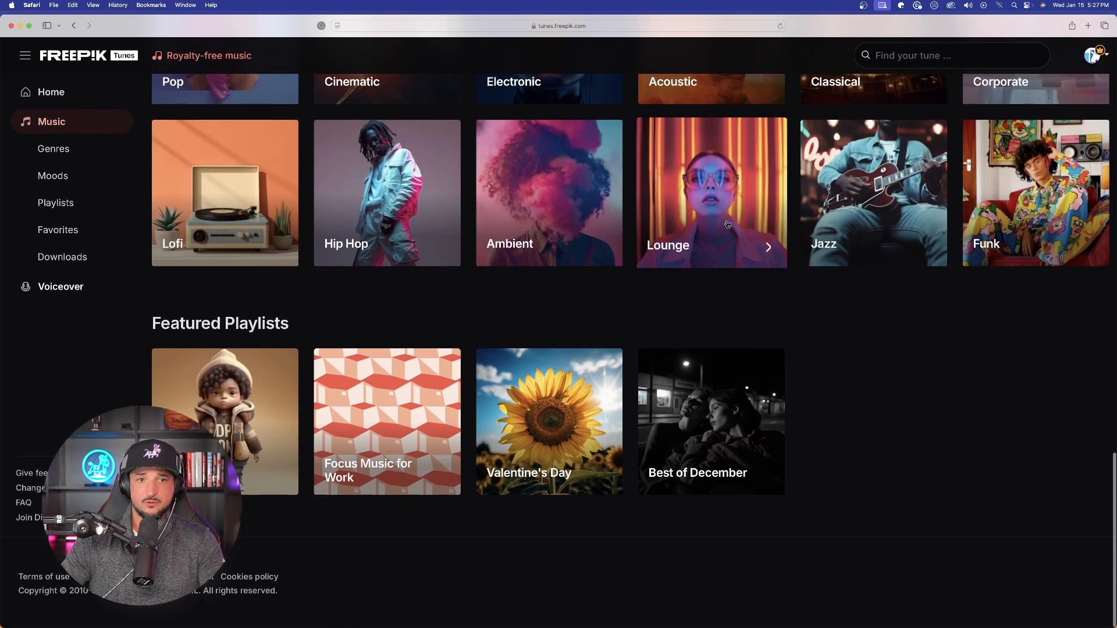
scroll(down, 3)
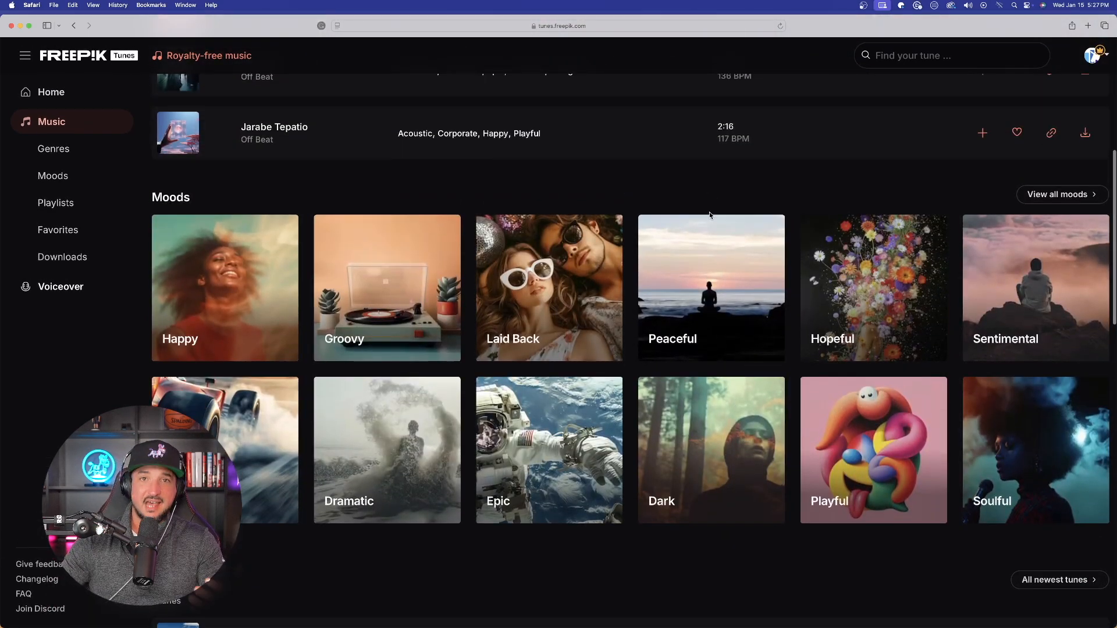
scroll(up, 3)
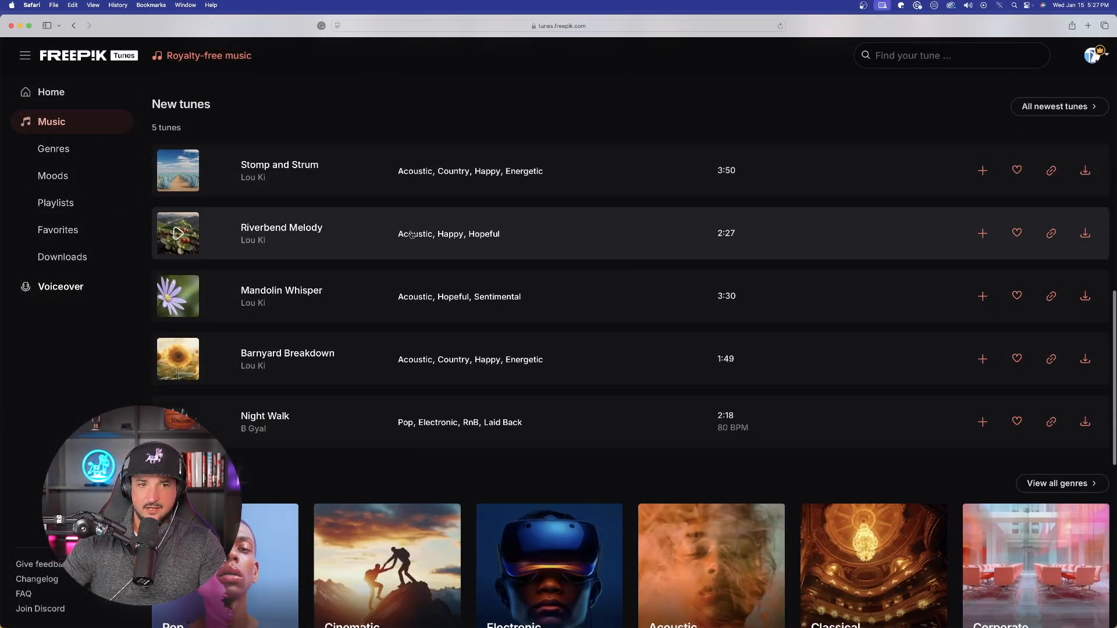
scroll(down, 3)
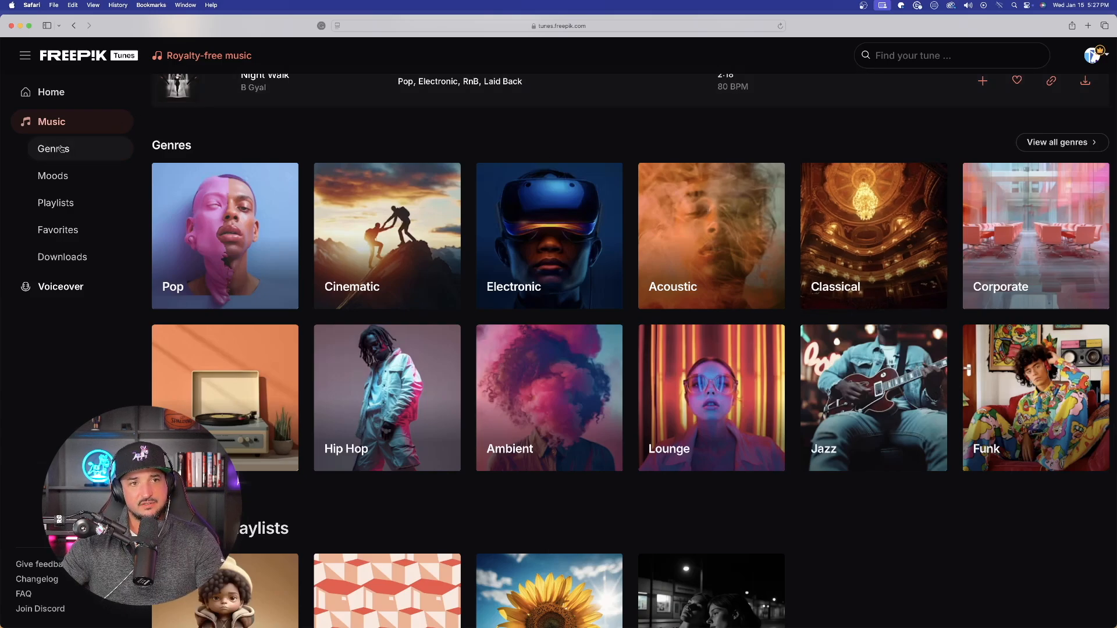
- Go from the Genres overview to Hip Hop tunes, then change the Genre filter choice
click(53, 149)
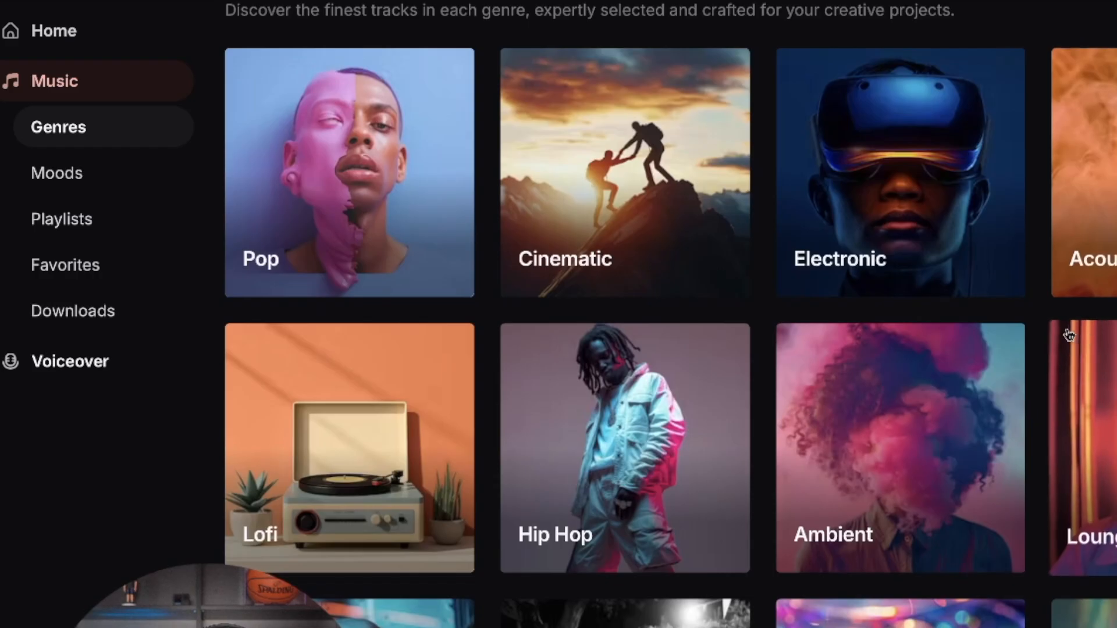
click(625, 447)
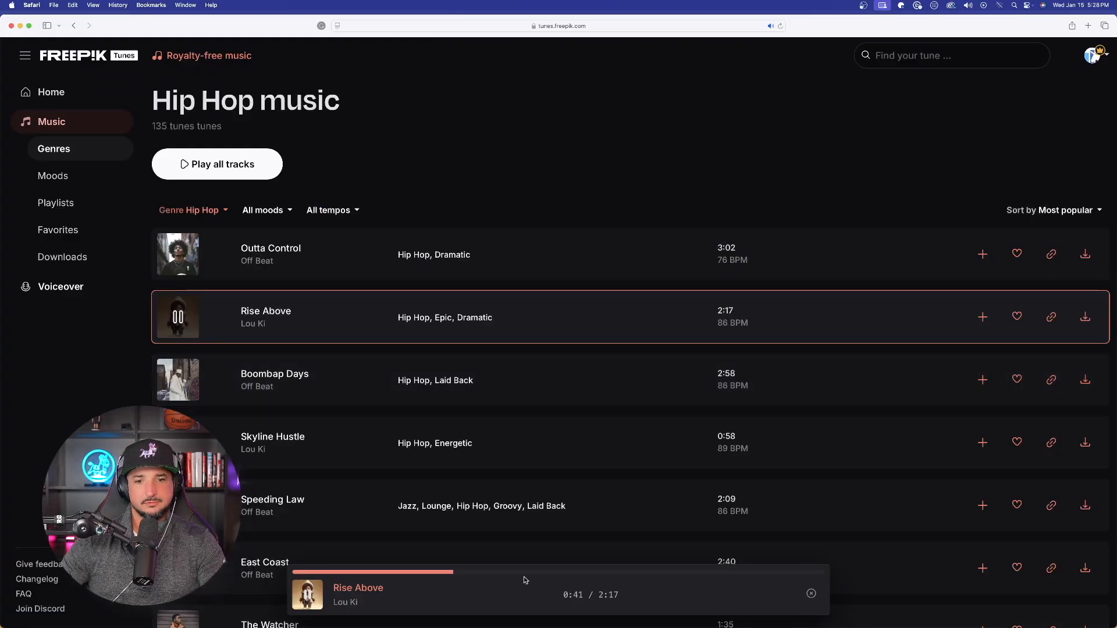
click(191, 210)
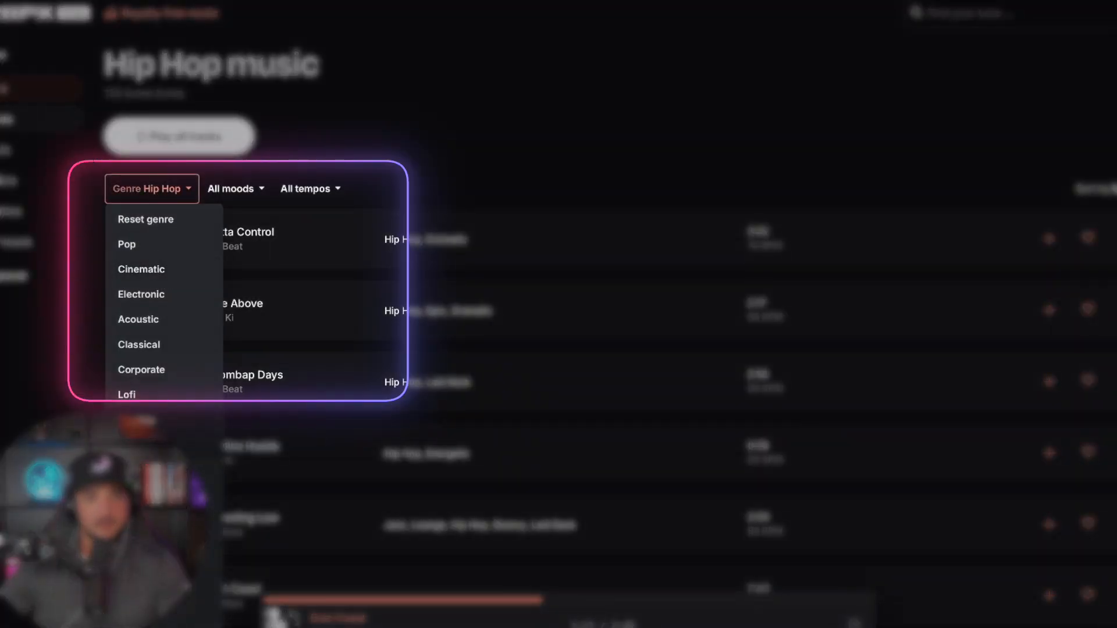
click(235, 189)
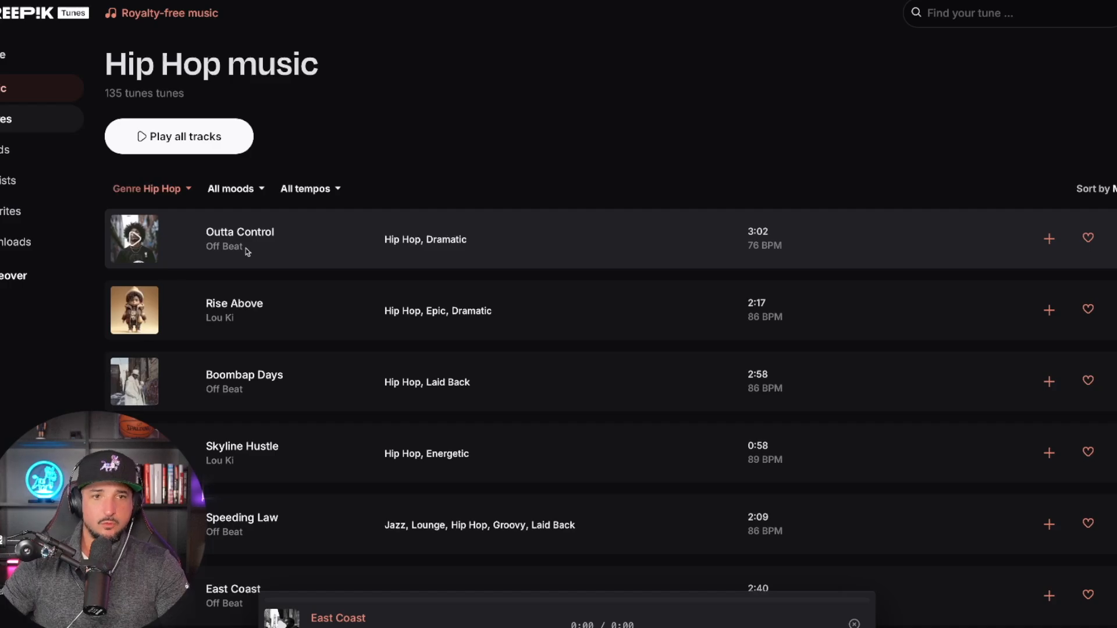
click(231, 188)
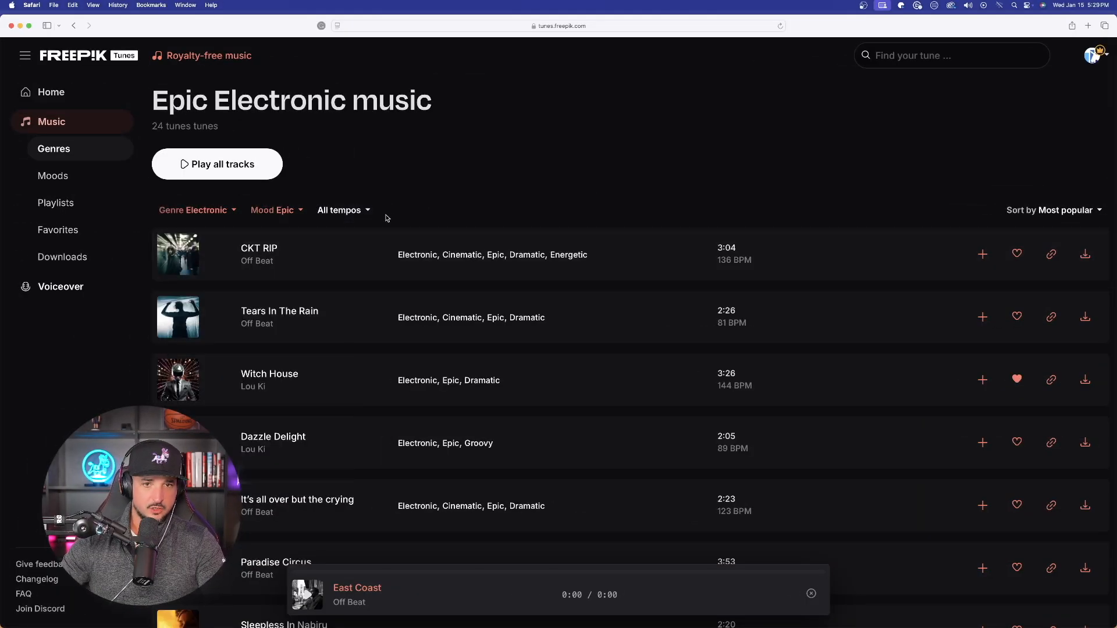
- Filter the tunes to Happy Lounge music and play the Zen Garden track
click(343, 210)
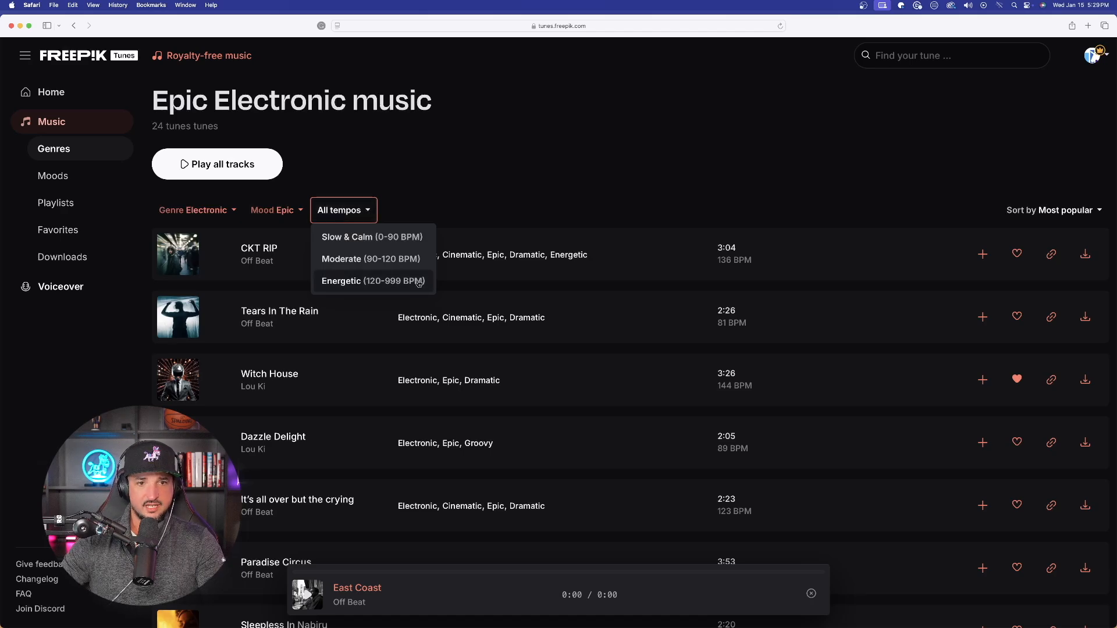
click(372, 281)
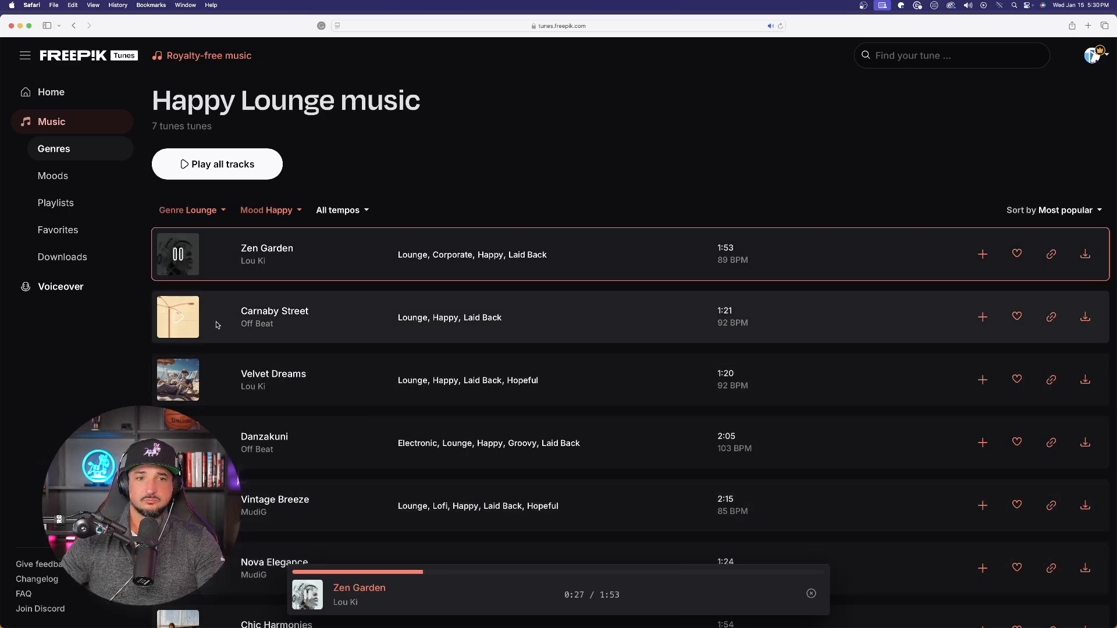
click(178, 317)
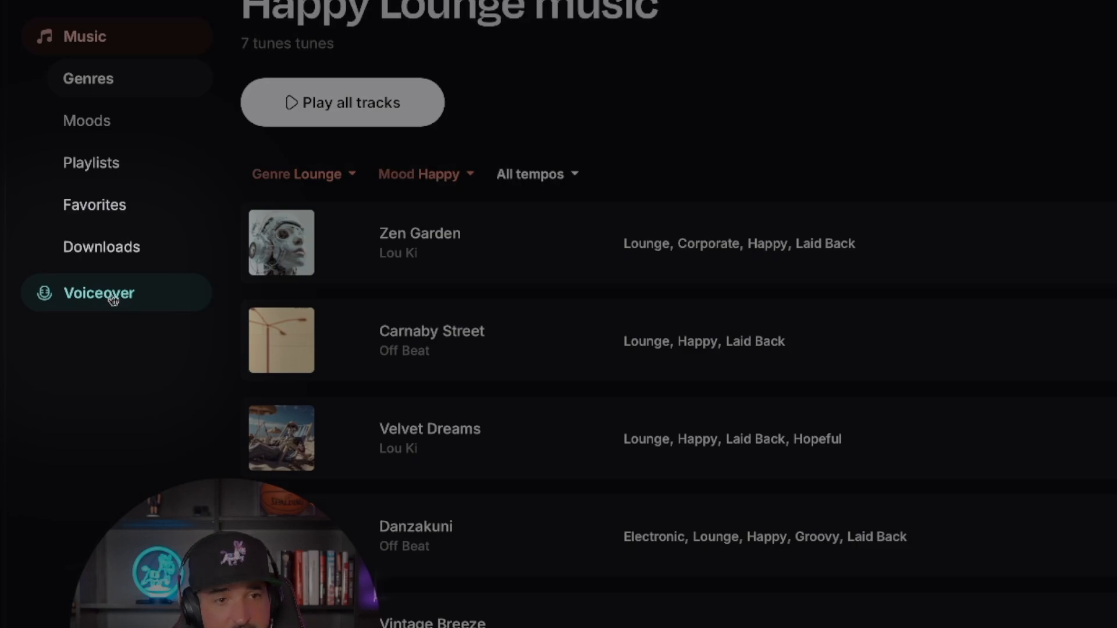
click(99, 292)
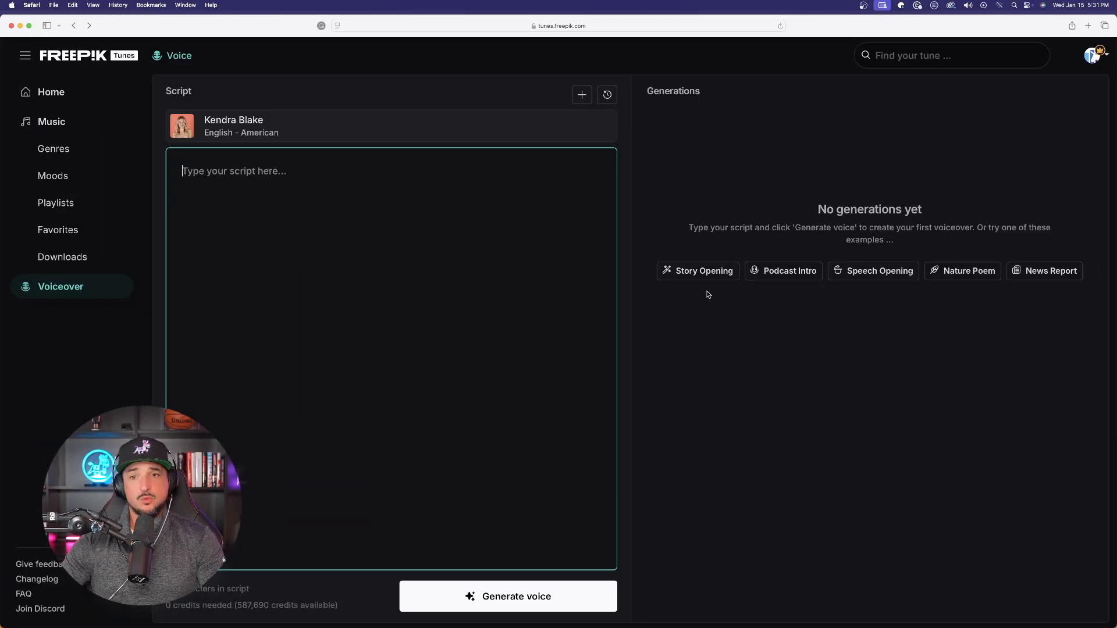
mouse_move(880, 269)
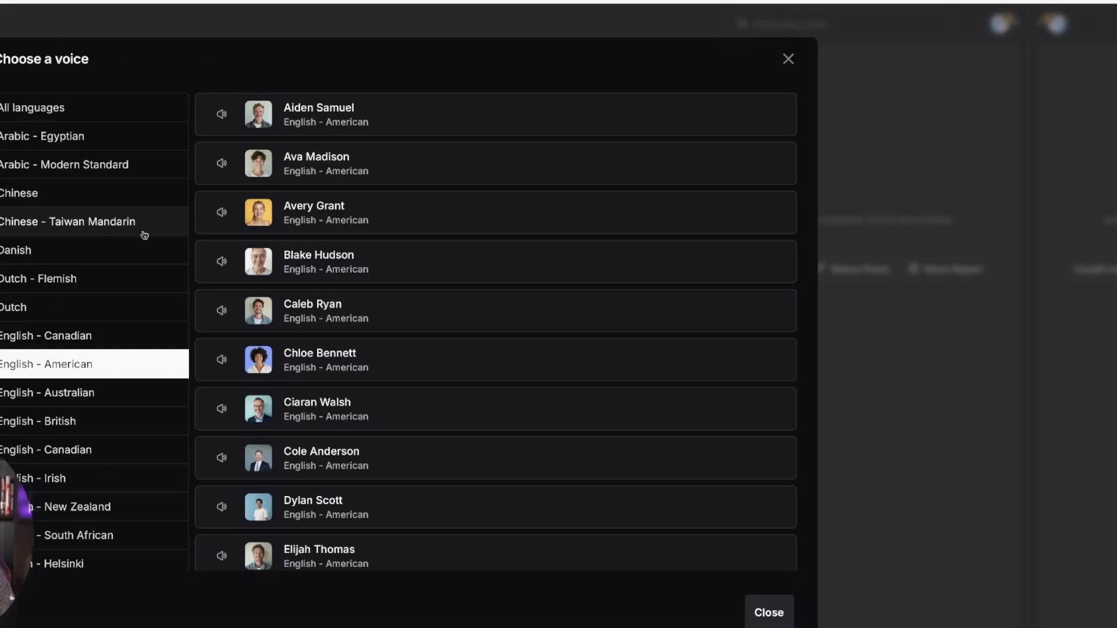
mouse_move(42, 378)
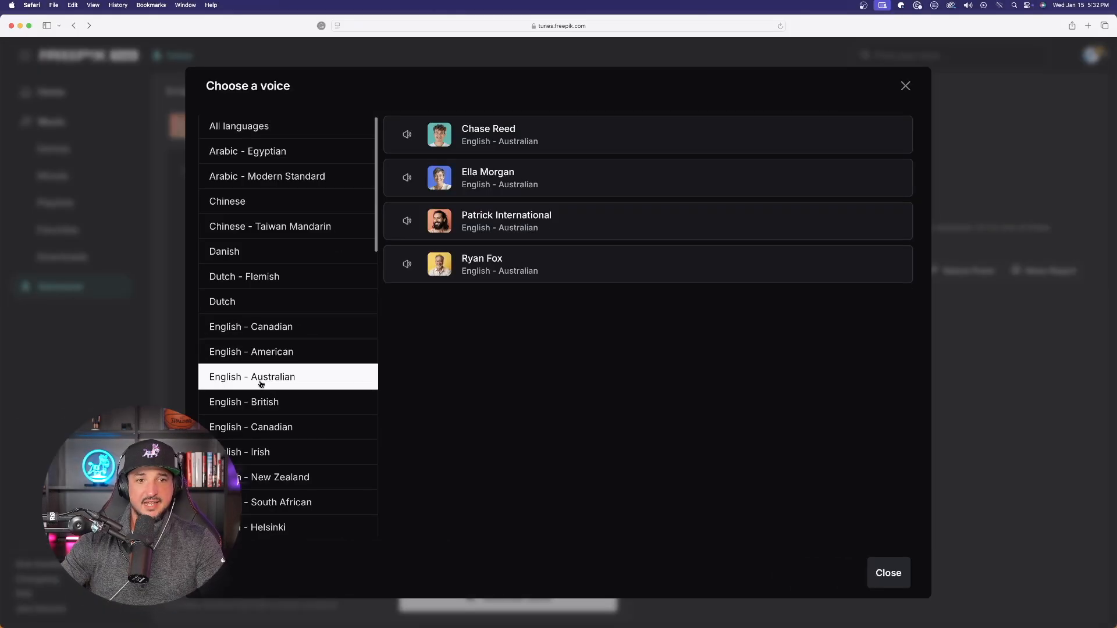
- Compare the English Australian and Irish voices, then filter to English - American speakers
click(244, 452)
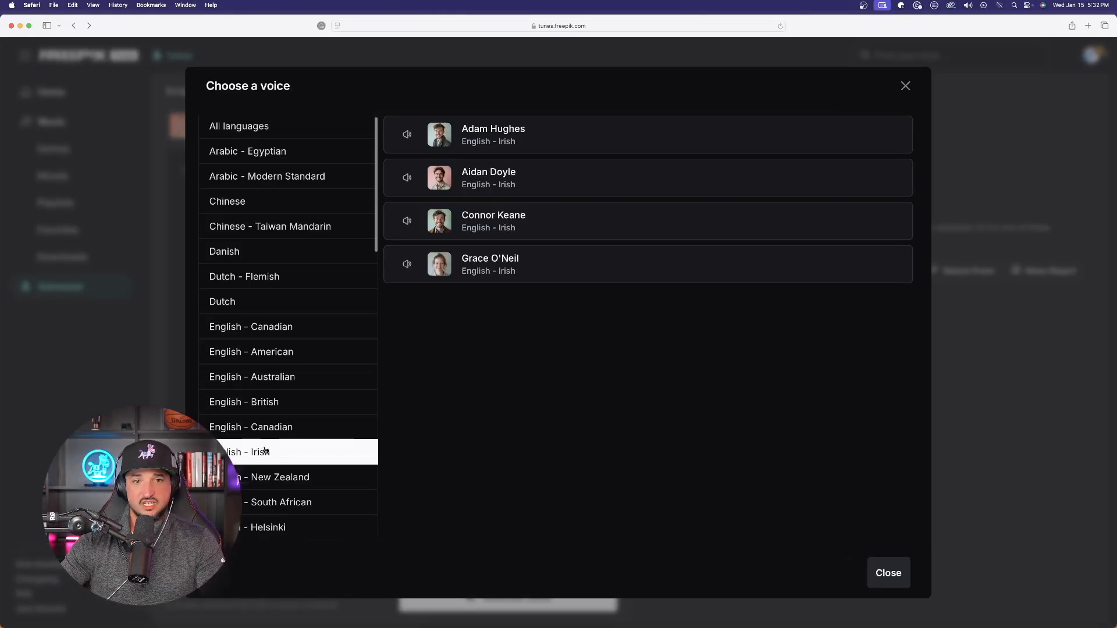
click(238, 126)
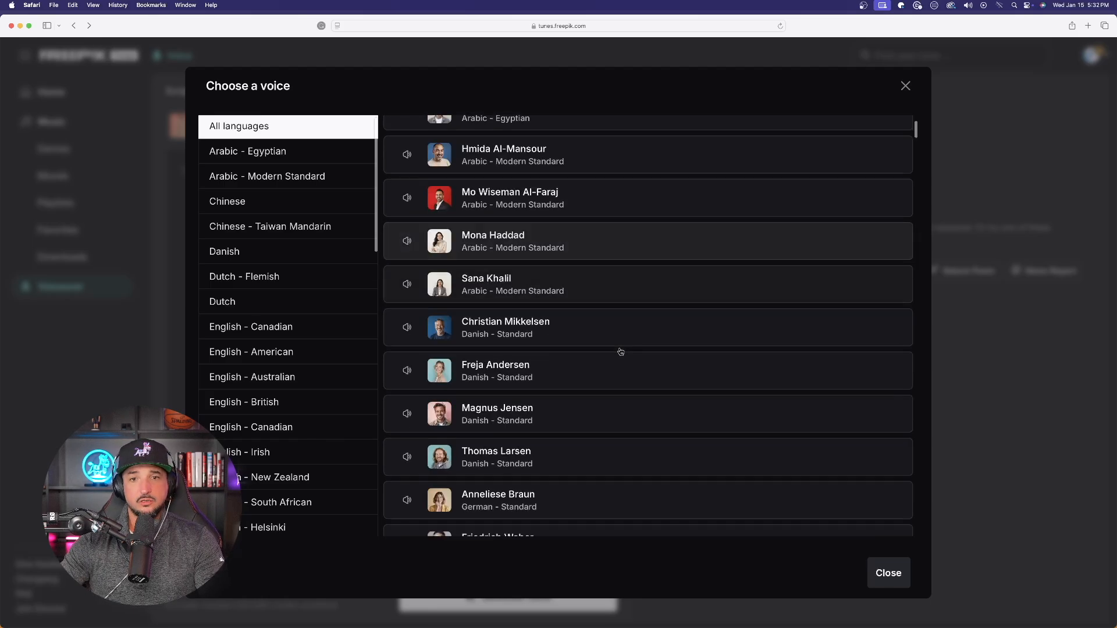
scroll(down, 3)
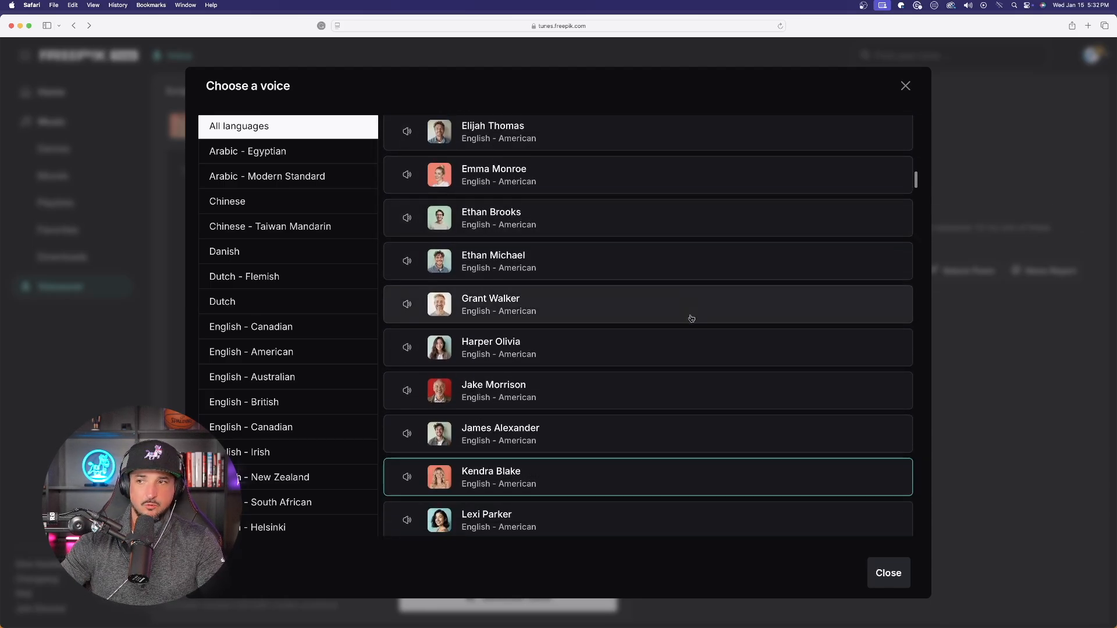
scroll(down, 3)
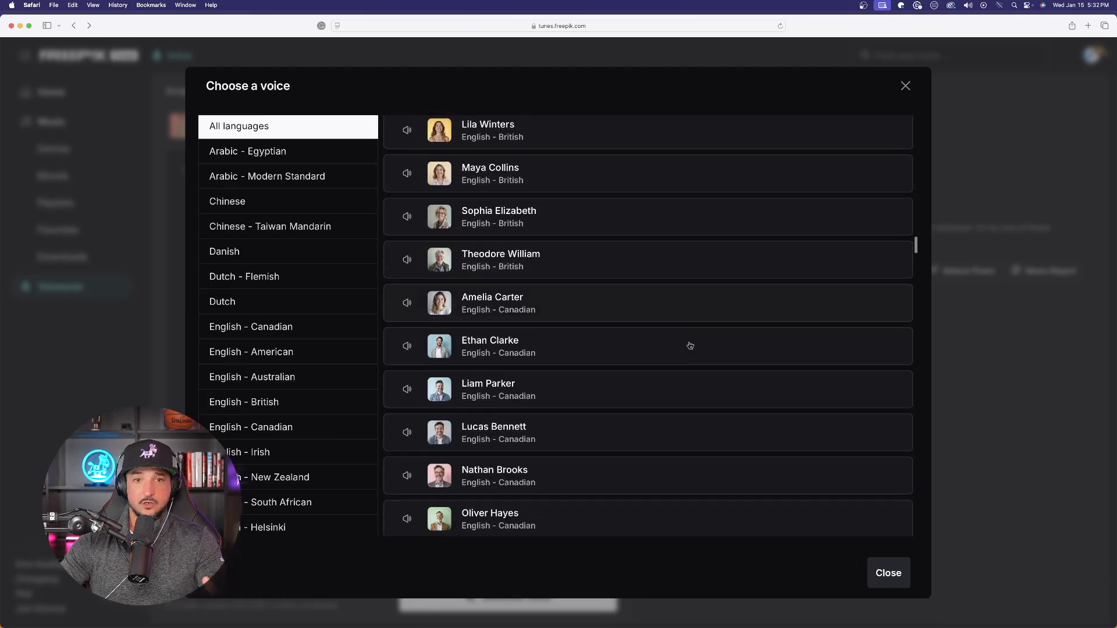
scroll(down, 3)
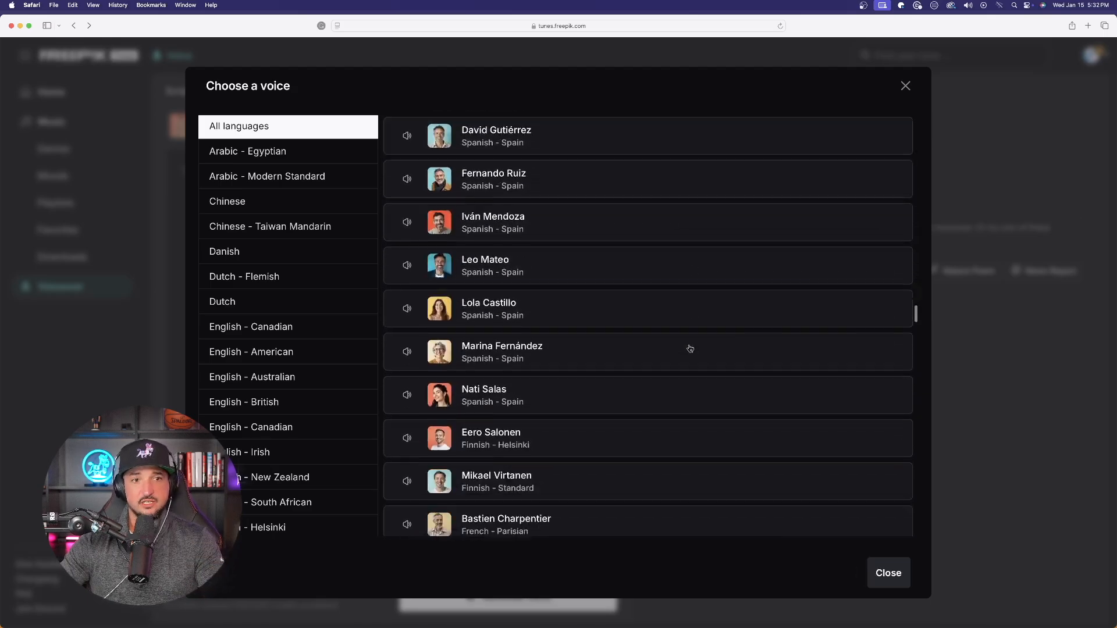
click(251, 351)
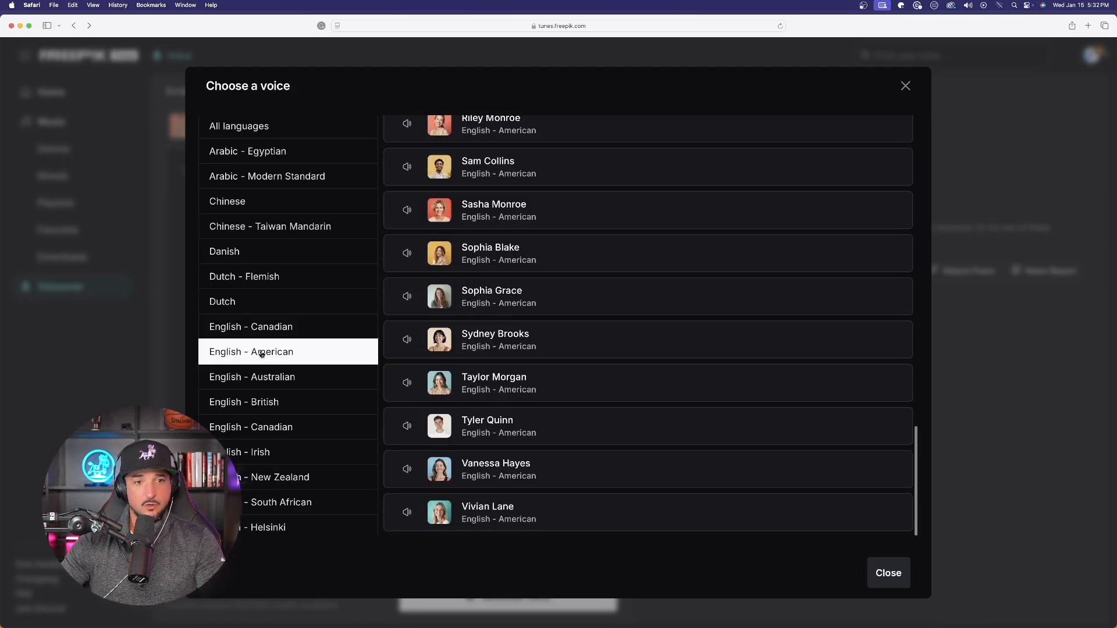
scroll(up, 3)
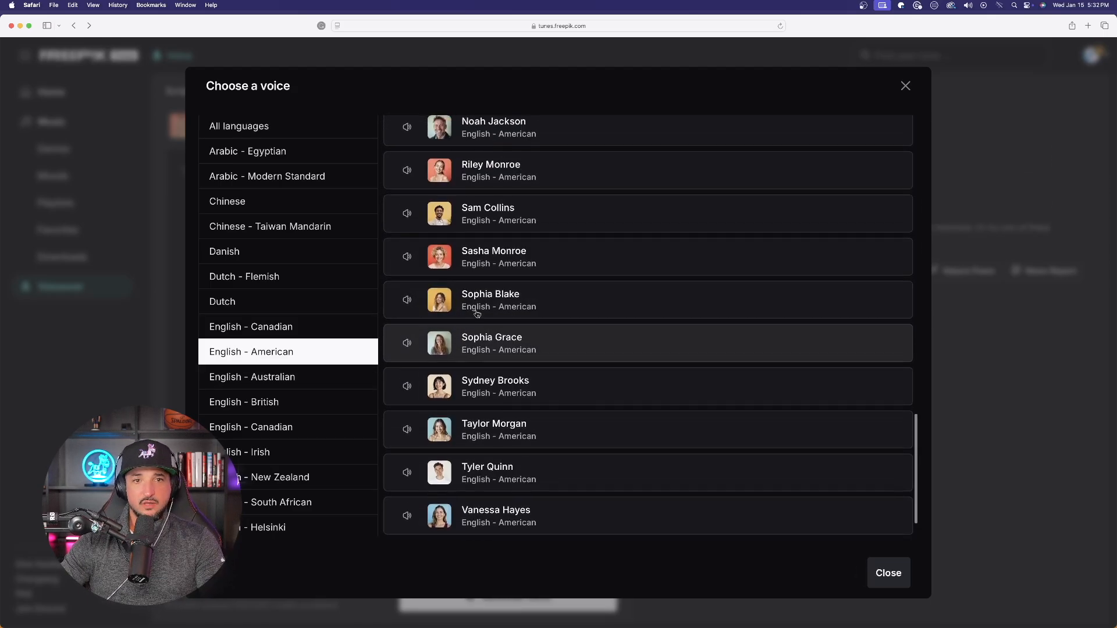
scroll(up, 3)
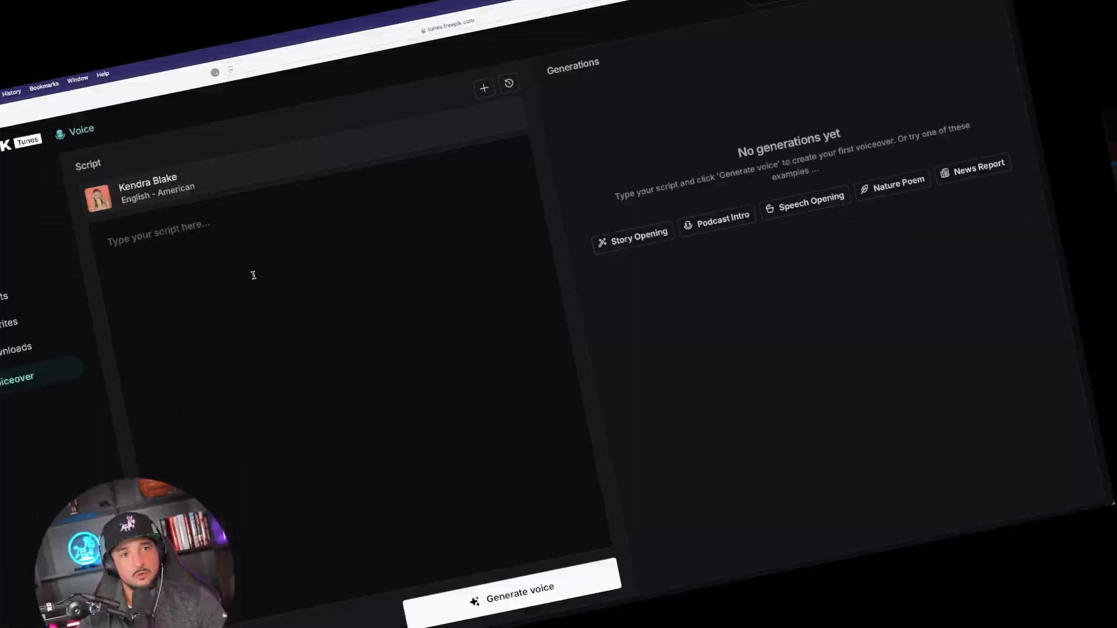
- Generate a Kendra Blake voiceover of 'For amazing prompts, check the links in the description.'
text(For amazing prompts, check the links in the description.)
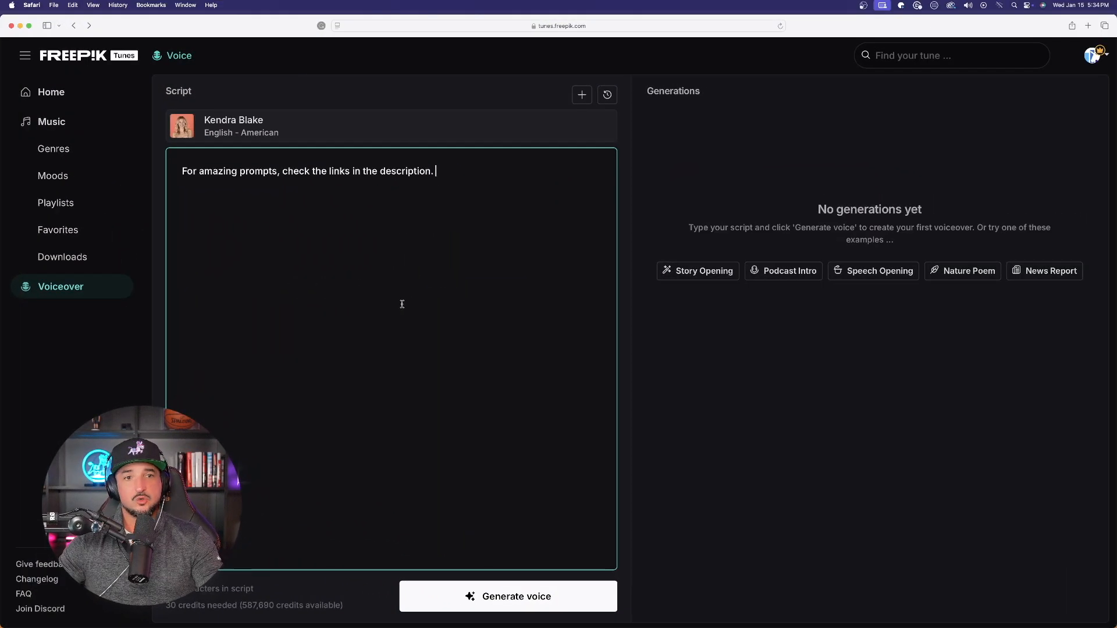
mouse_move(489, 553)
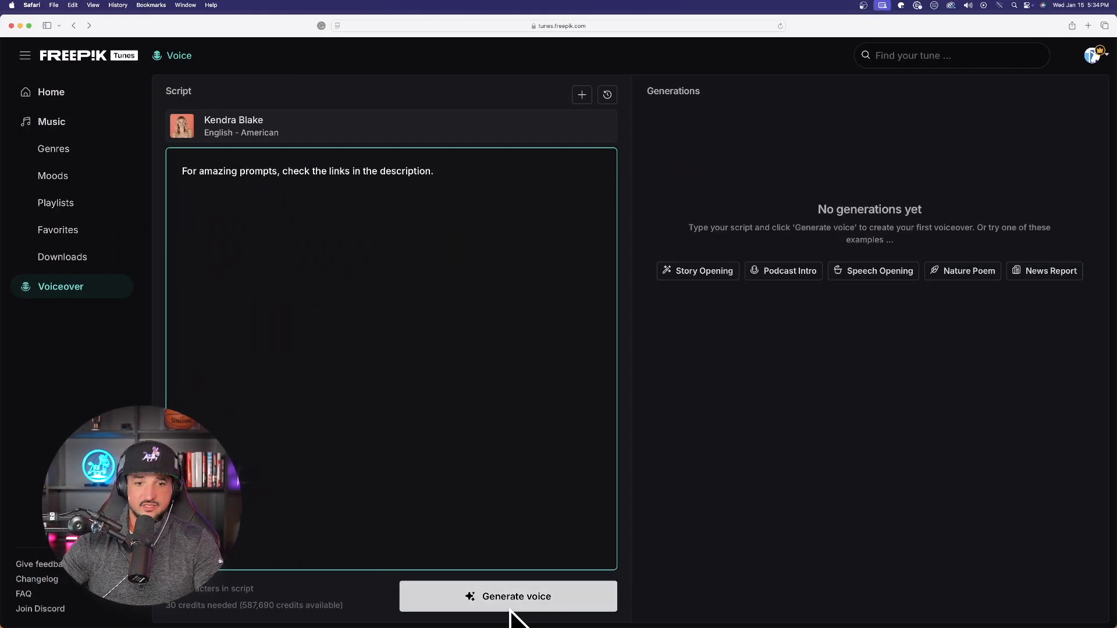
click(508, 597)
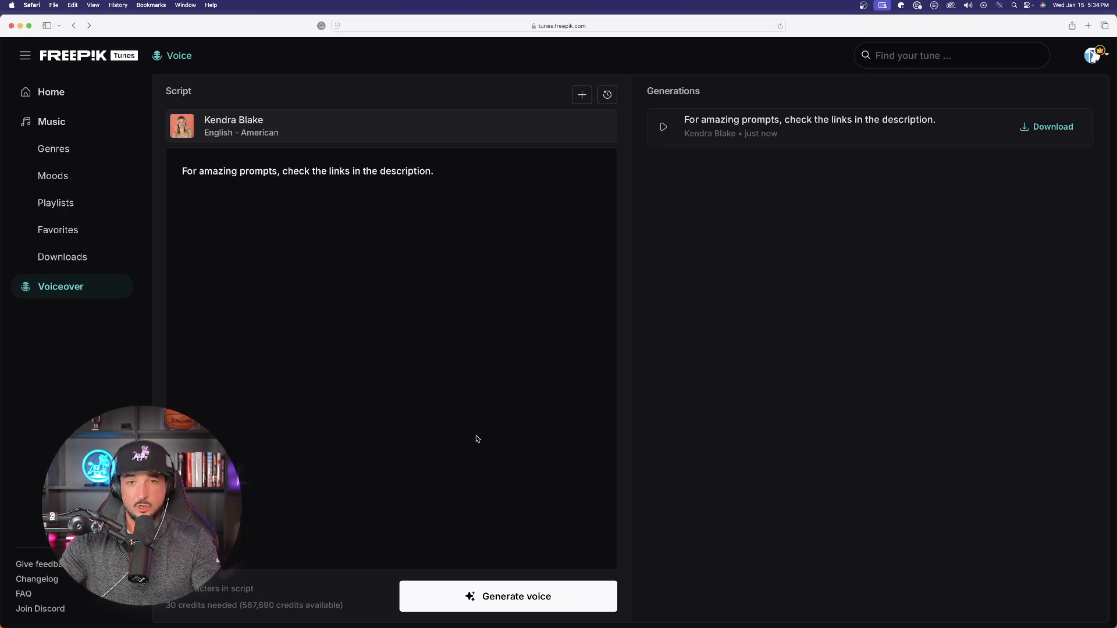
mouse_move(682, 148)
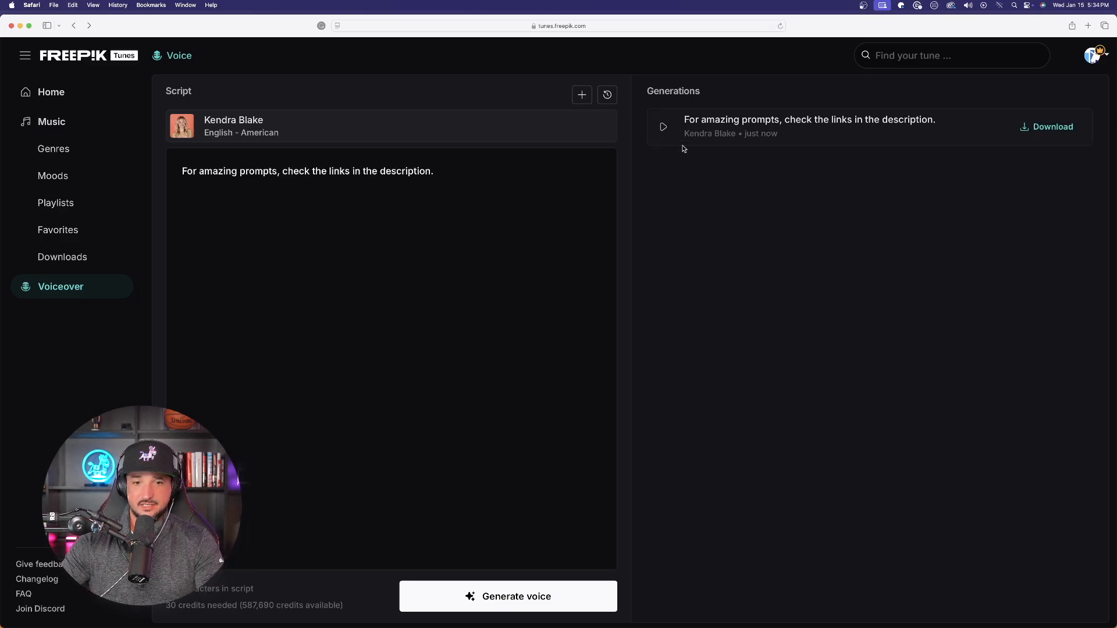
click(663, 127)
text(Hello. I'm Eric's new AI influencer.   My name is Elle. It's nice to meet you.   All of these new AI updates are amazing.  Don't forget to hit that subscribe button.)
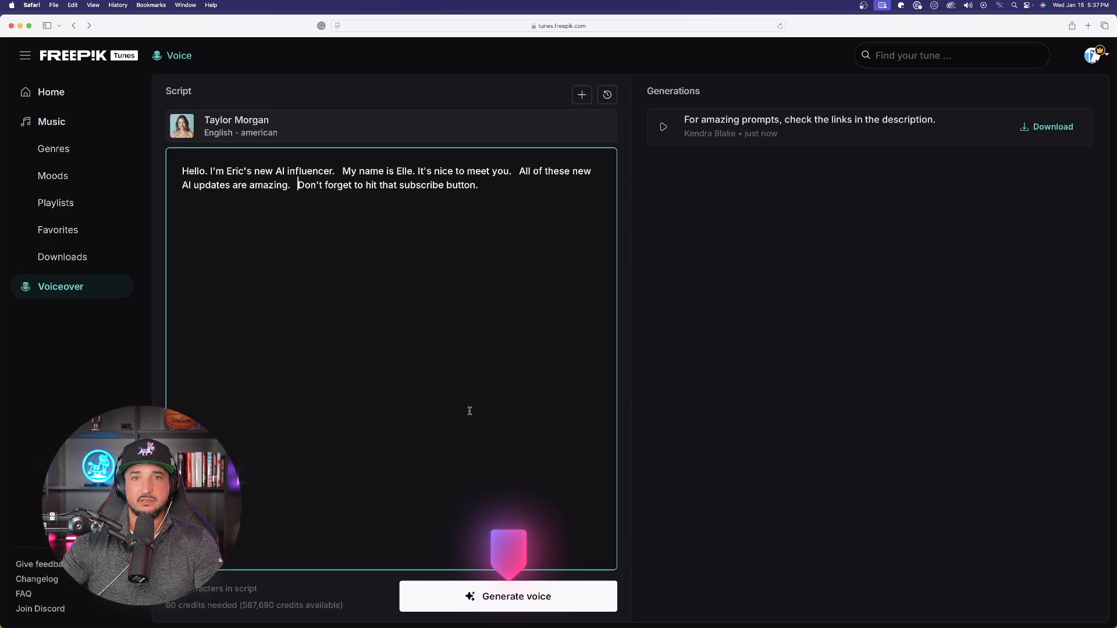
- Generate the Taylor Morgan voiceover of Elle's introduction script
click(508, 596)
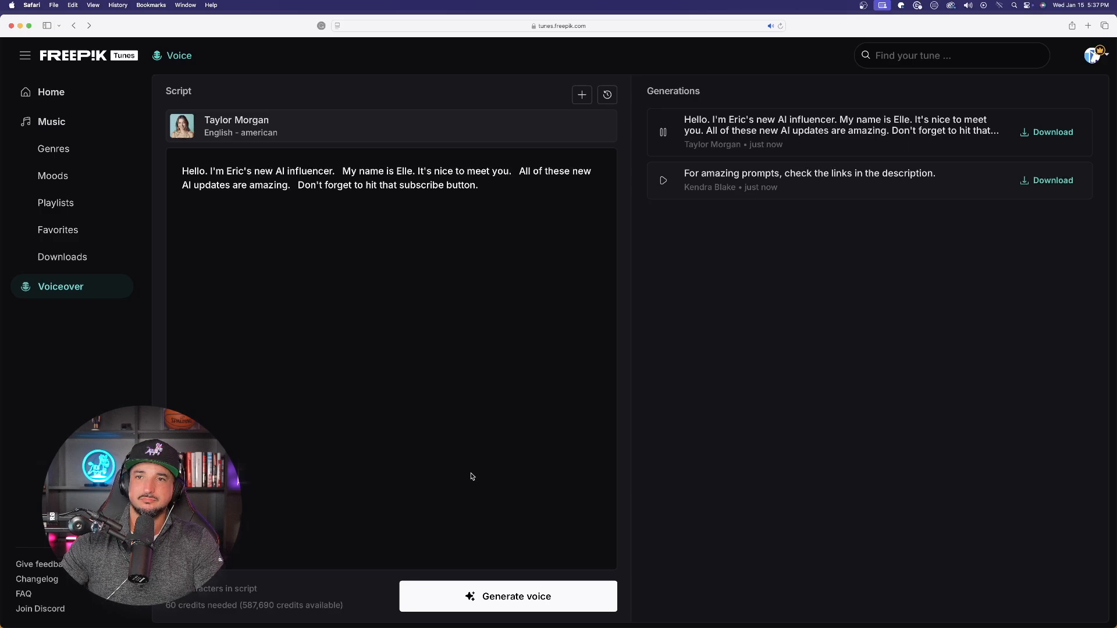
- Play back the new Taylor Morgan voiceover from the generations list
click(663, 132)
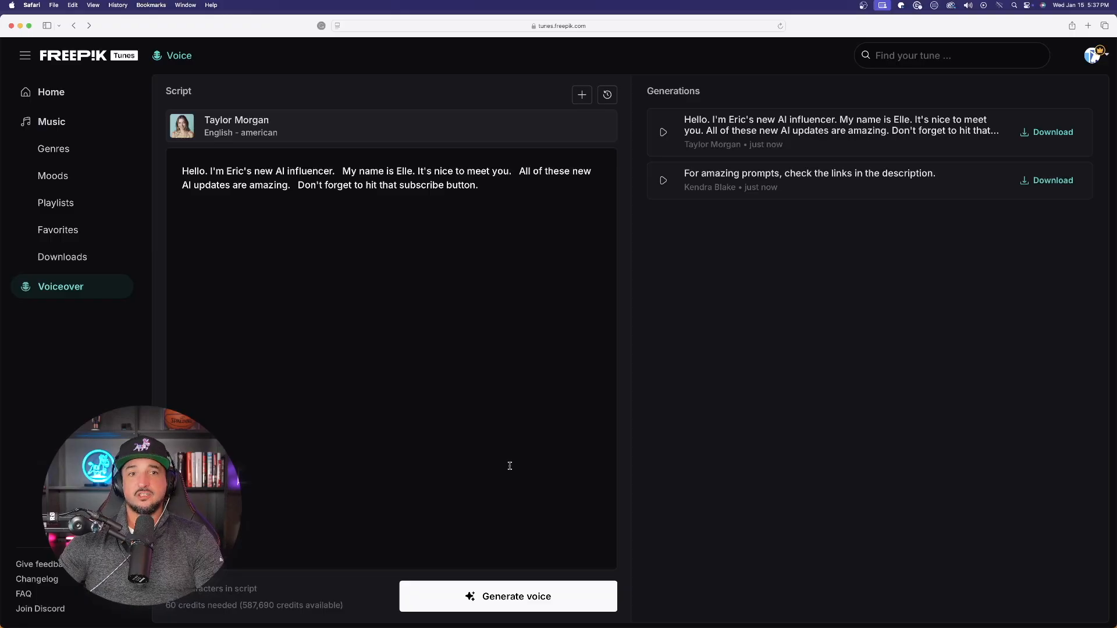
mouse_move(743, 410)
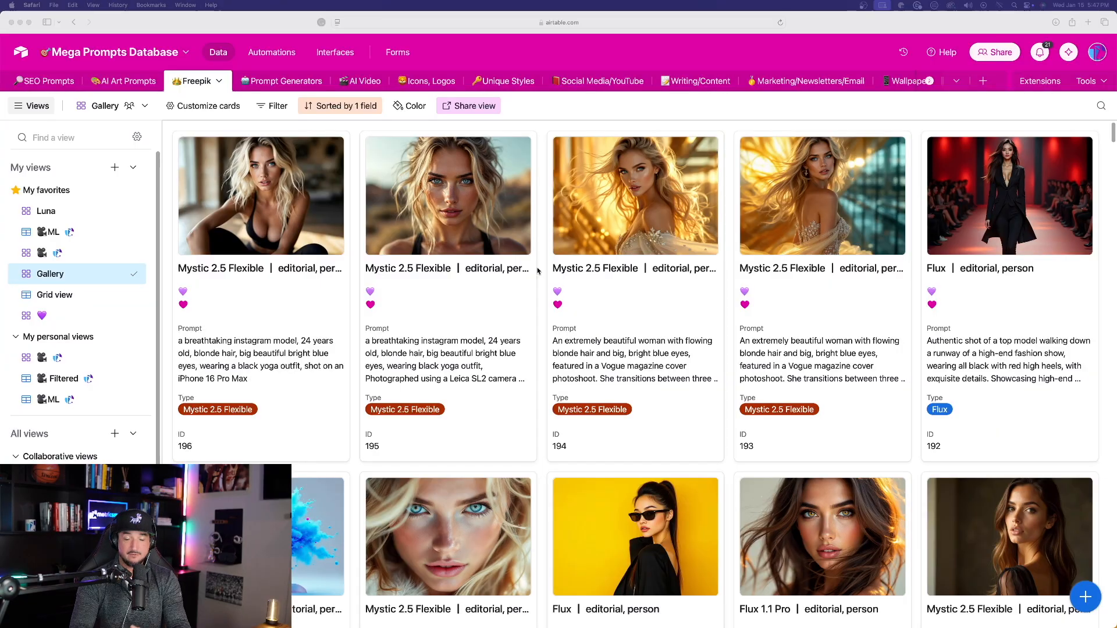
- Inspect the yellow-background model image and its full Flux record in the Freepik gallery
scroll(down, 3)
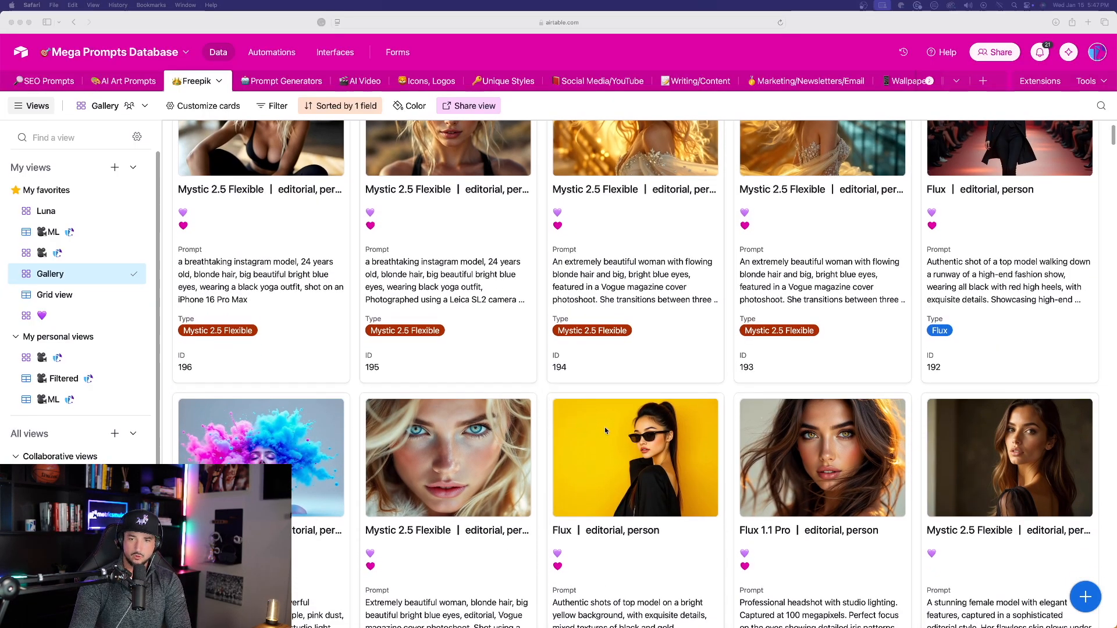
click(634, 457)
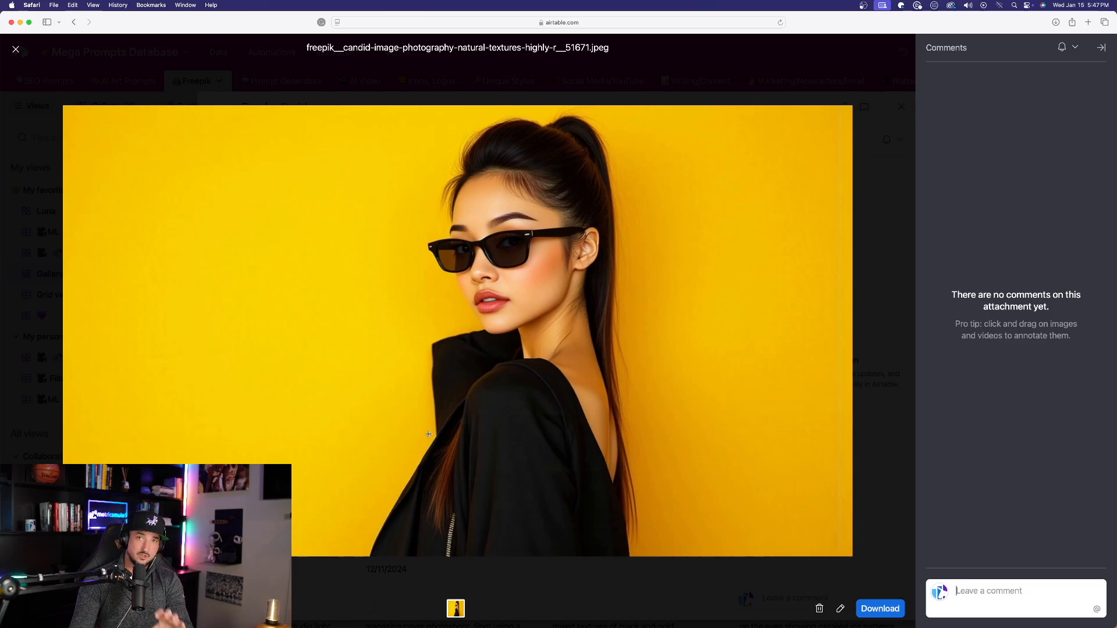
click(901, 106)
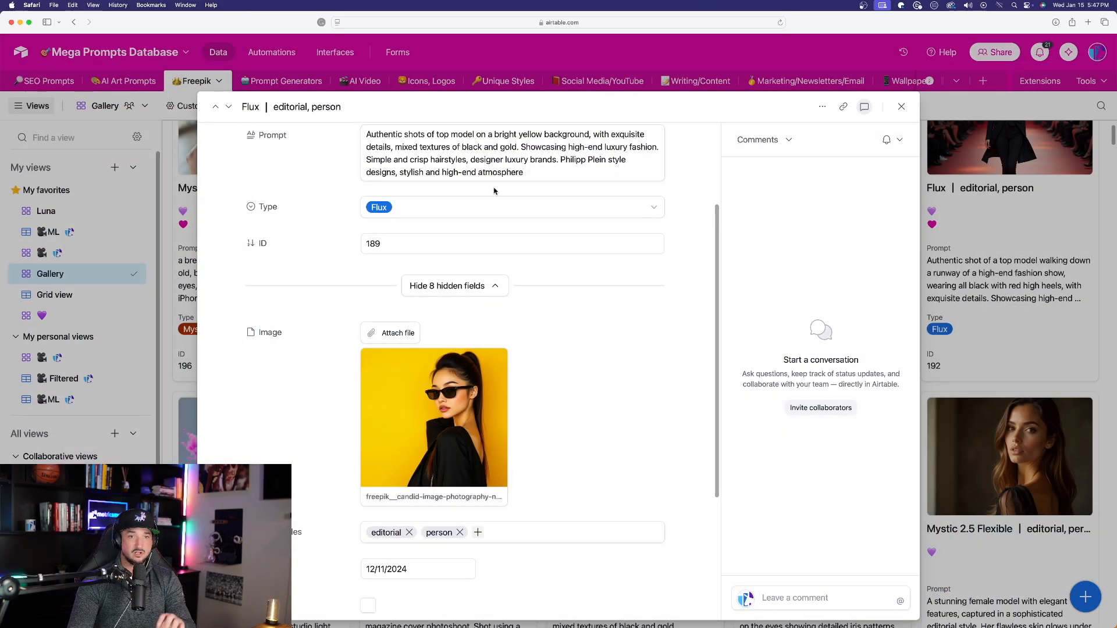
mouse_move(483, 265)
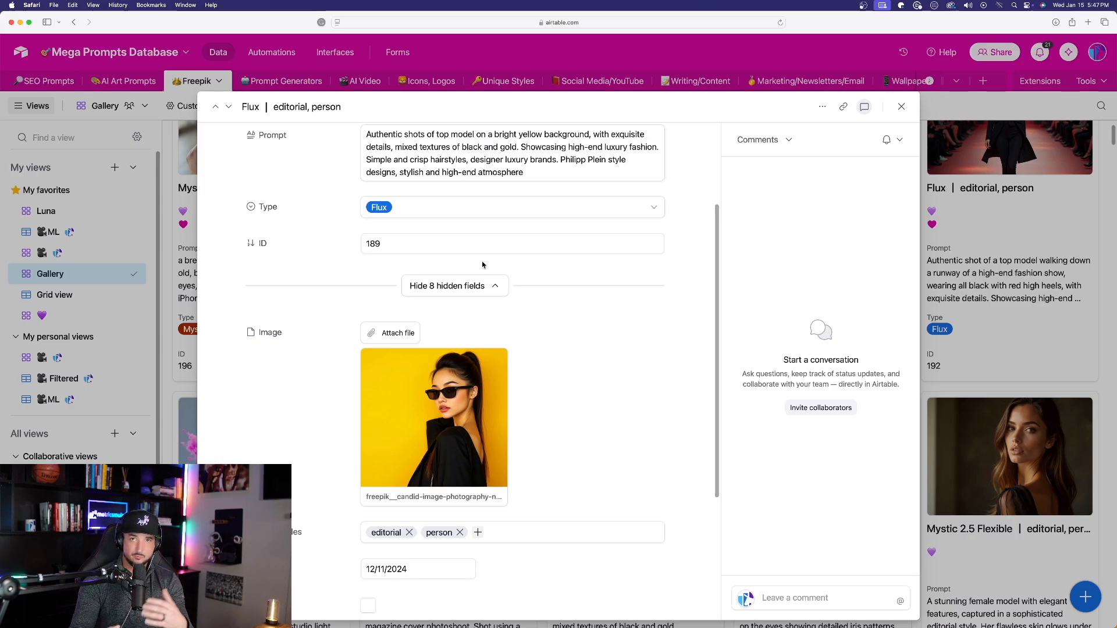
mouse_move(747, 245)
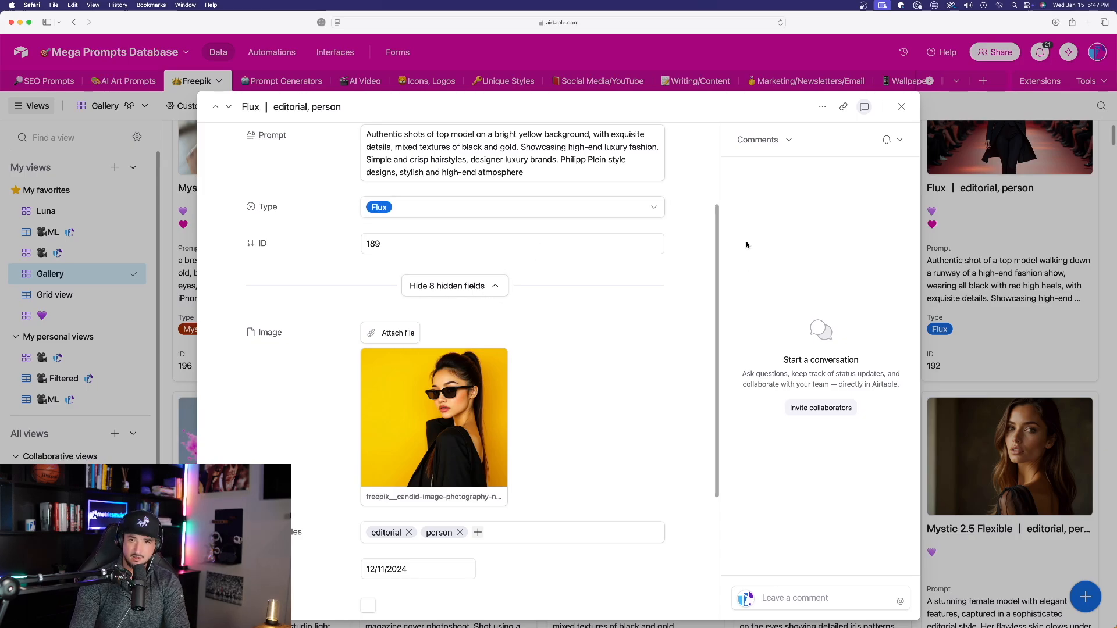
click(901, 106)
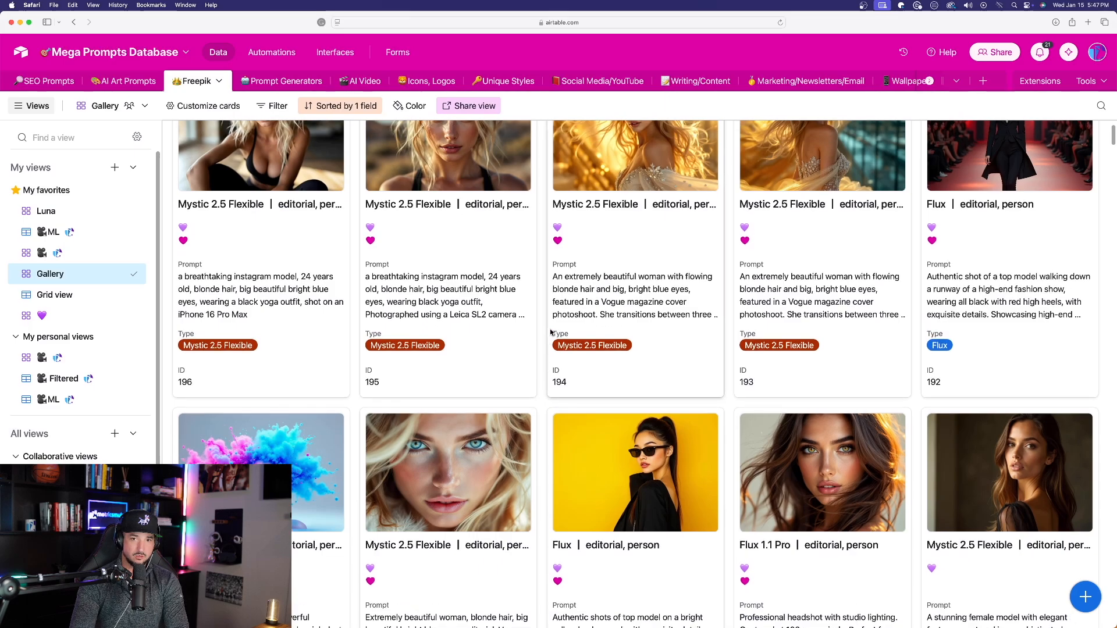
- Inspect the blonde model's image and its Mystic 2.5 record, then head to Freepik creations
scroll(up, 3)
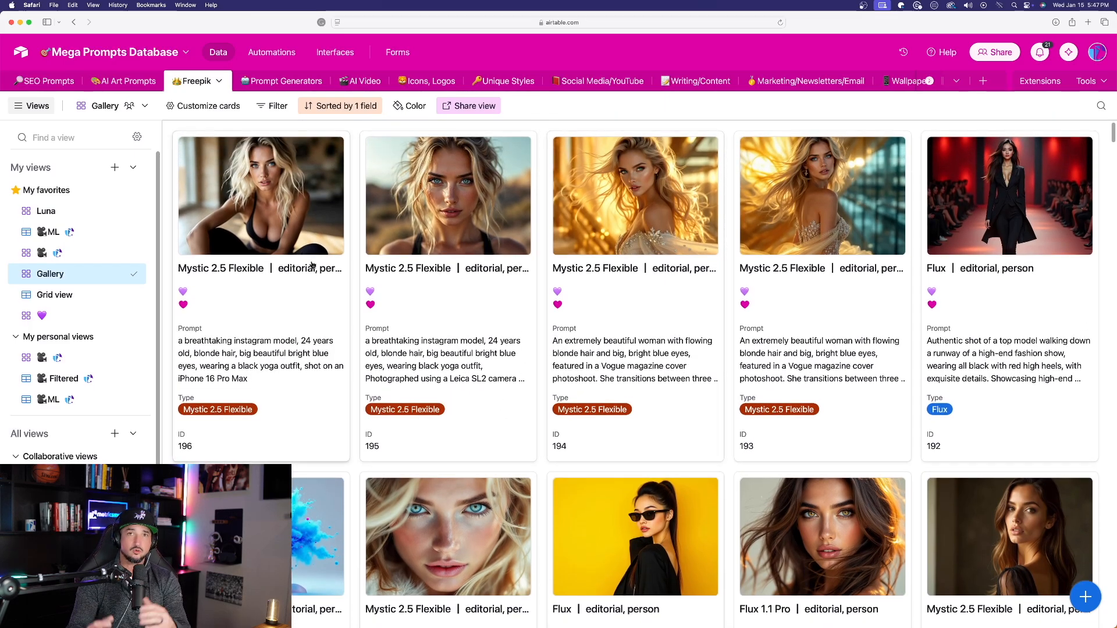
mouse_move(269, 380)
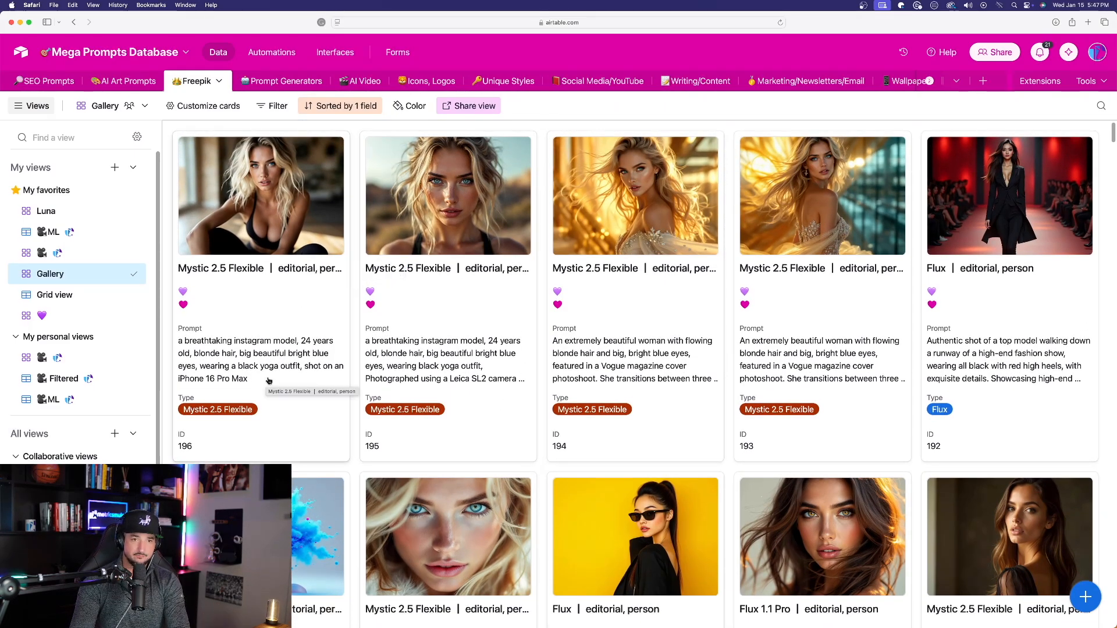
click(448, 196)
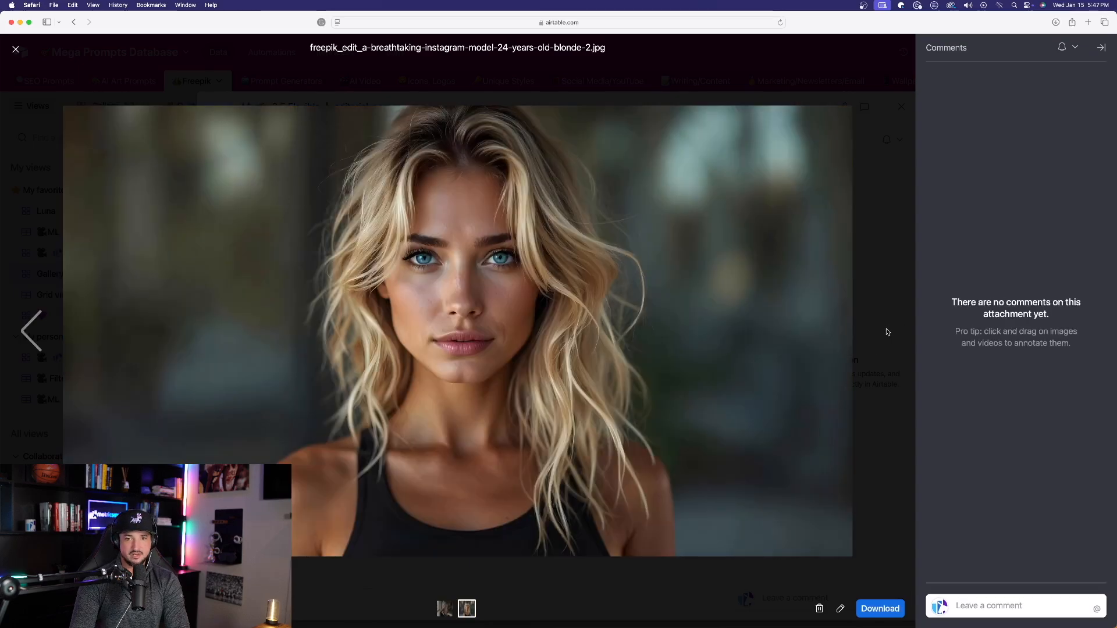
click(901, 106)
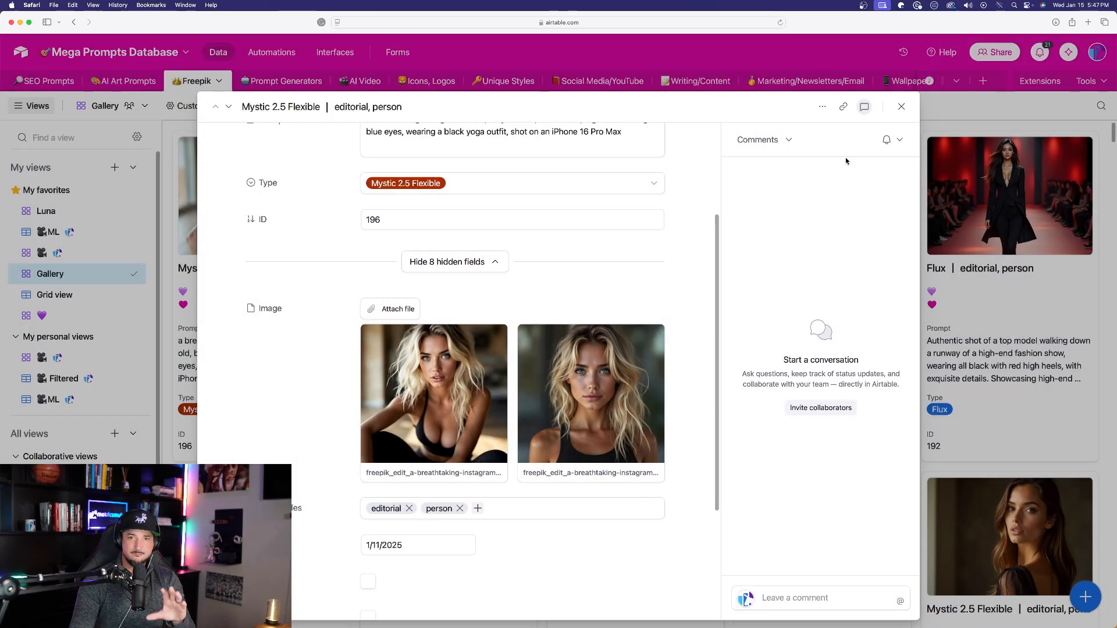
click(901, 106)
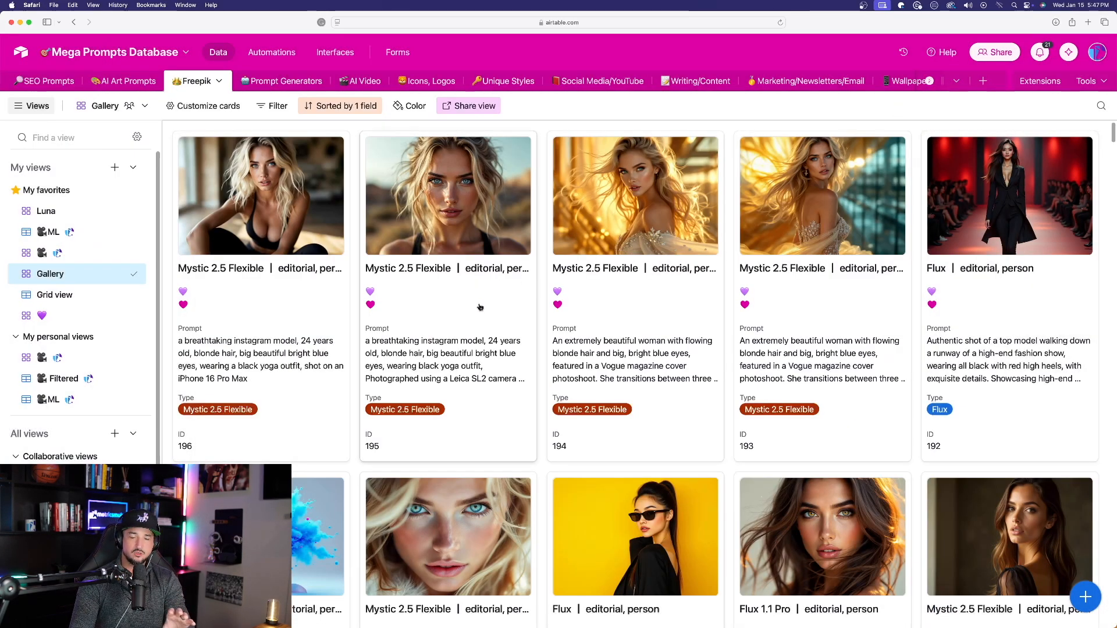
mouse_move(468, 312)
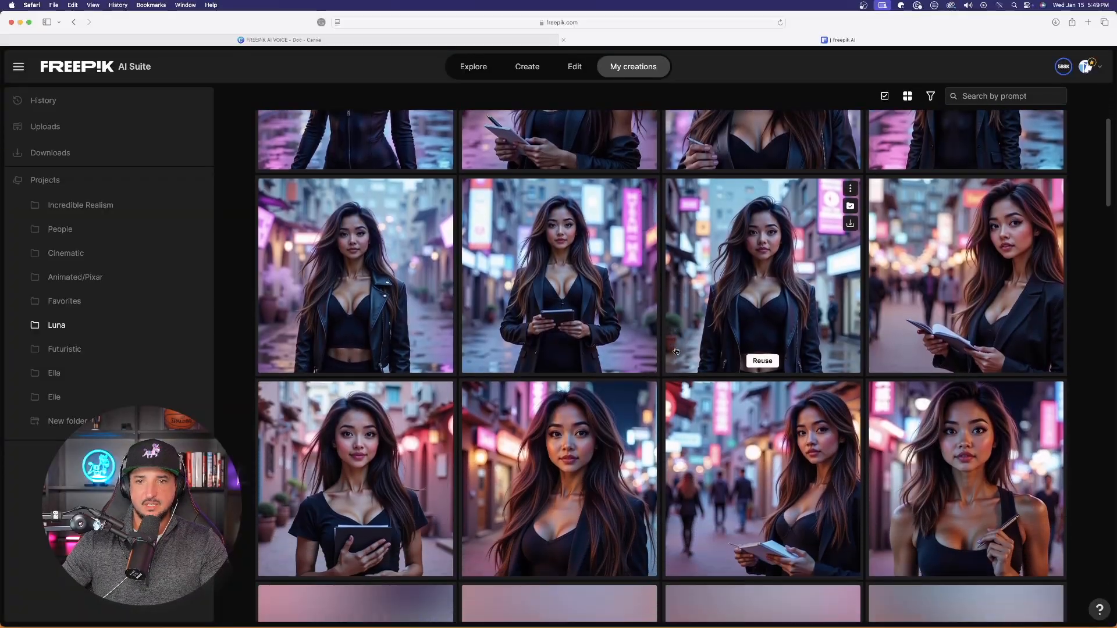
- Scroll through the Luna project images, then start image generation via Create
scroll(down, 3)
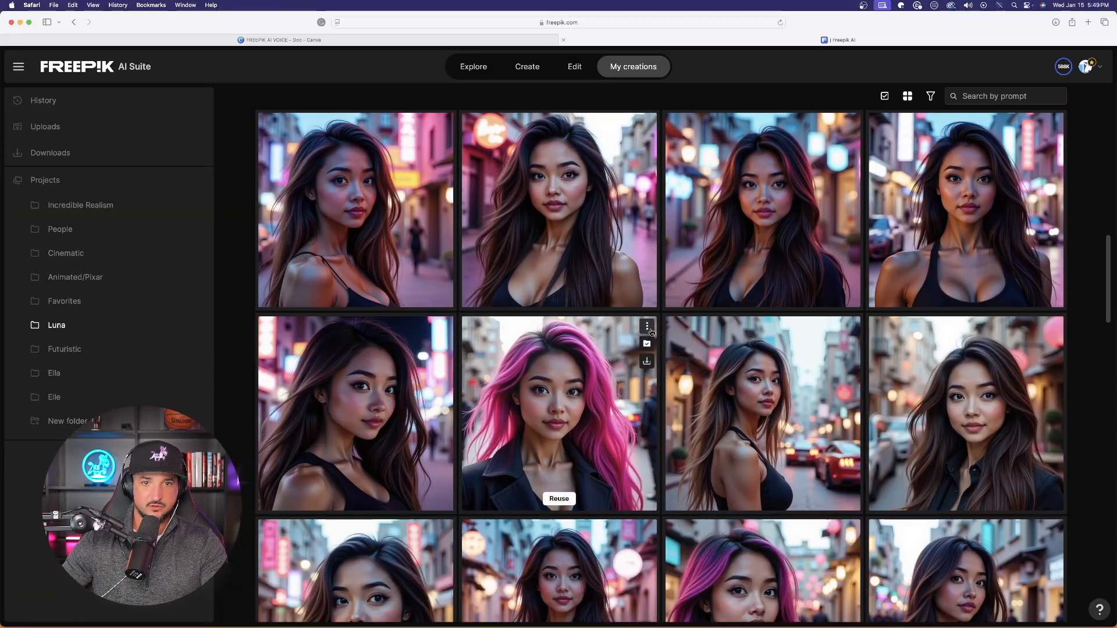
scroll(down, 3)
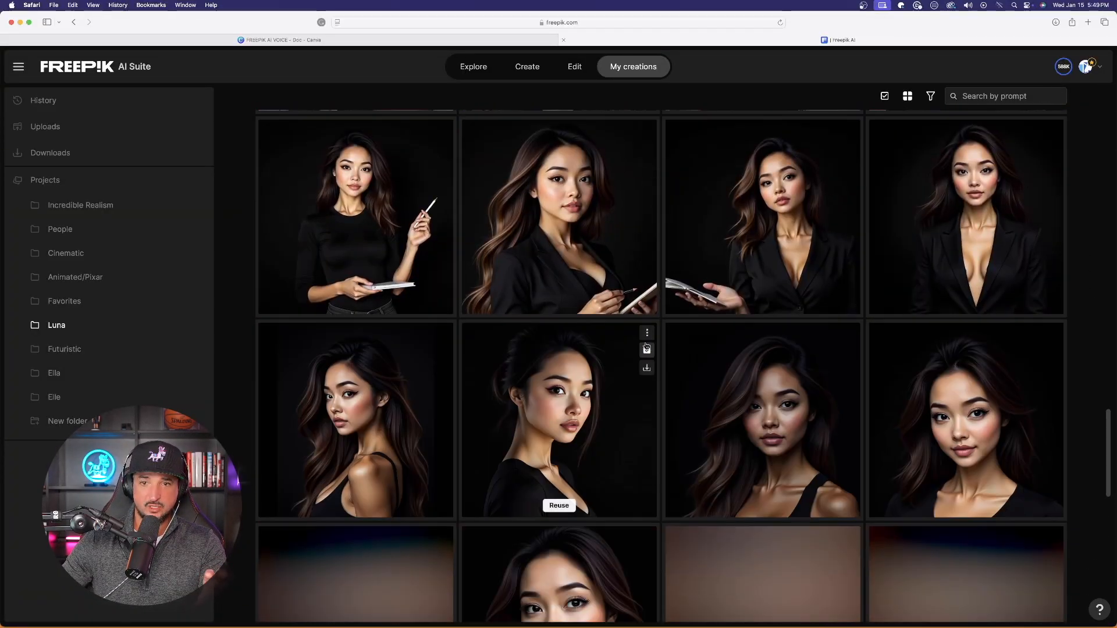
scroll(down, 3)
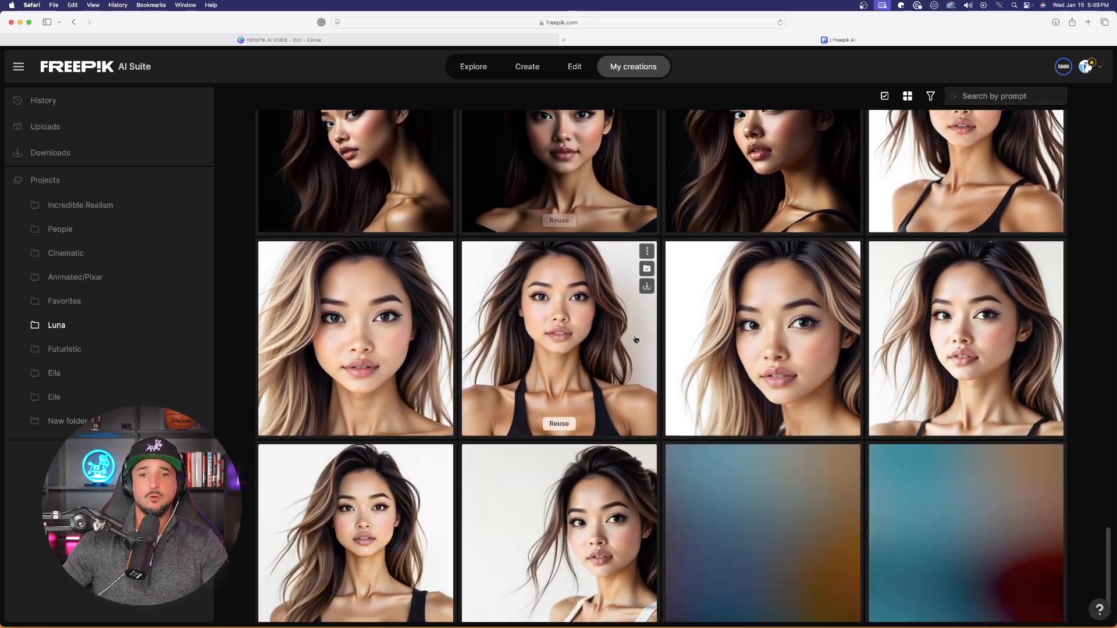
scroll(down, 3)
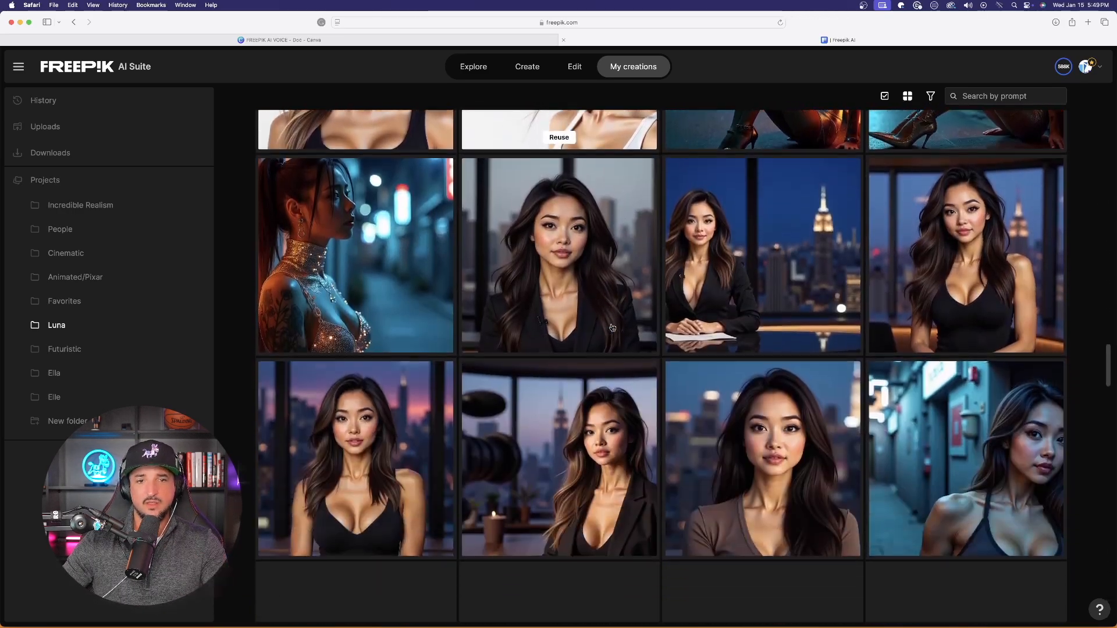
click(526, 66)
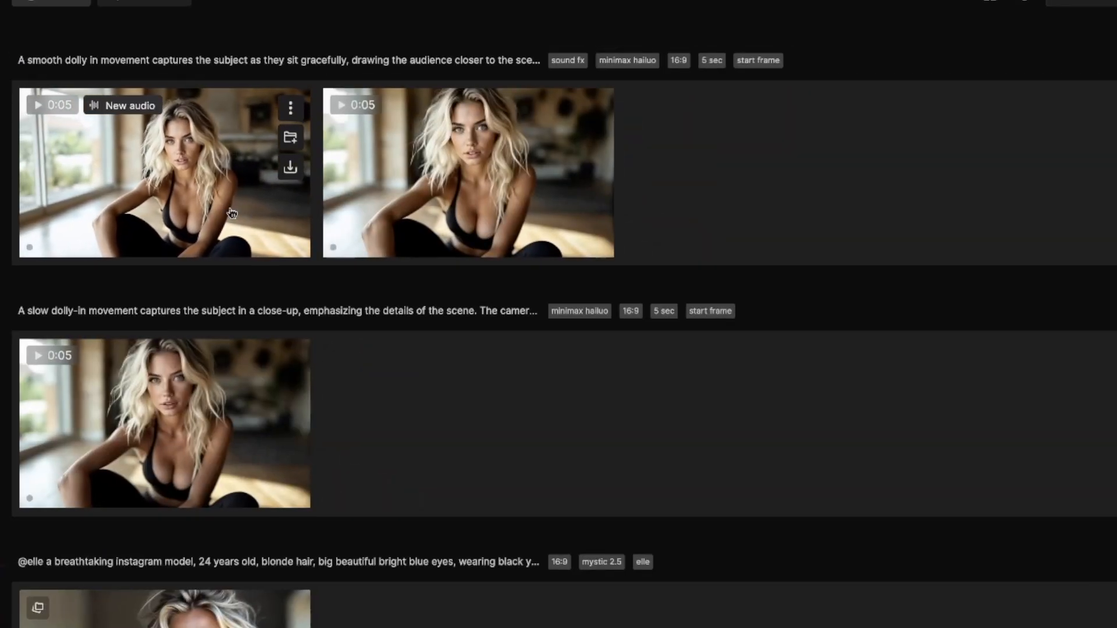
mouse_move(433, 207)
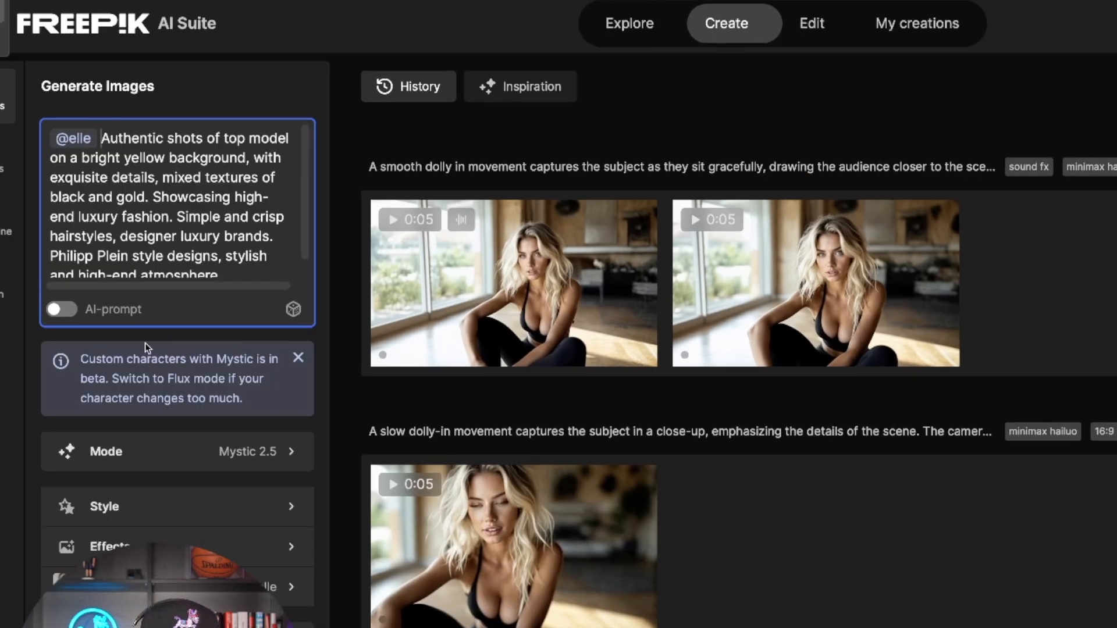
mouse_move(189, 382)
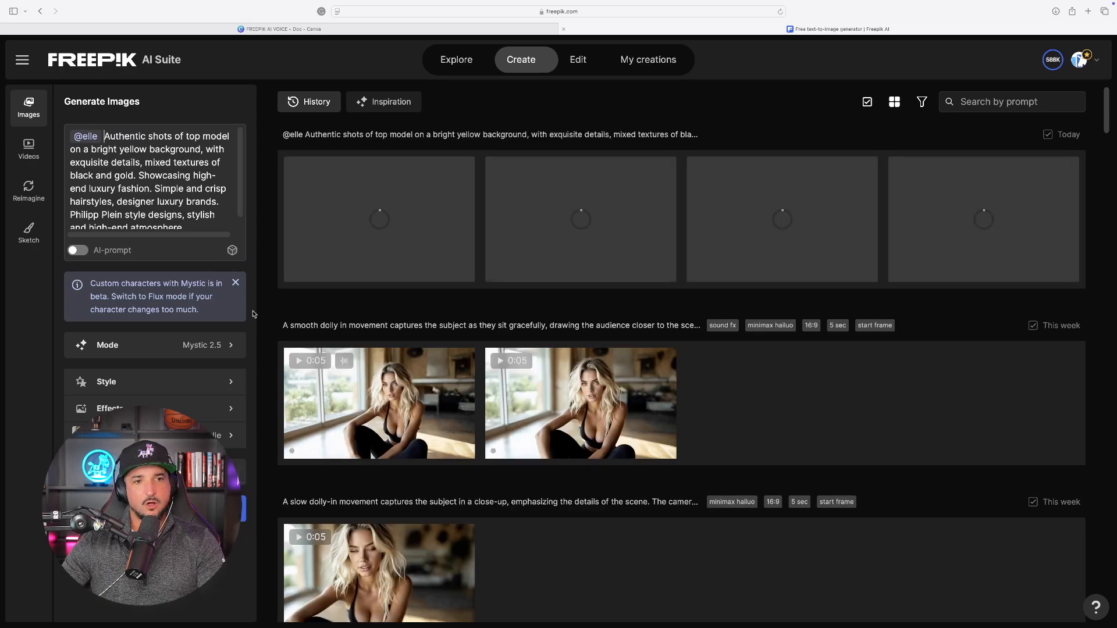
- Switch the image model from Mystic 2.5 to Flux 1.0 for the yellow-background Elle prompt
click(155, 345)
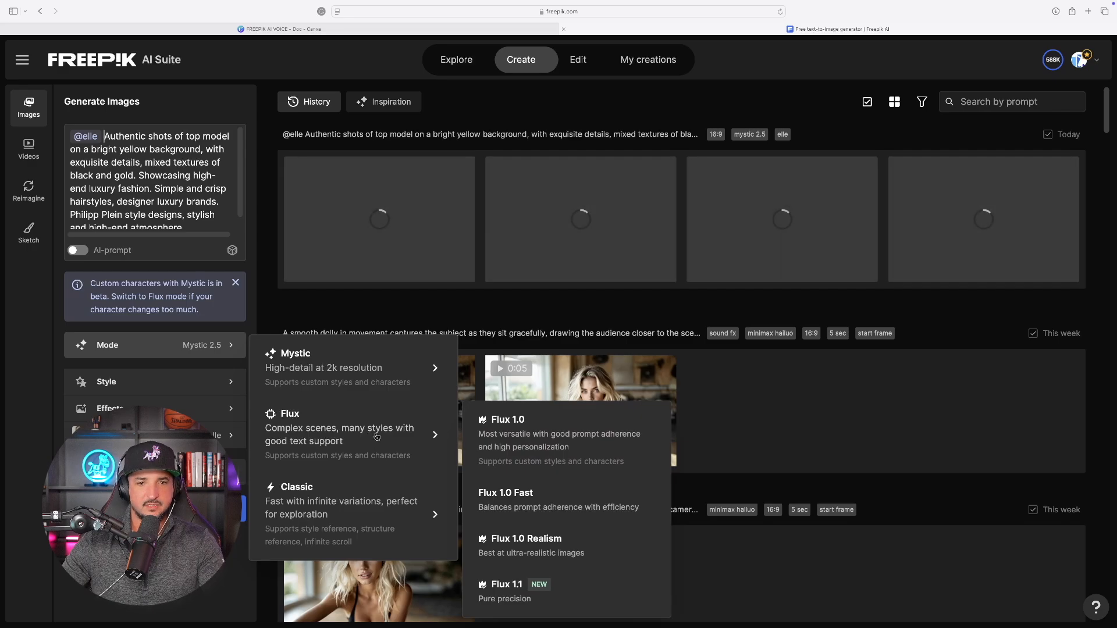
click(508, 419)
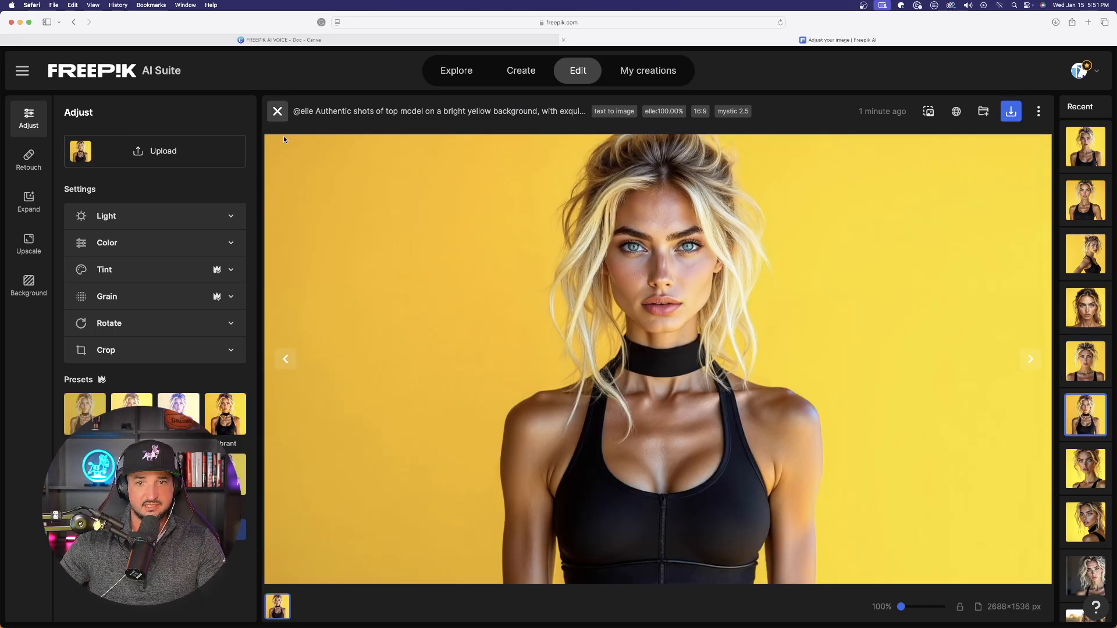
- Step through the yellow-background Elle results and view the full prompt popover
click(1086, 146)
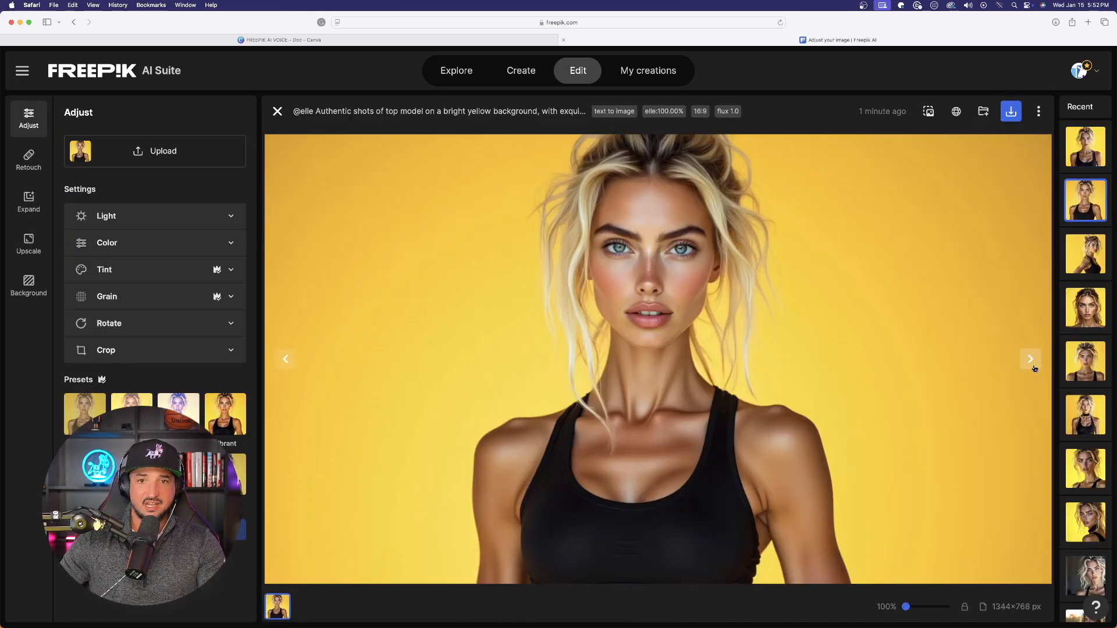
click(521, 69)
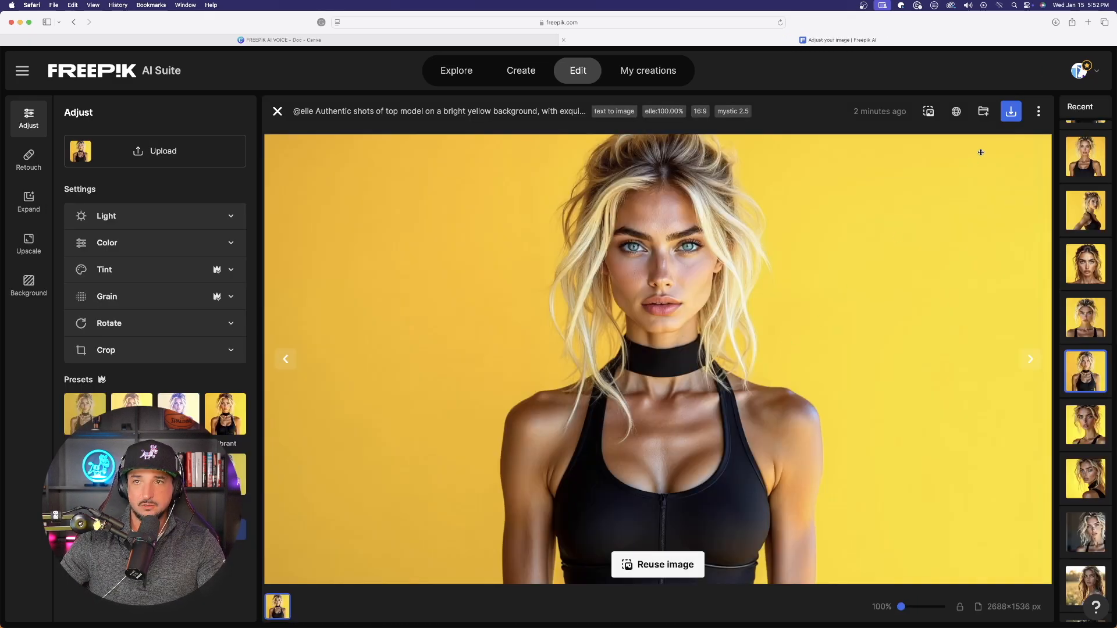
click(1011, 112)
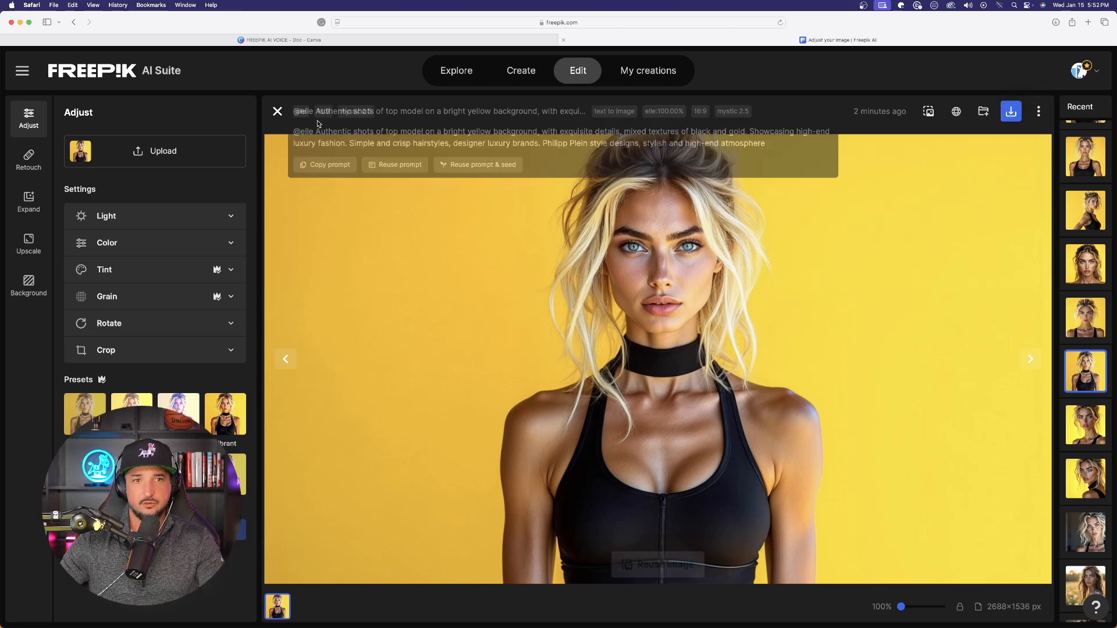
click(520, 70)
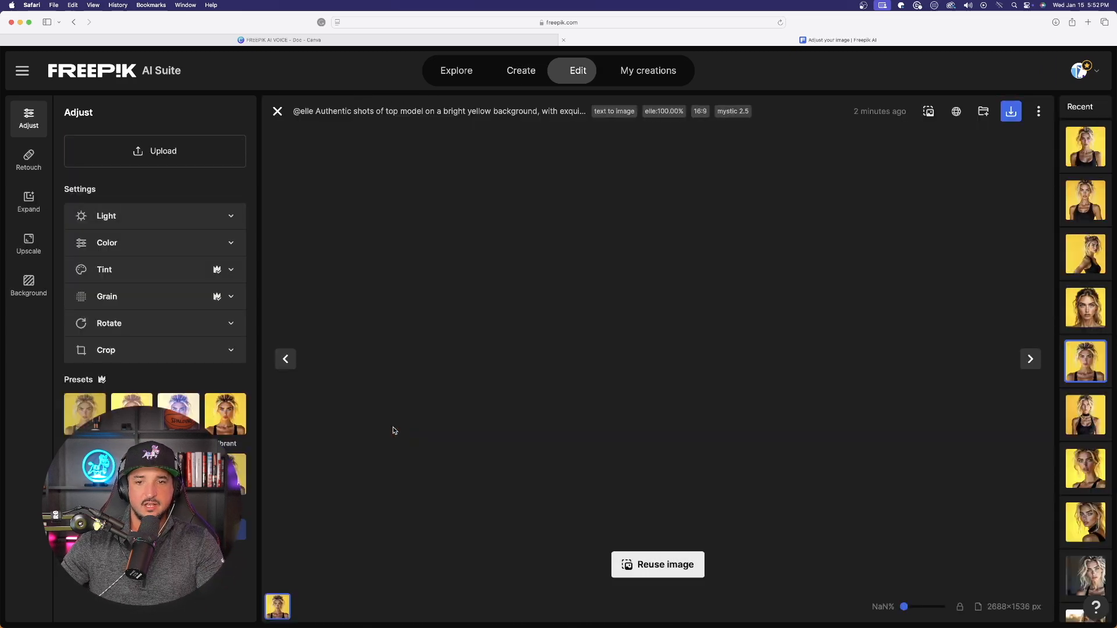
- Reuse the freckled close-up portrait as the video start frame
click(1029, 359)
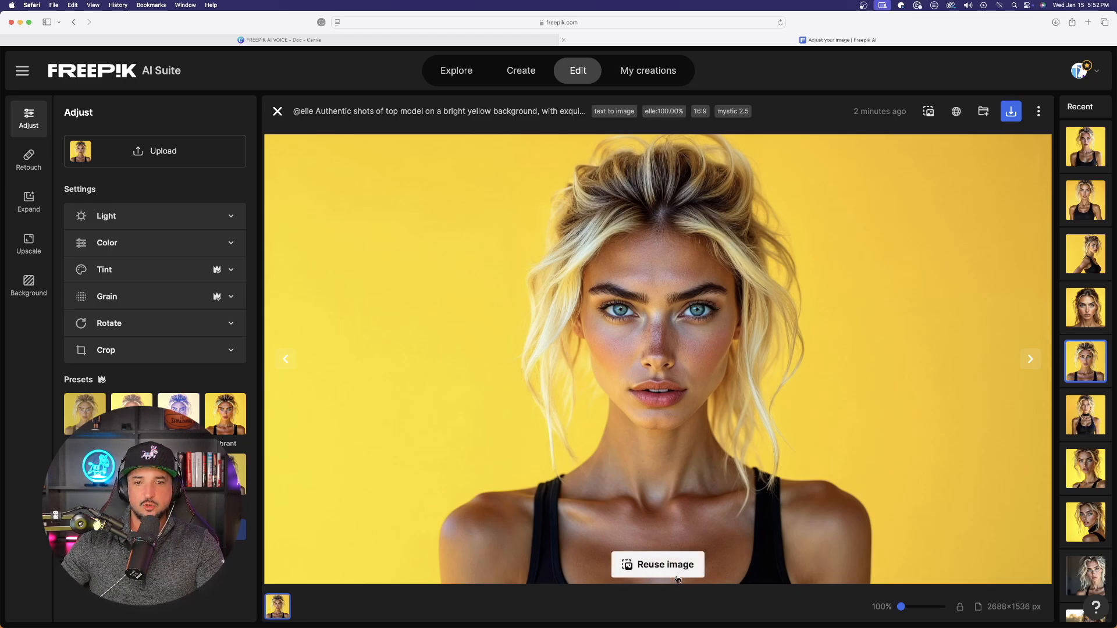
click(657, 565)
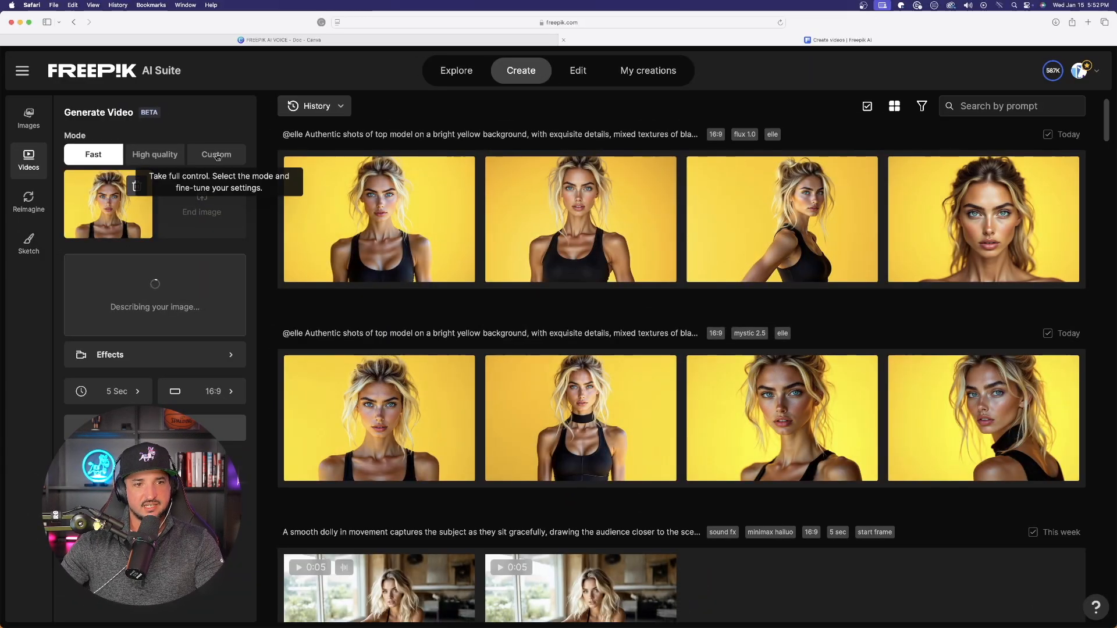
- Choose Custom video mode and pick Kling for the five-second slow zoom-in clip
click(216, 154)
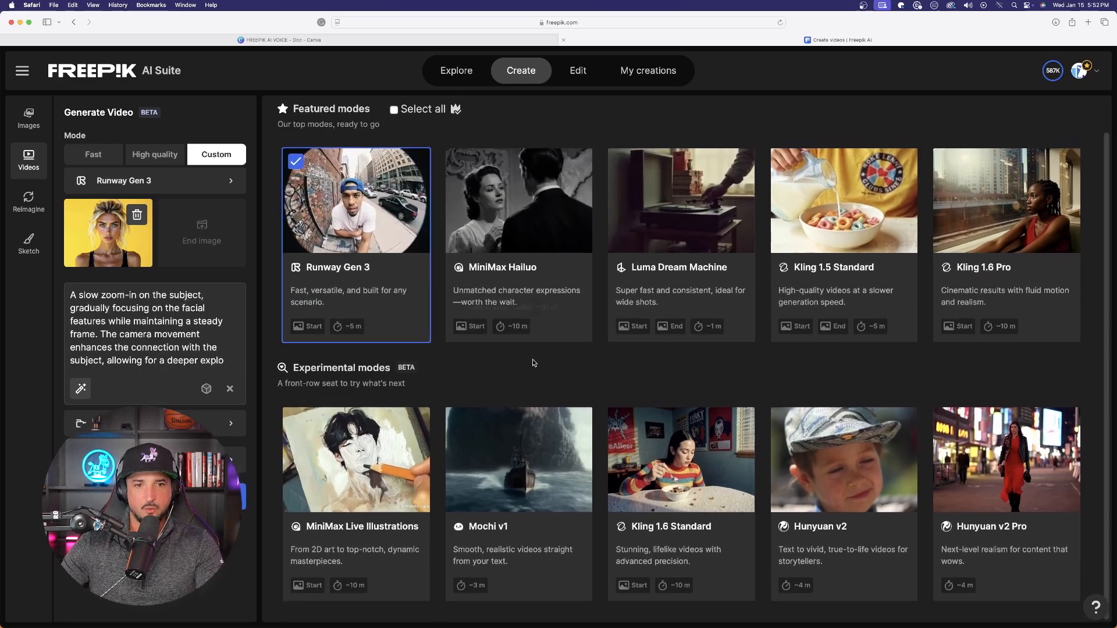
click(28, 118)
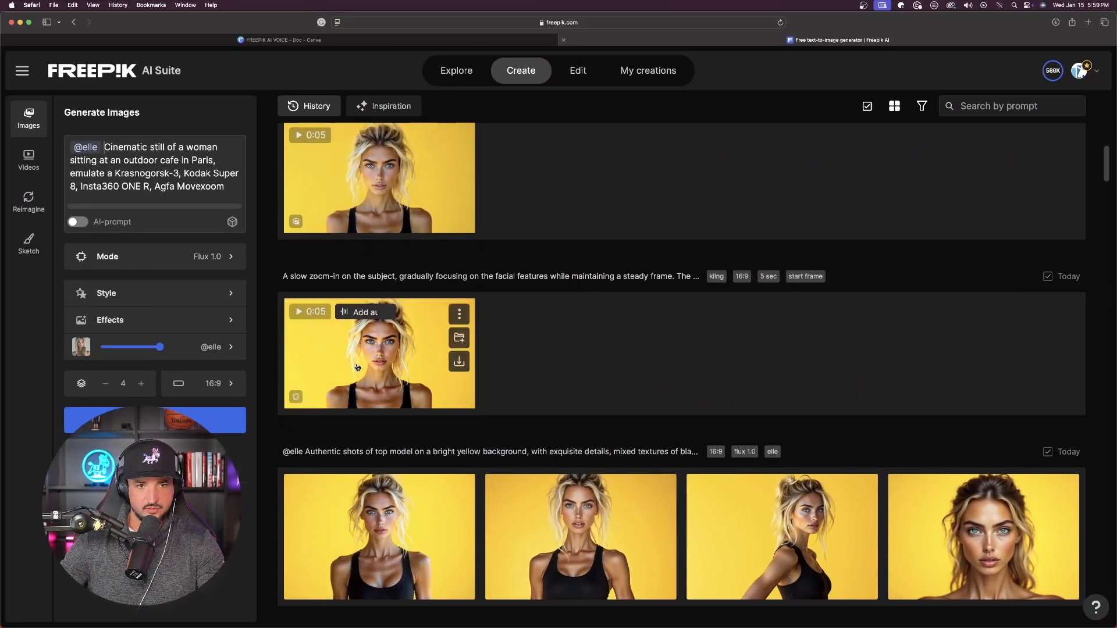
- Play the Kling zoom-in clip, then the Hunyuan v2 clip, closing each viewer
click(378, 353)
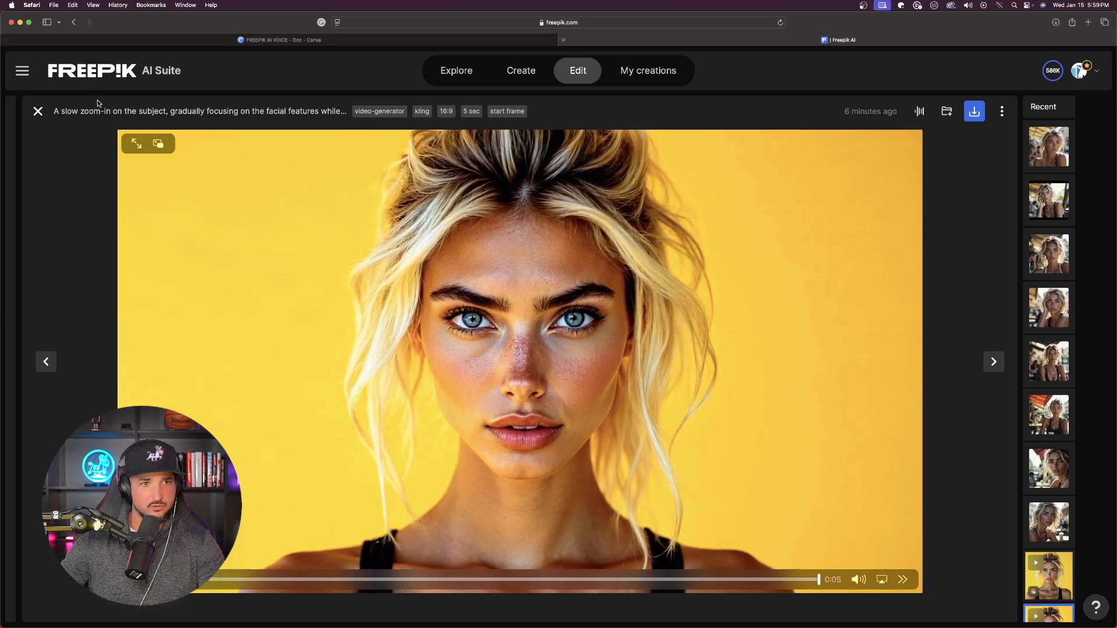
click(521, 70)
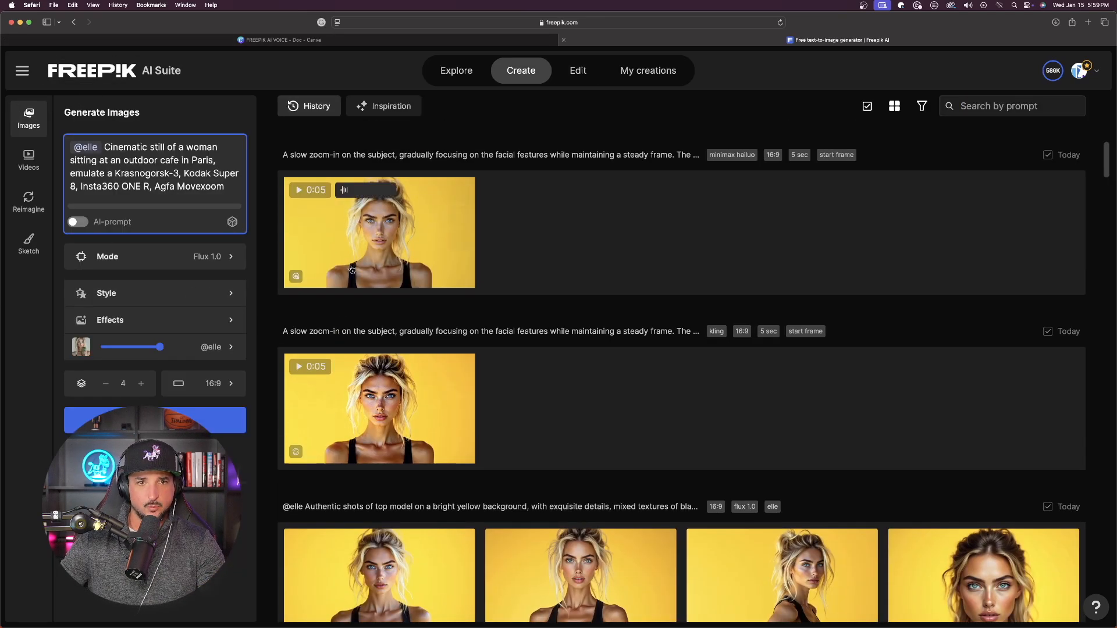
click(379, 232)
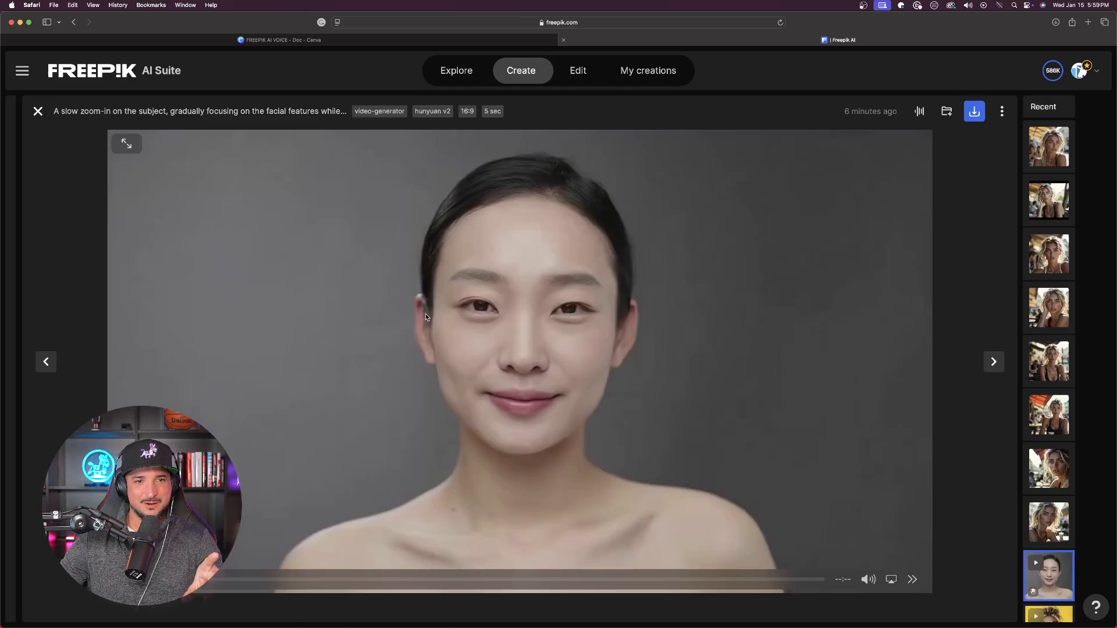
click(39, 111)
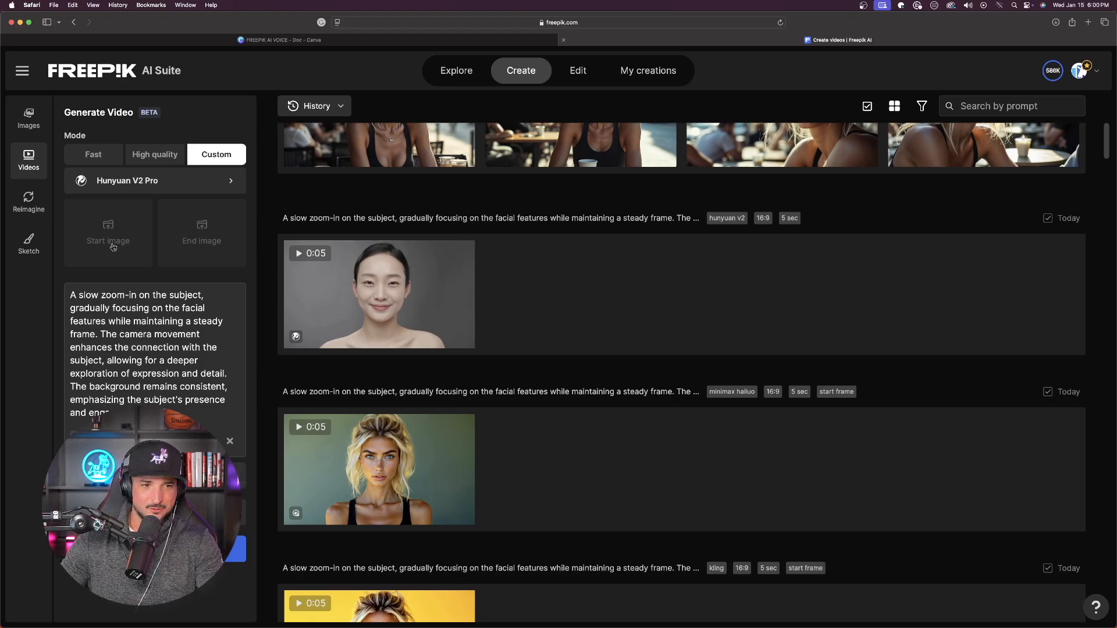
- Open a Paris cafe image of Elle from History and step through the cafe batch
scroll(up, 3)
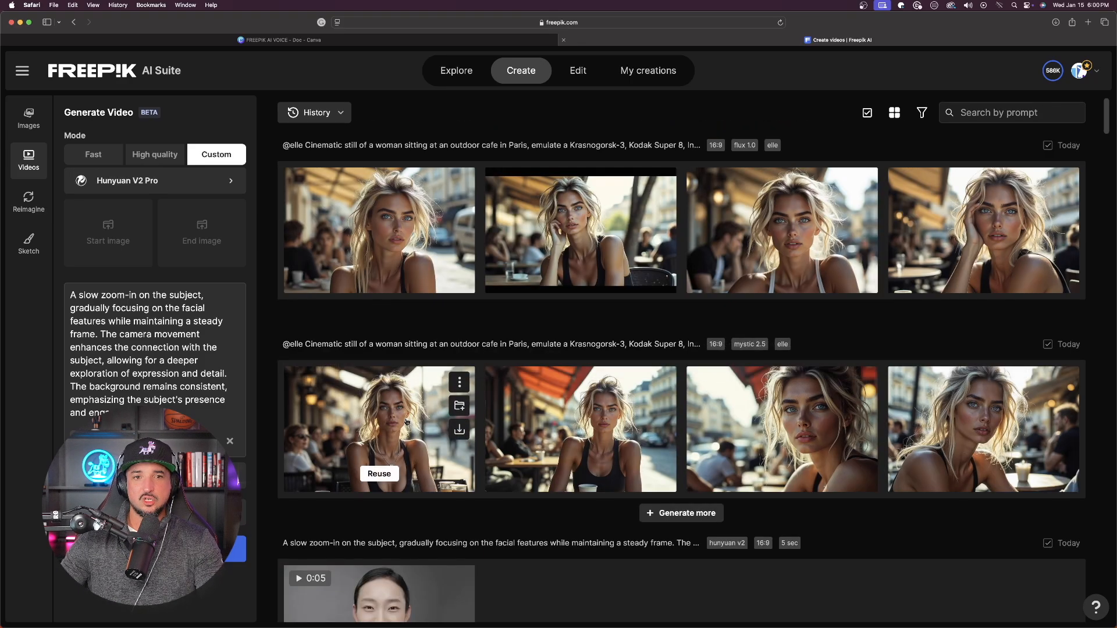
click(379, 429)
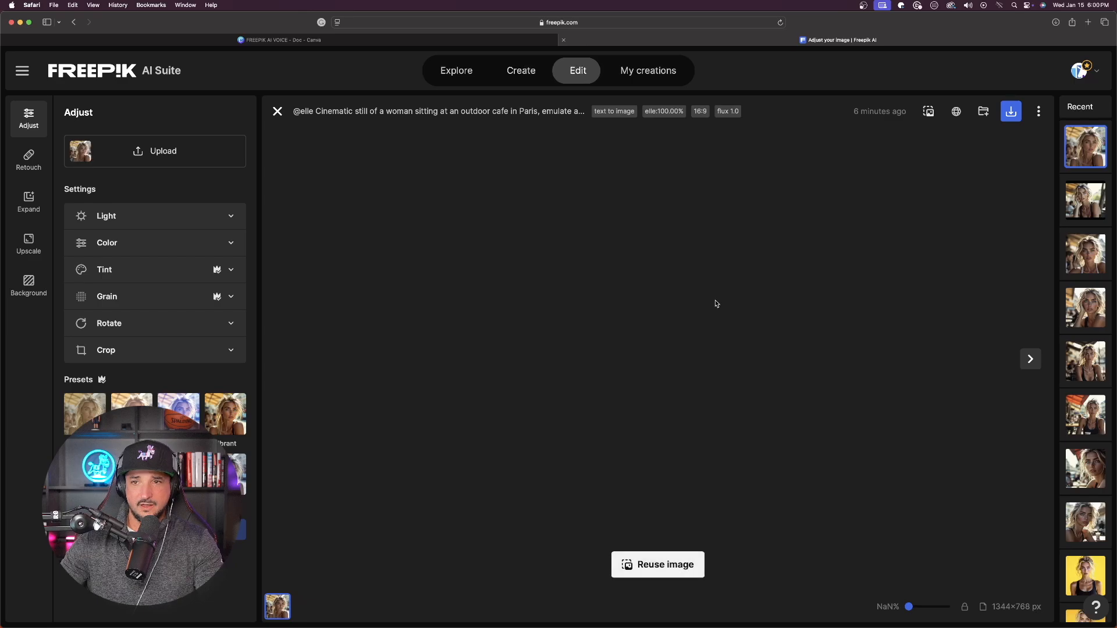
click(1086, 201)
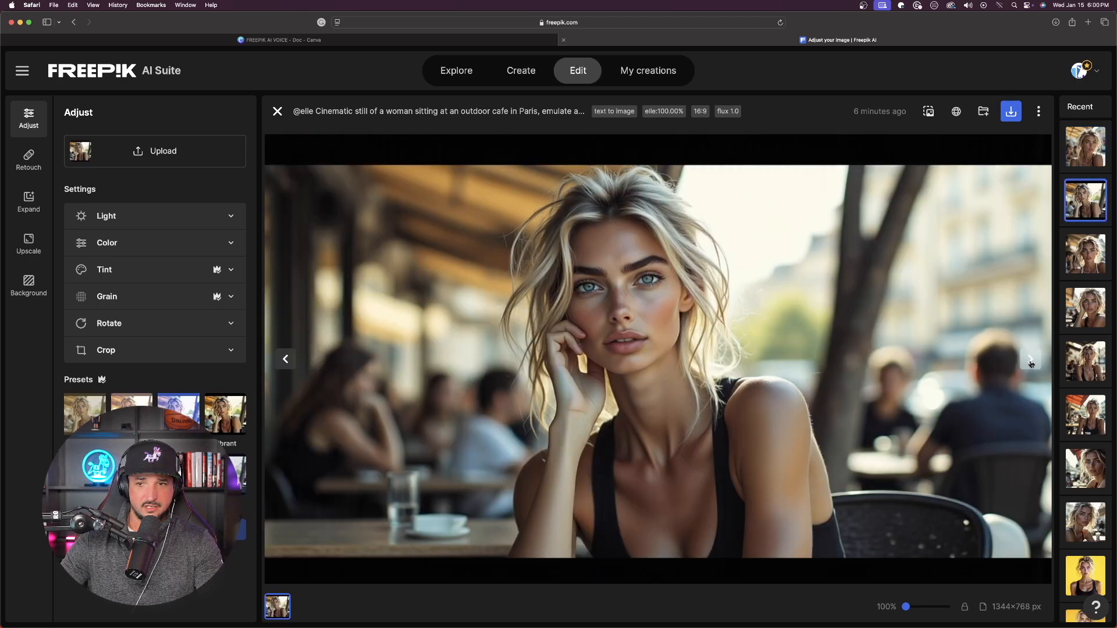
click(934, 40)
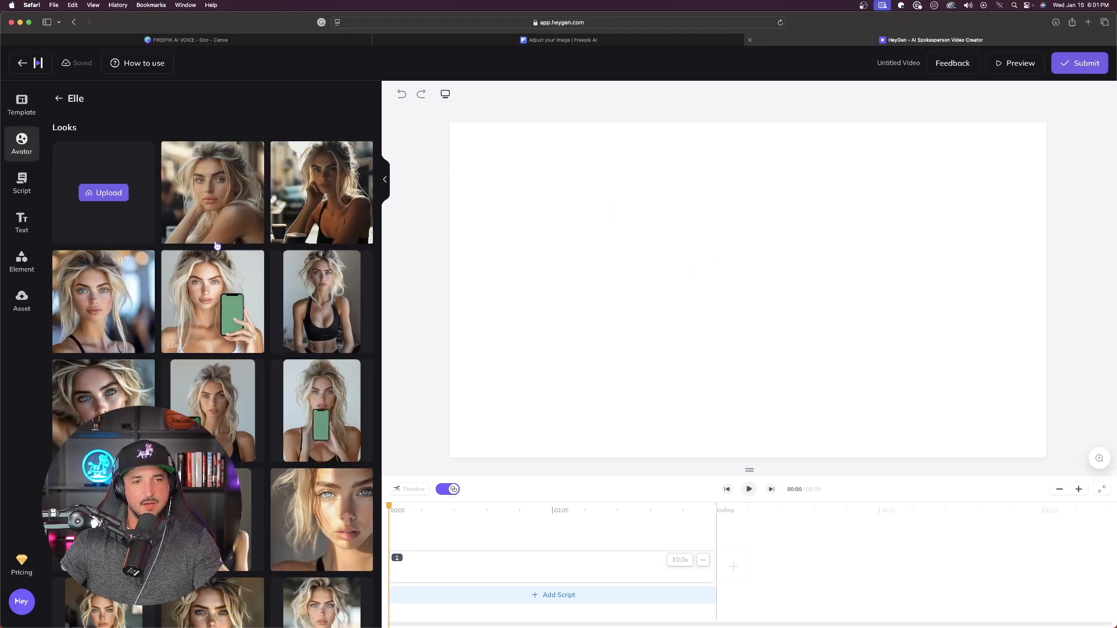
- Select an Elle look and upload the three staged Elle photos to her avatar
click(108, 193)
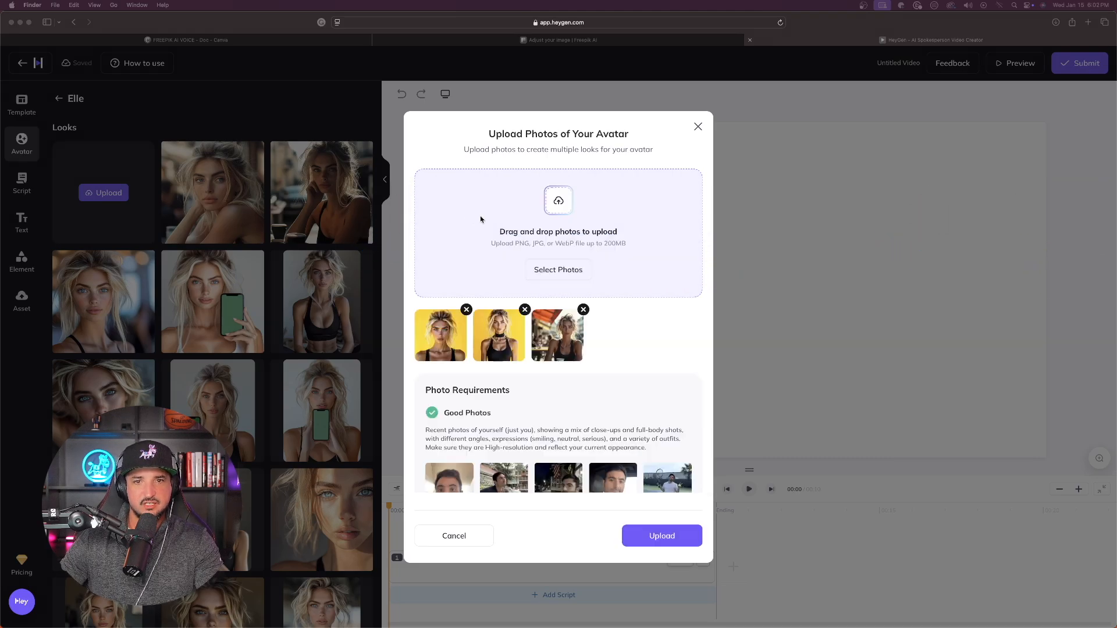
click(661, 536)
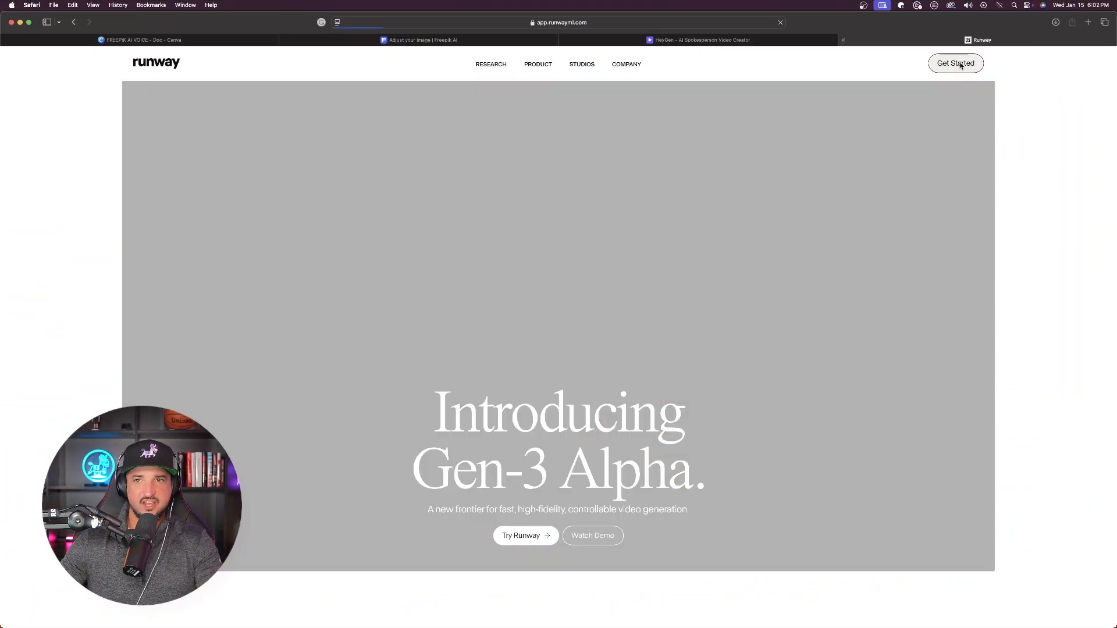
- Enter the Runway dashboard via Get Started and scroll down to its AI Tools
click(955, 63)
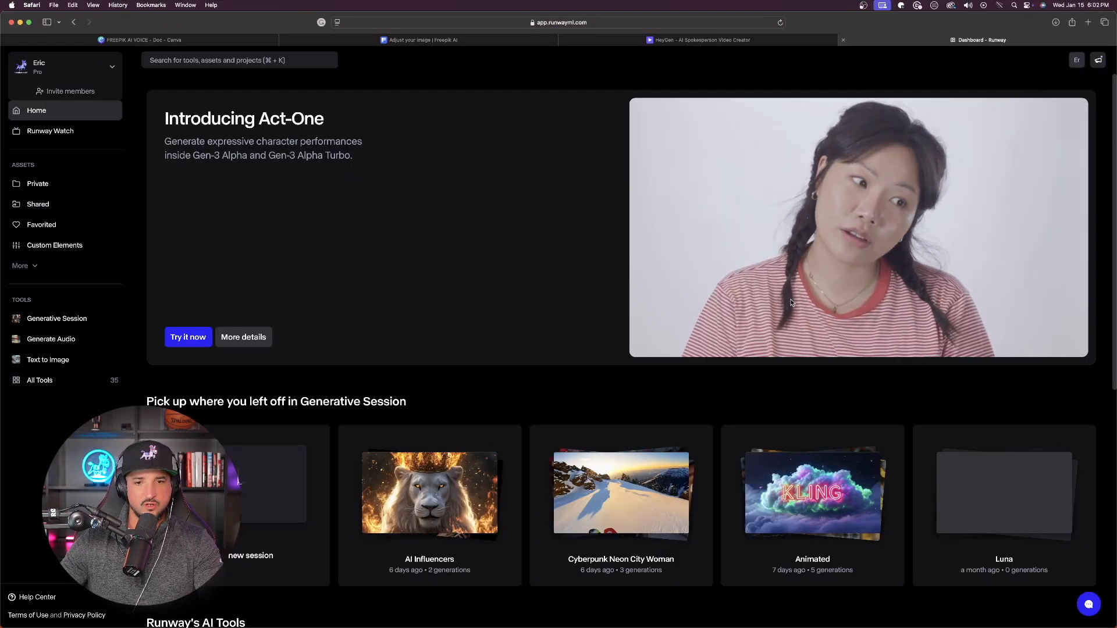
scroll(down, 3)
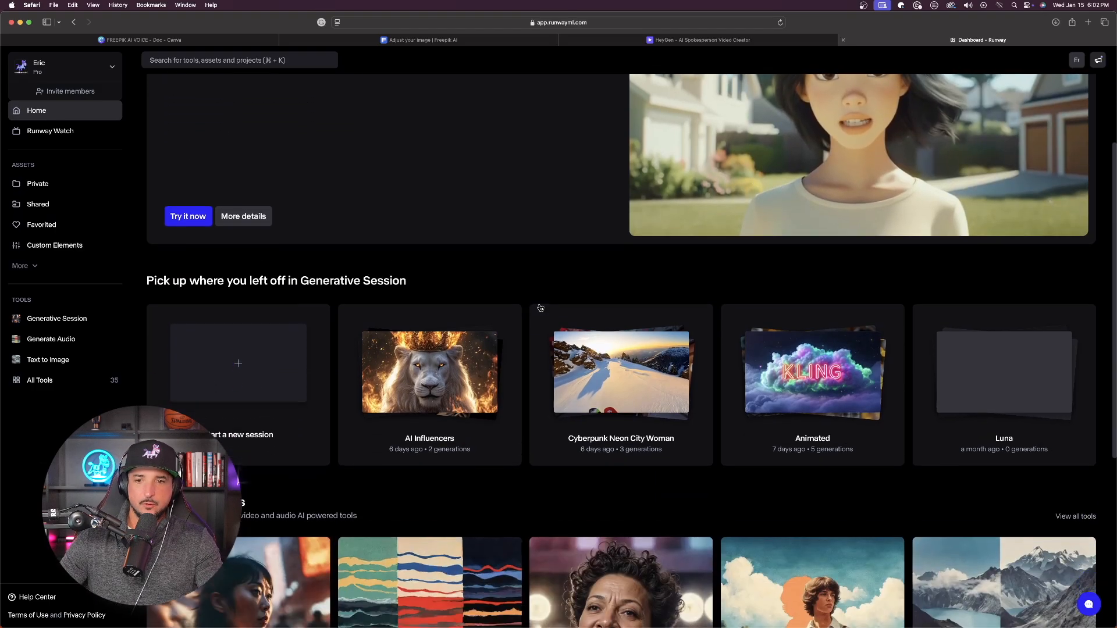
scroll(down, 3)
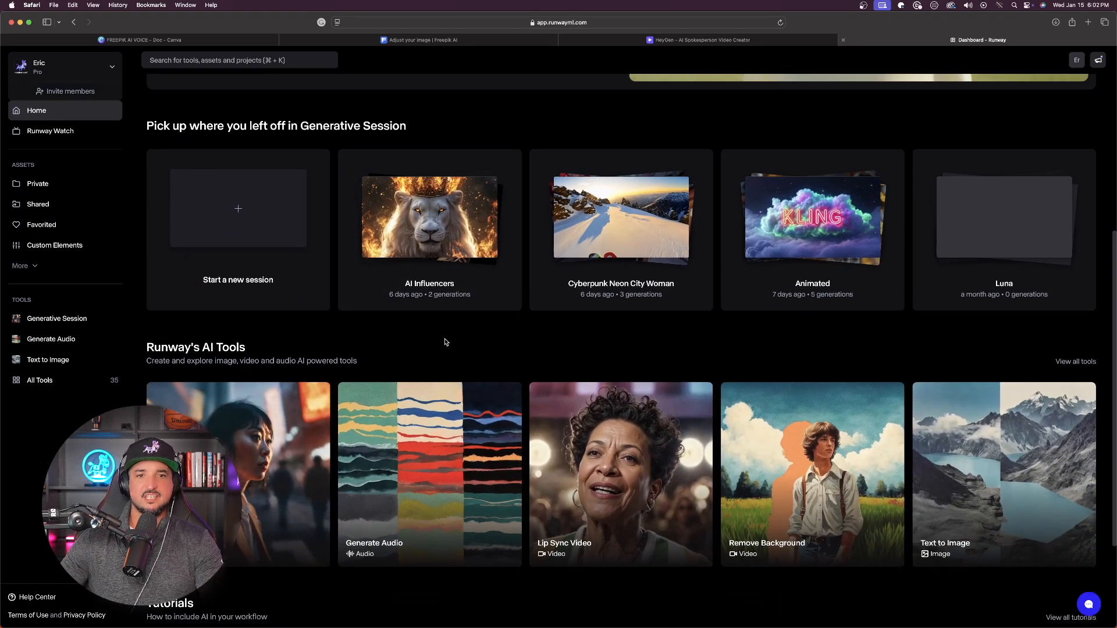
scroll(down, 3)
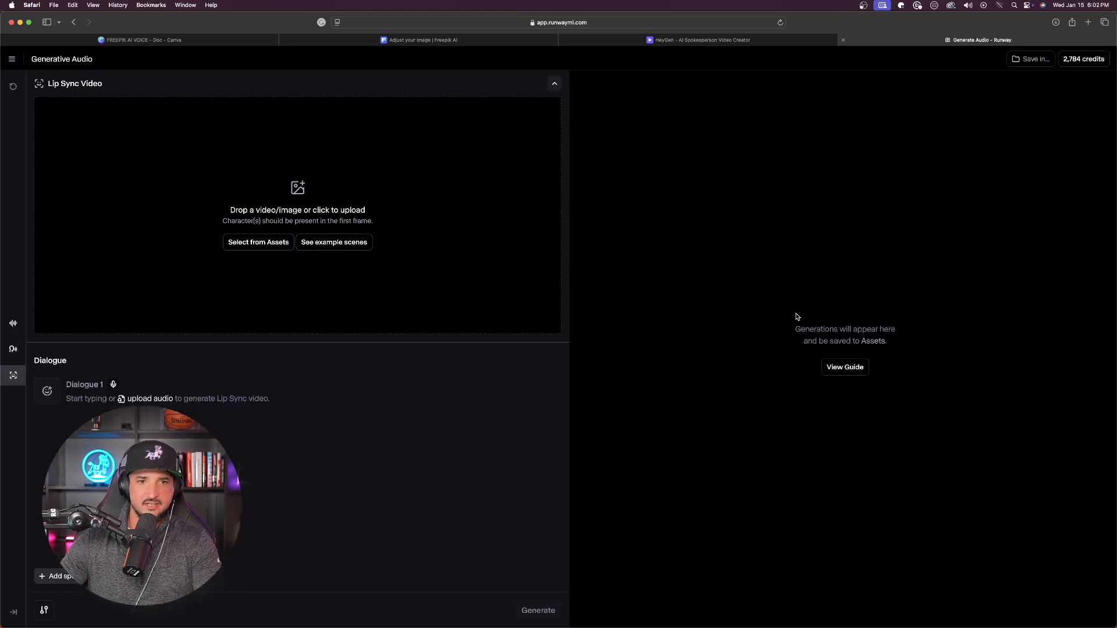
mouse_move(296, 235)
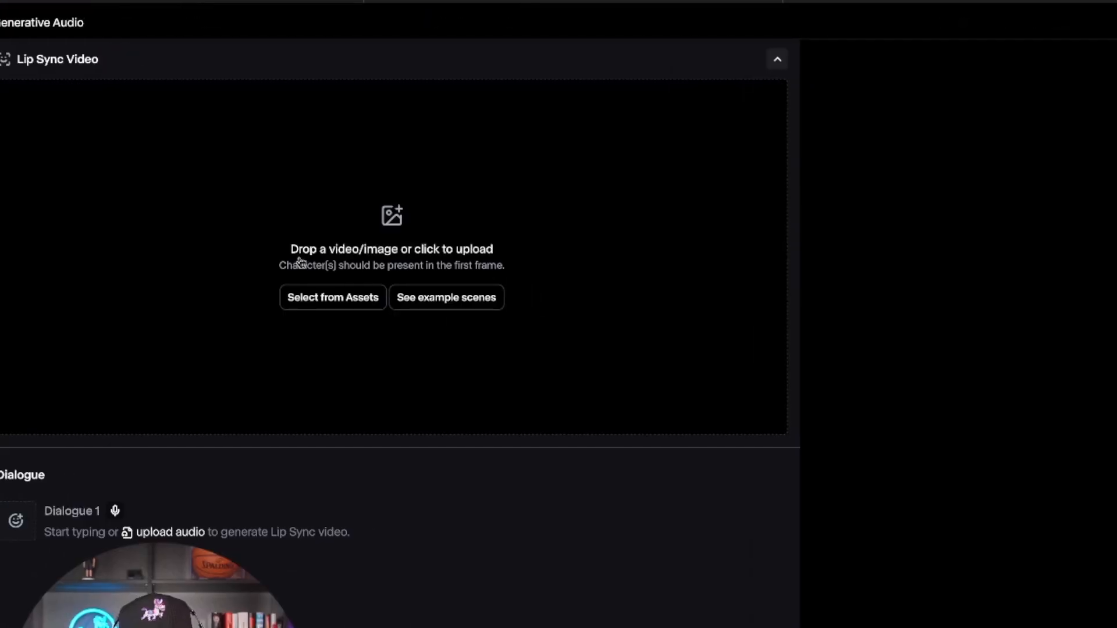
mouse_move(369, 258)
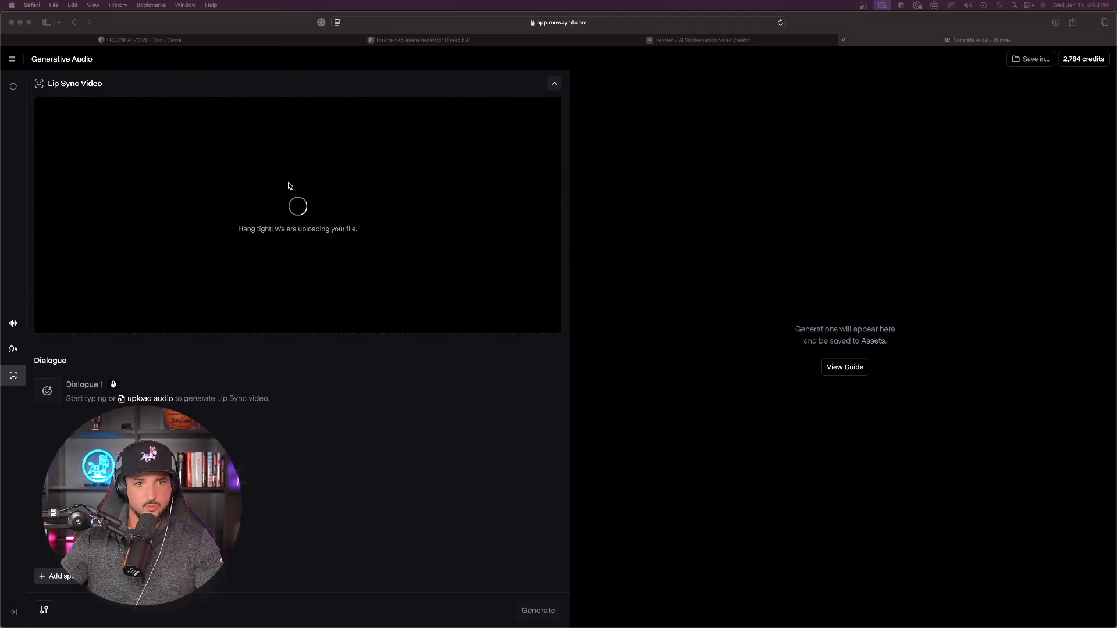
mouse_move(323, 187)
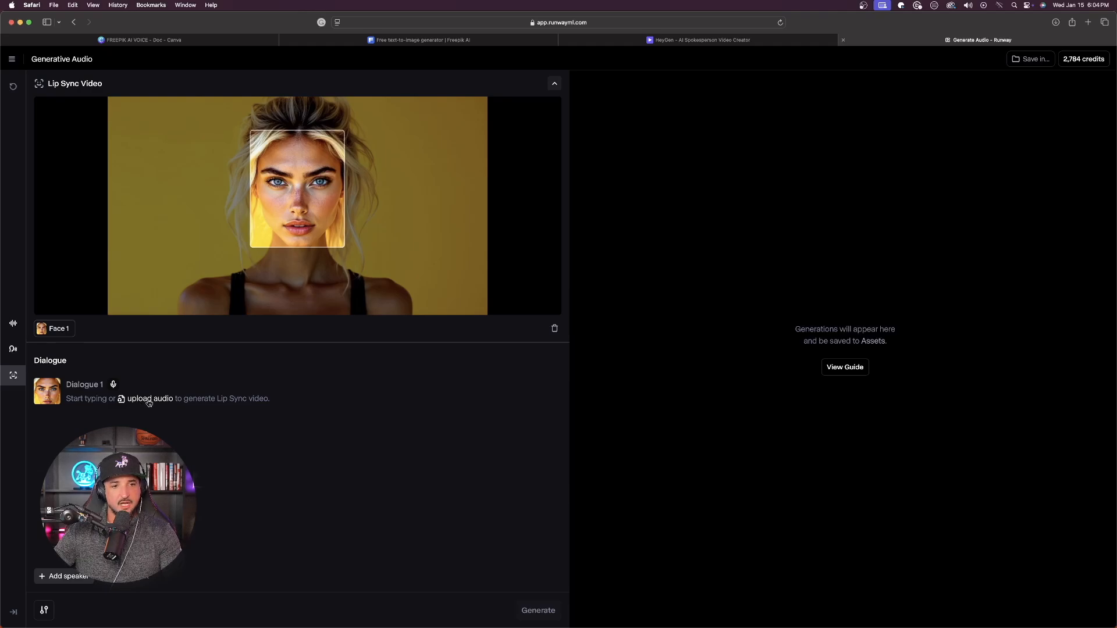
- Add the ten-second voiceover MP3, preview it, and start generating the lip-sync video
click(150, 398)
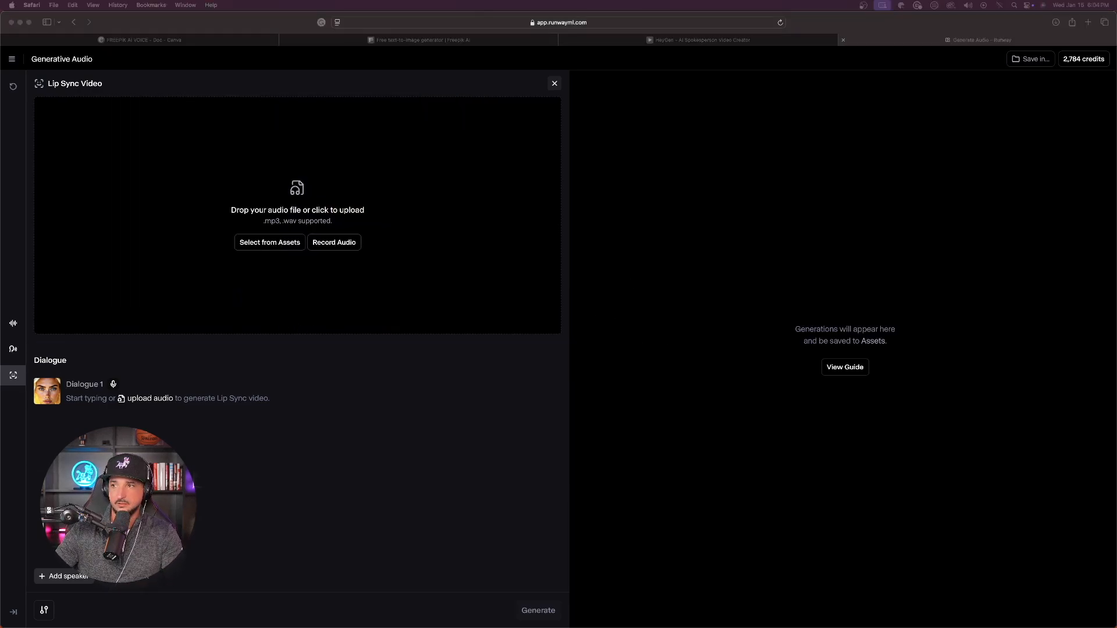
click(297, 210)
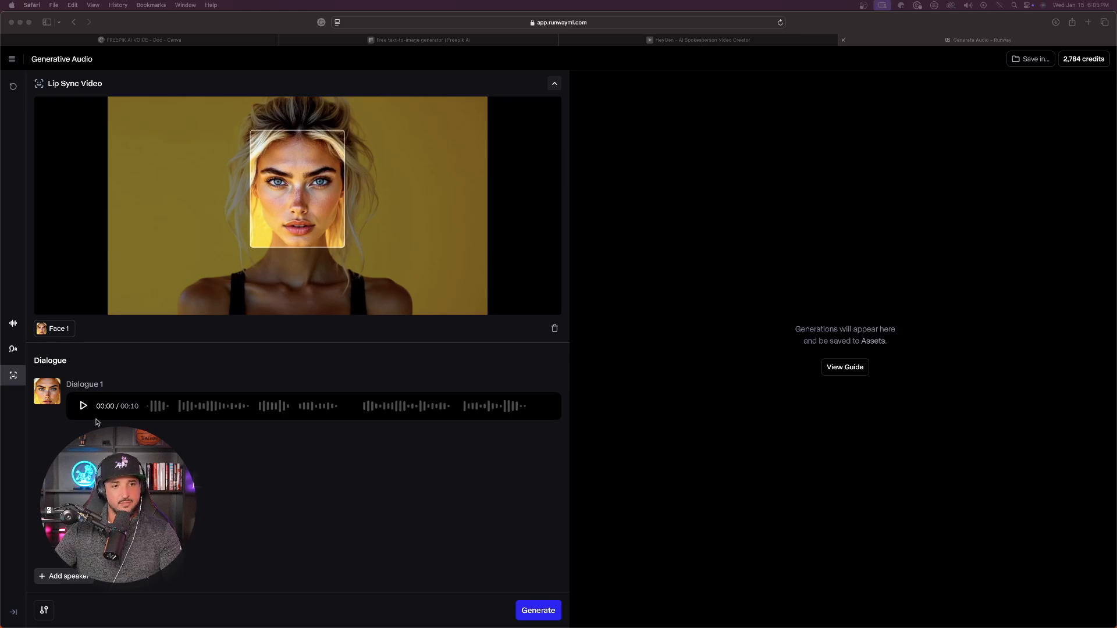
mouse_move(81, 406)
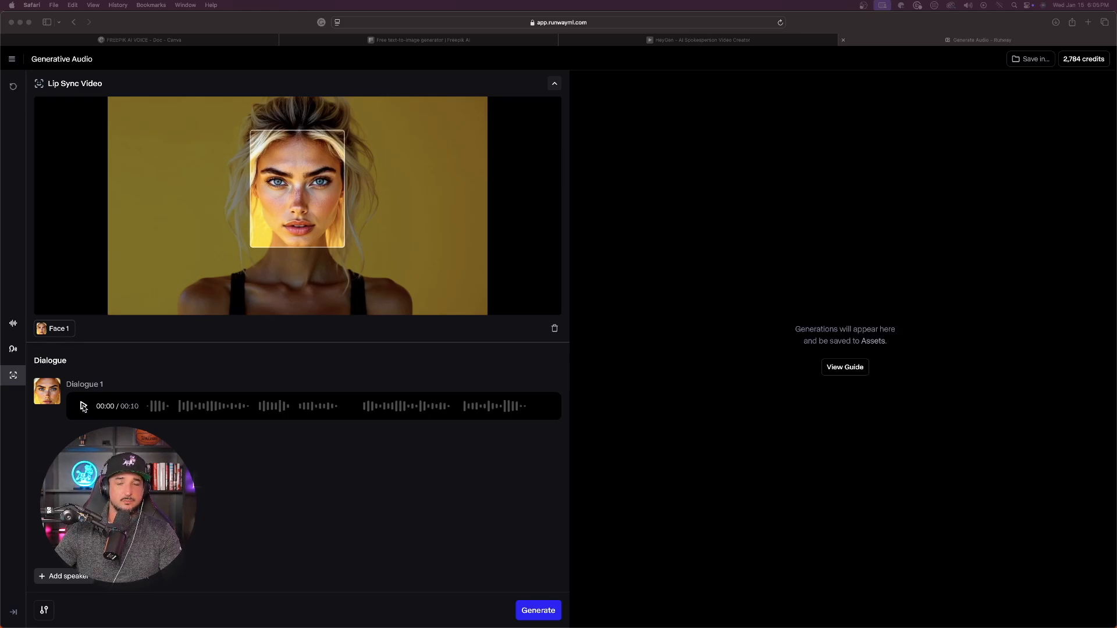
click(83, 406)
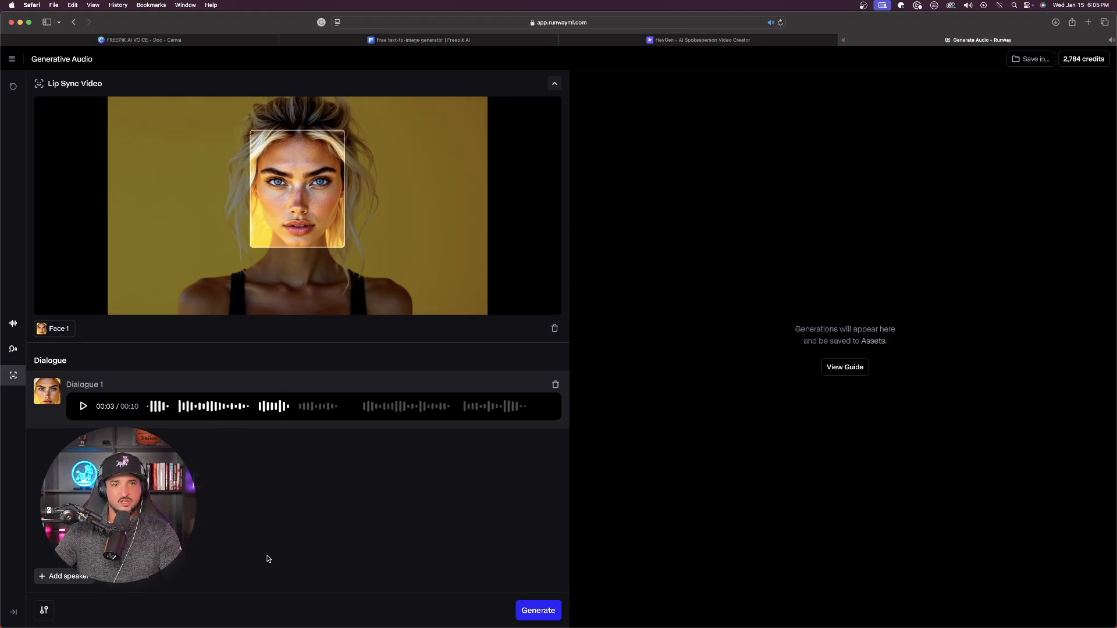
click(538, 610)
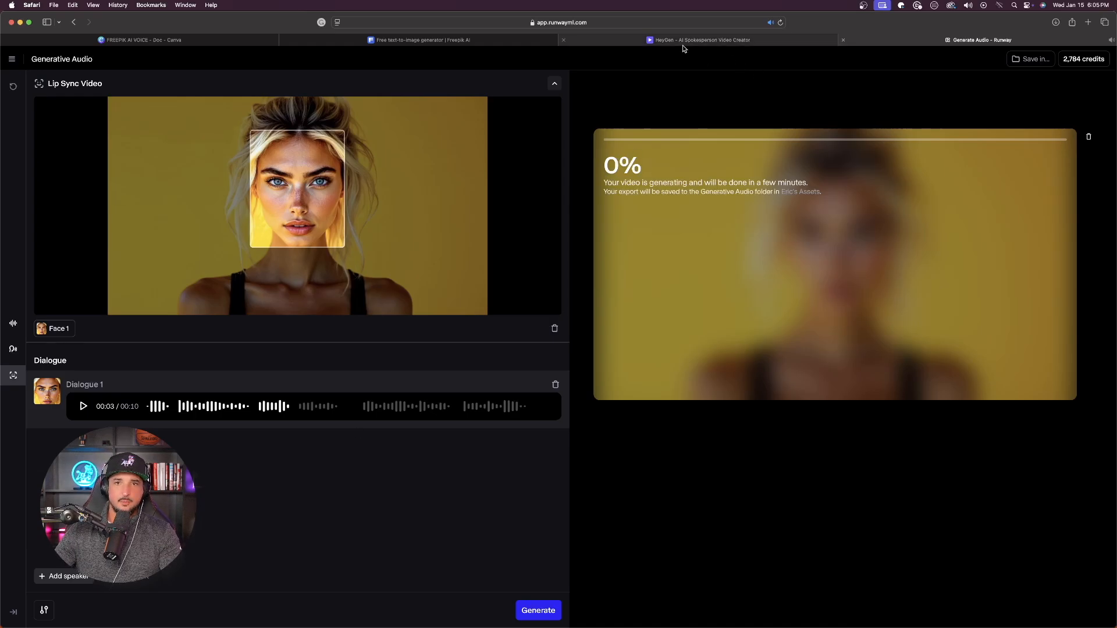
- Accept the approved photos for Elle's new look and clear the default script text
click(699, 41)
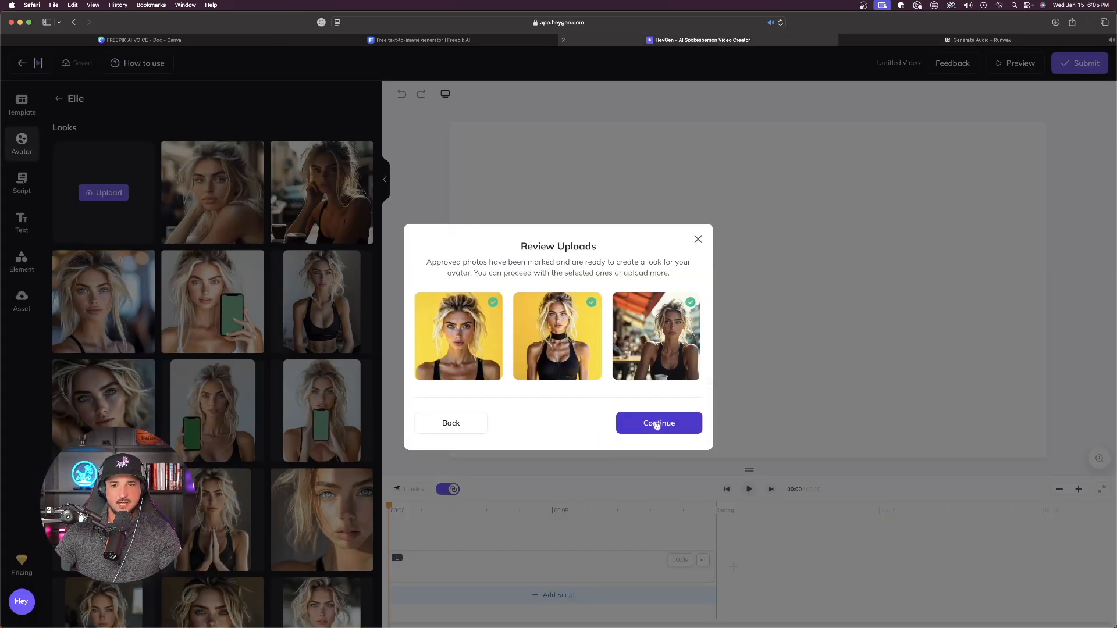
click(658, 422)
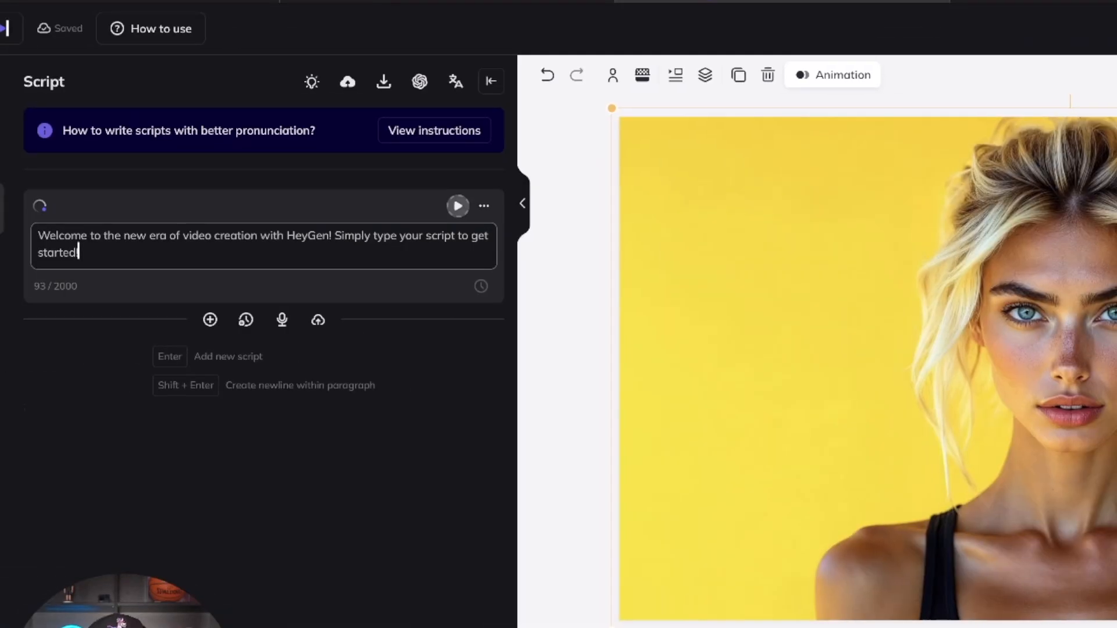
triple_click(263, 263)
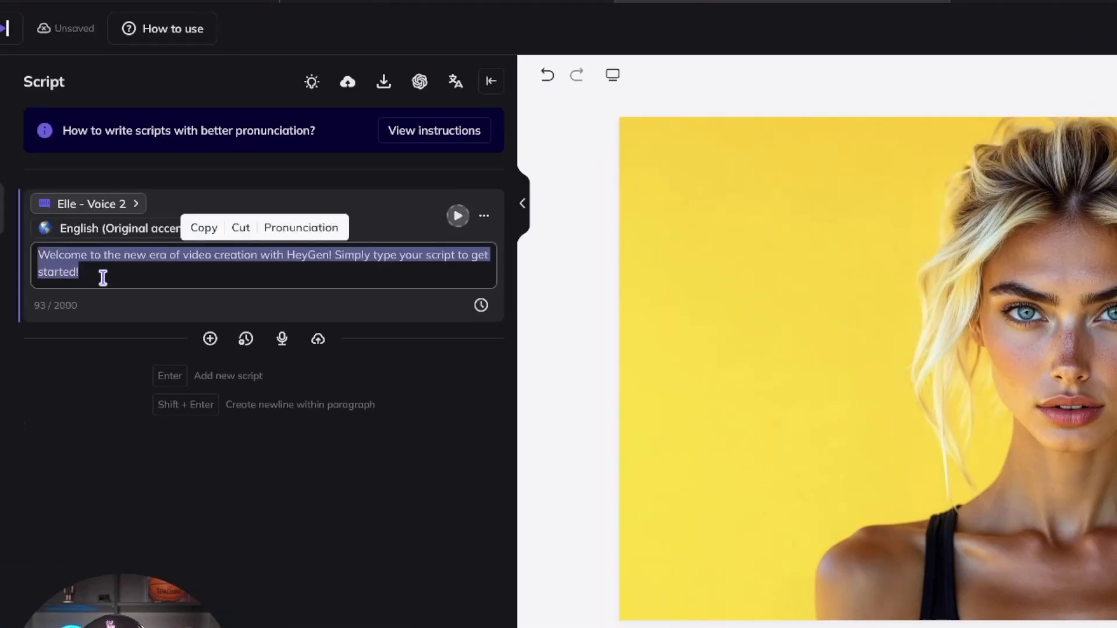
click(241, 228)
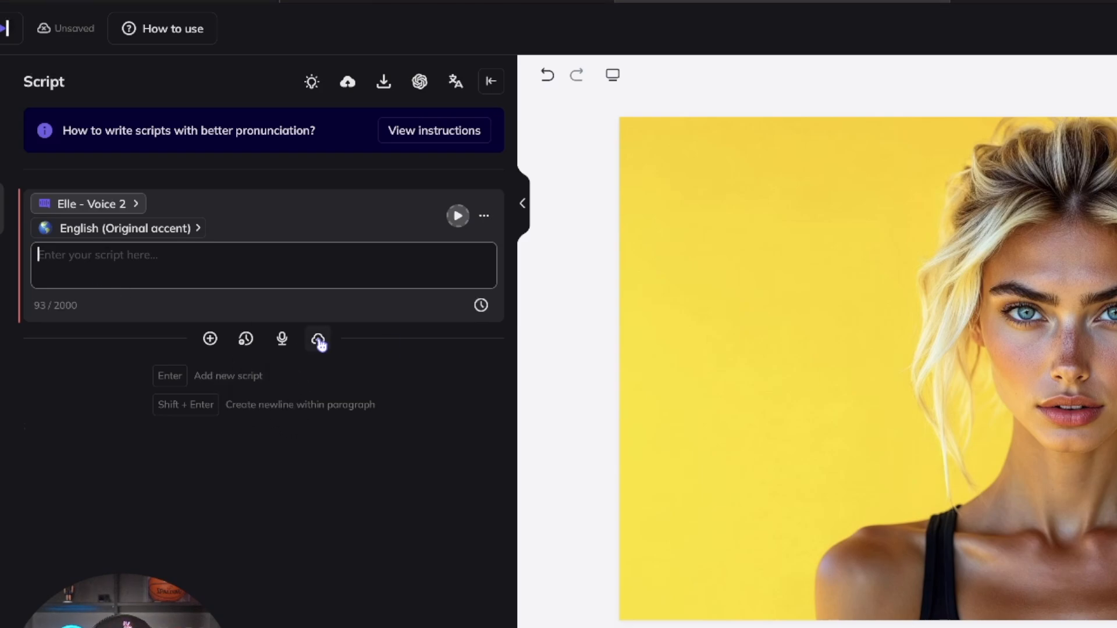
- Upload the local voiceover audio and submit the 'Elle-AI Influencer' video for rendering
click(318, 339)
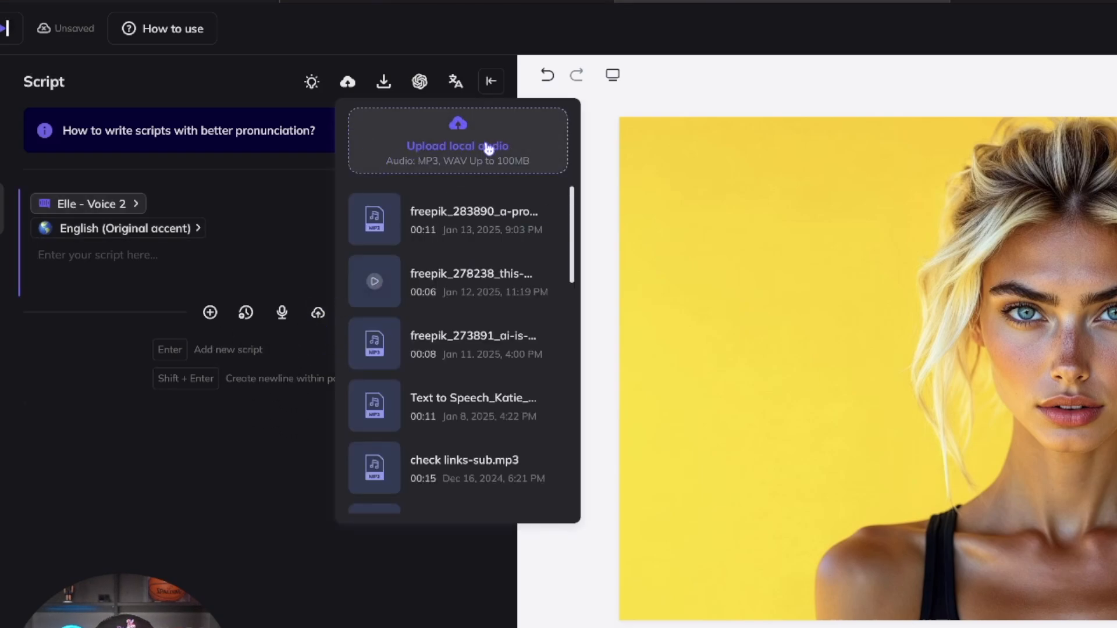
click(457, 140)
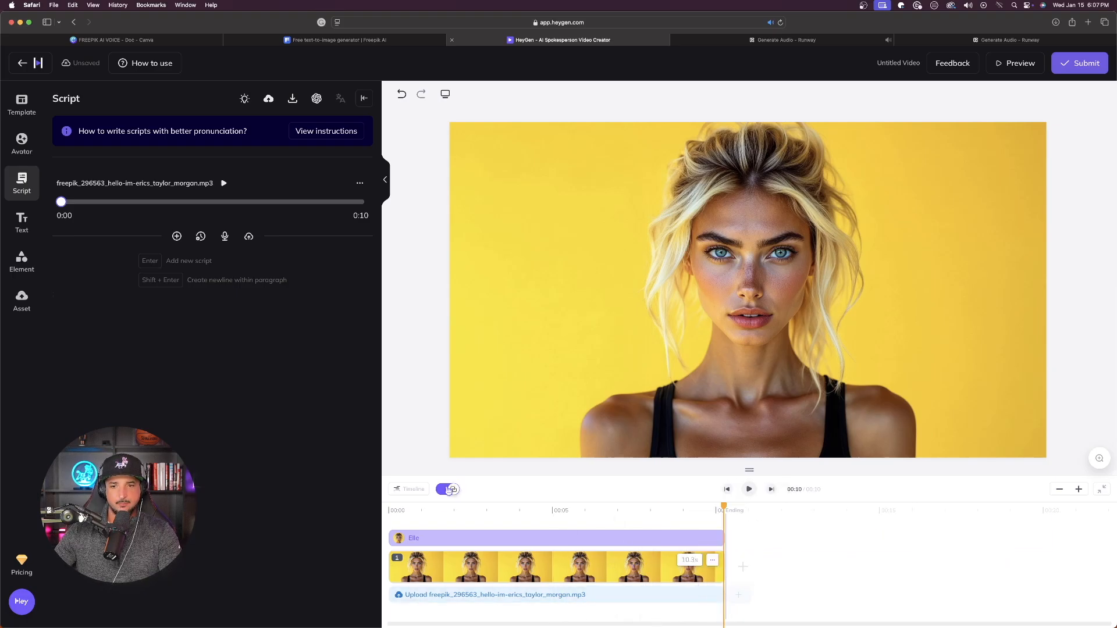
click(1079, 63)
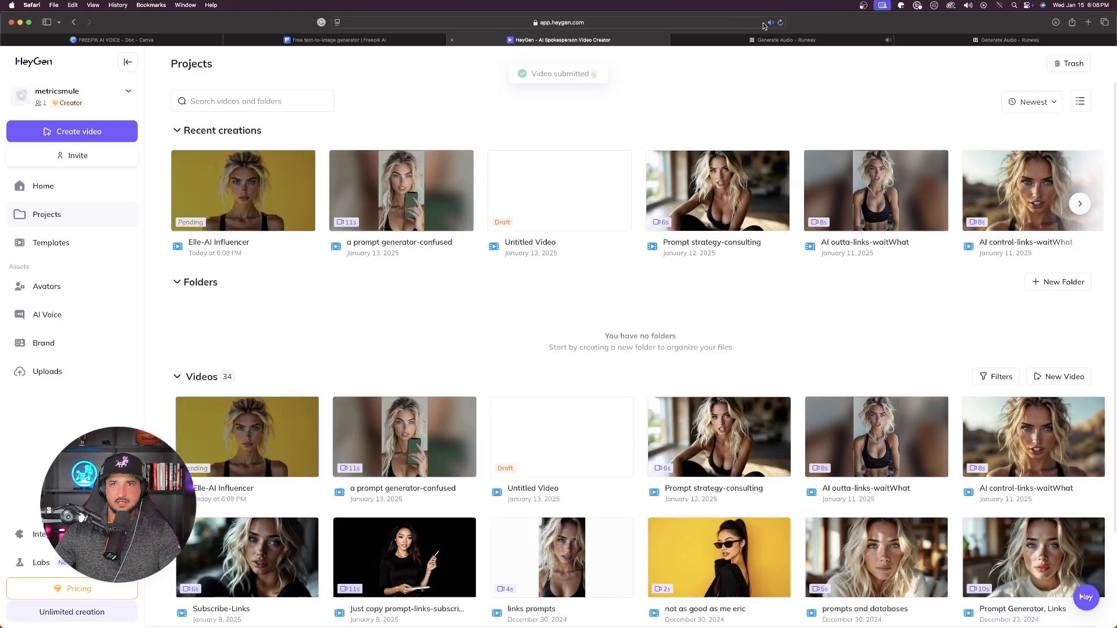
click(784, 40)
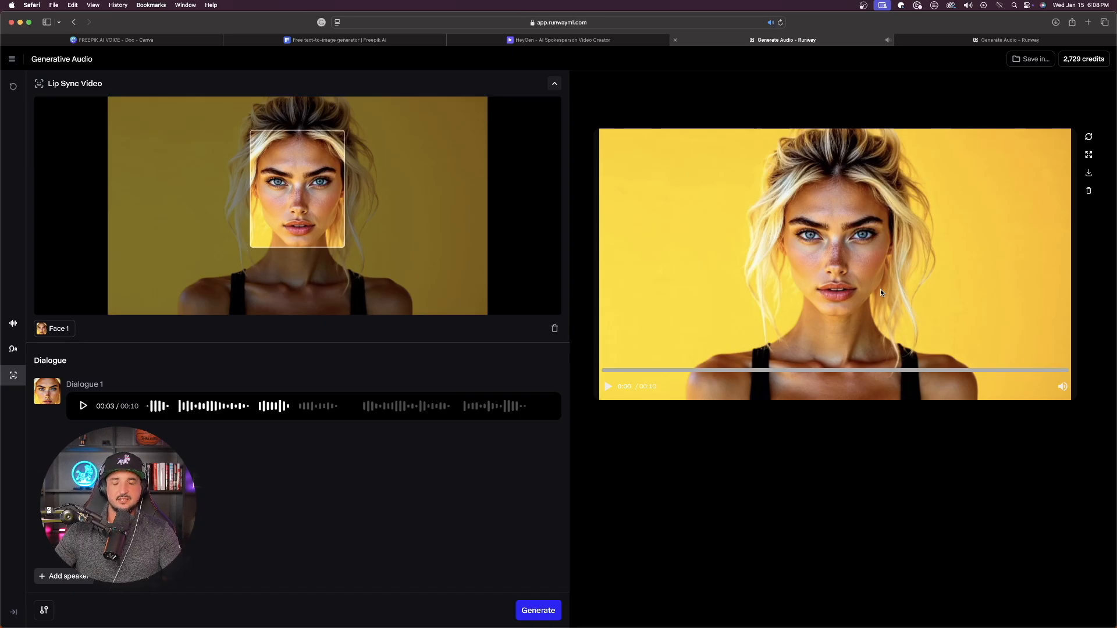
click(538, 610)
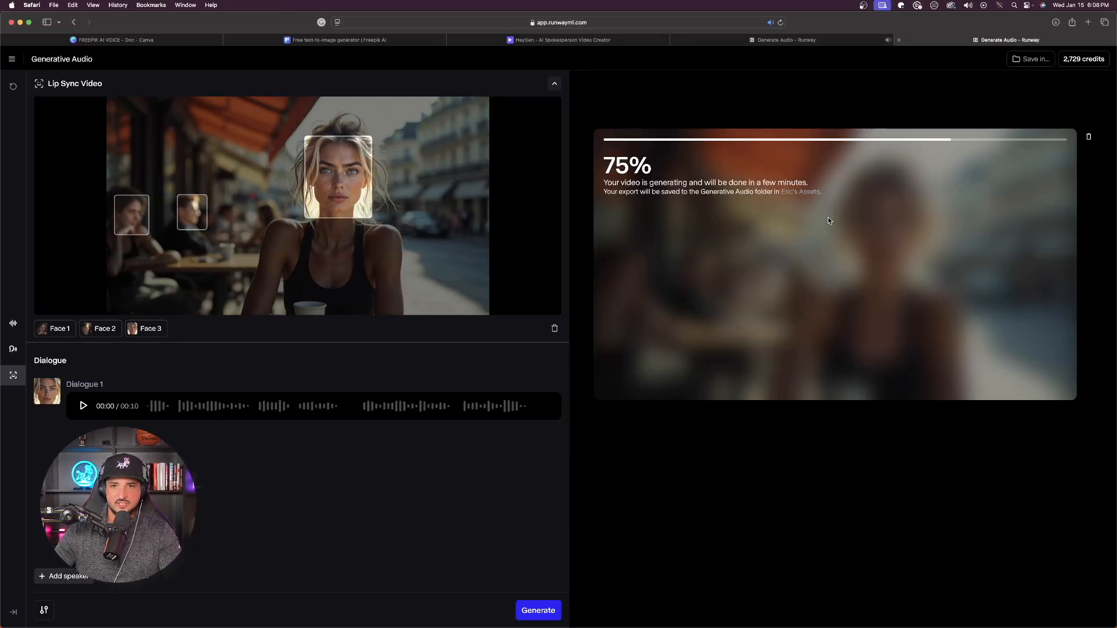
click(560, 39)
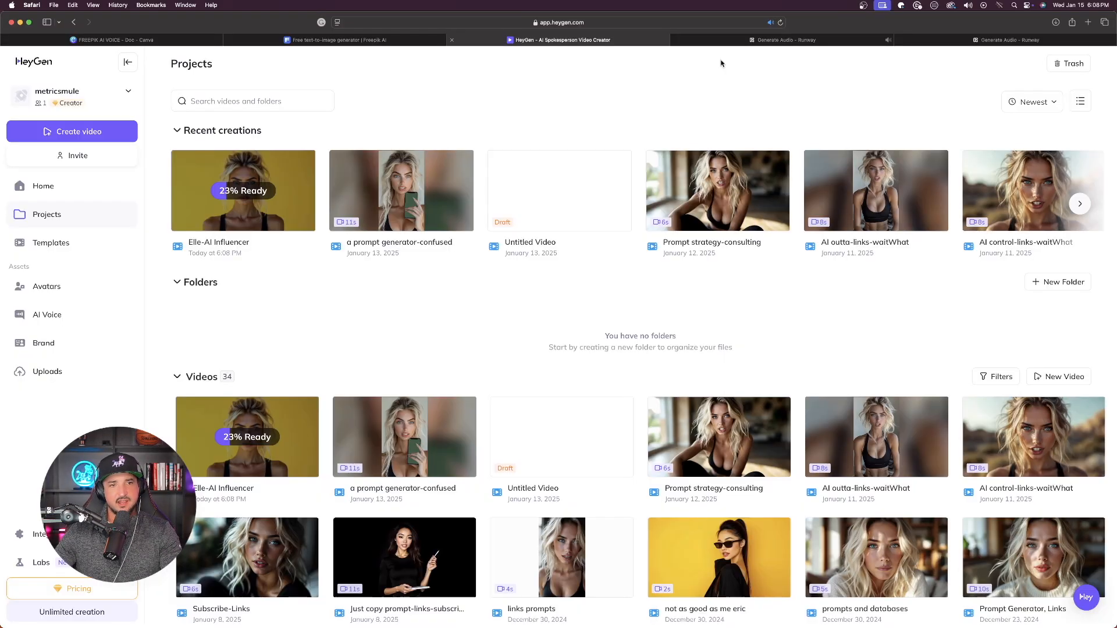